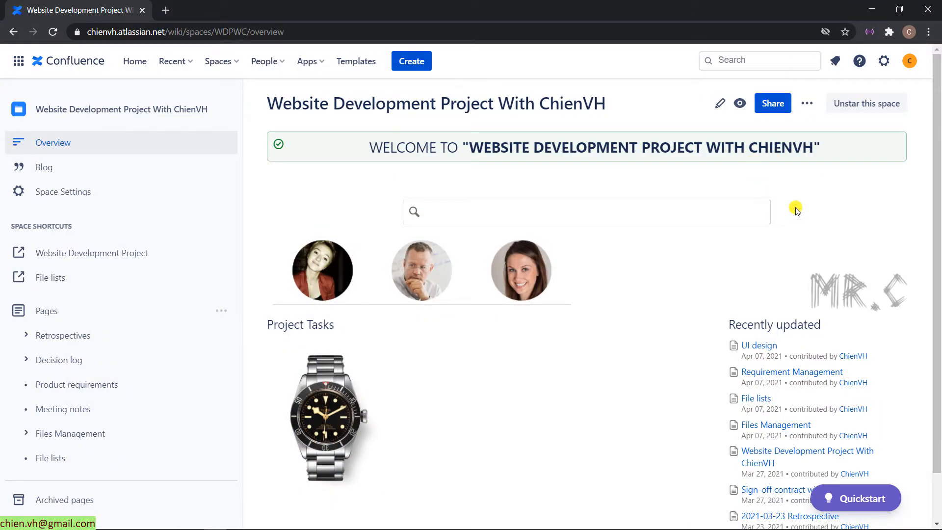
mouse_move(468, 276)
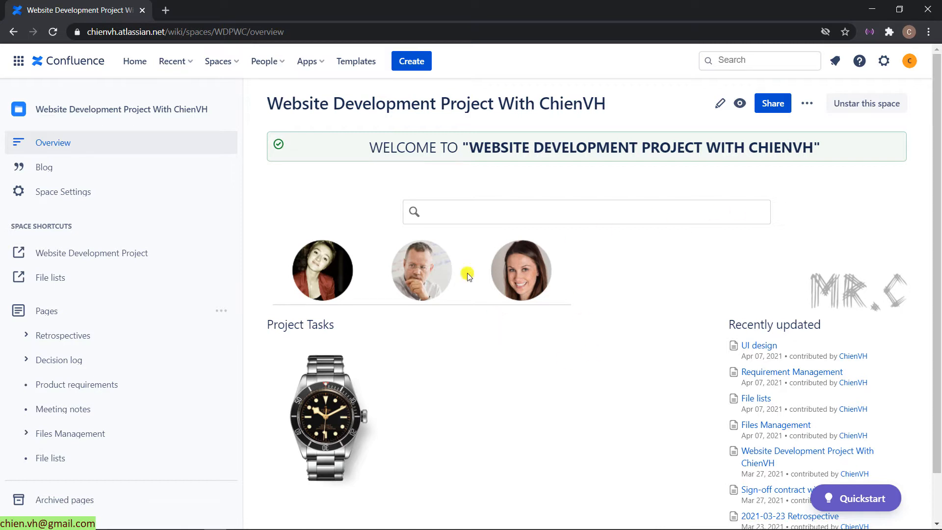
mouse_move(527, 212)
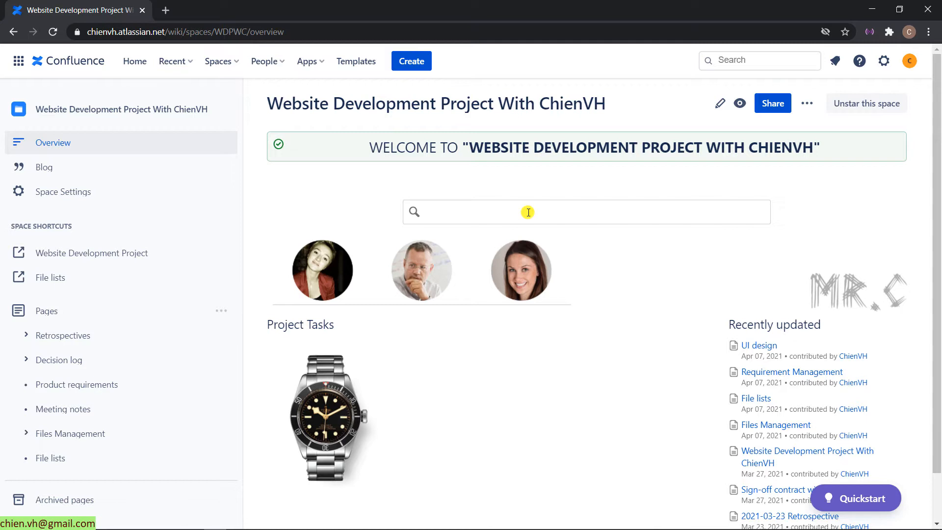
mouse_move(512, 212)
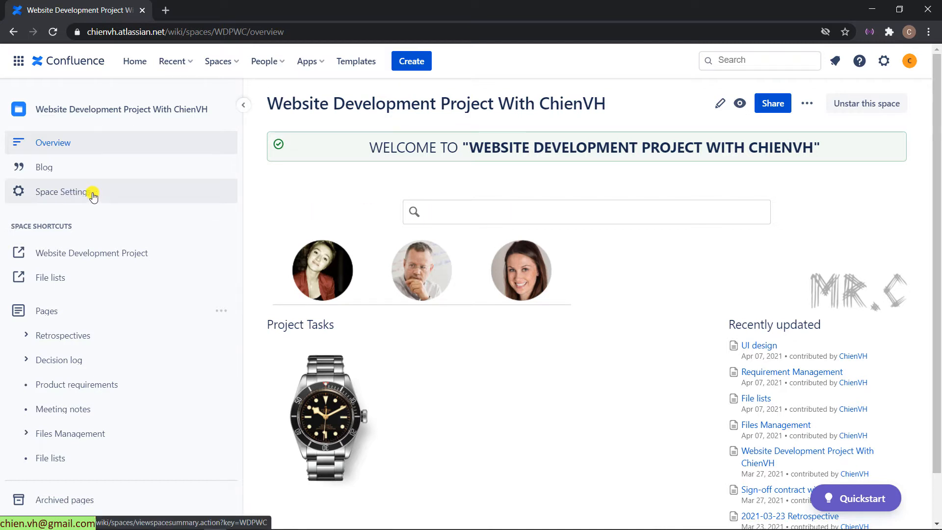
mouse_move(84, 194)
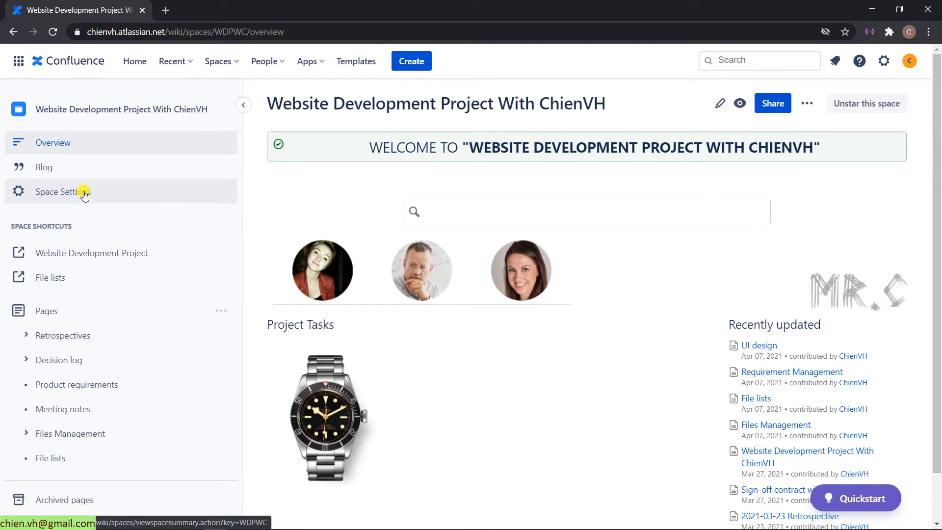
Open Space Settings for the Website Development Project space from the left sidebar
click(59, 192)
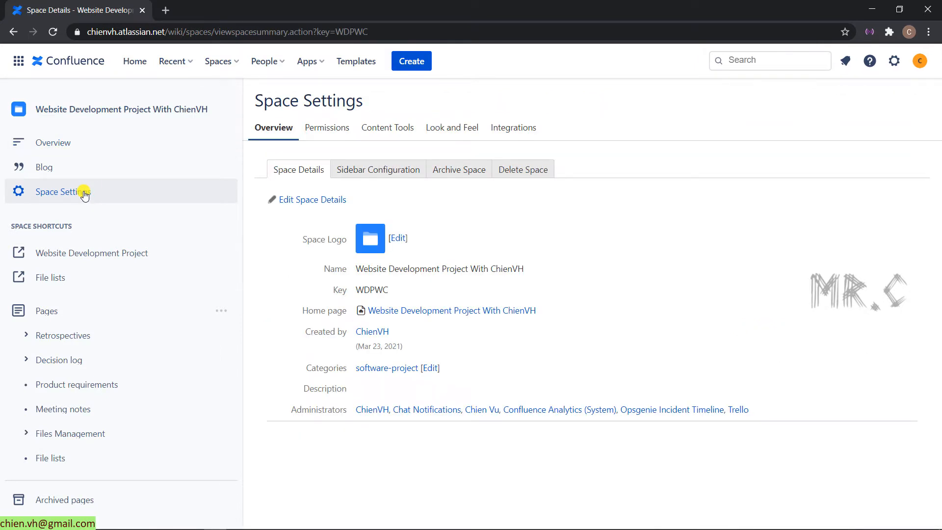
mouse_move(553, 201)
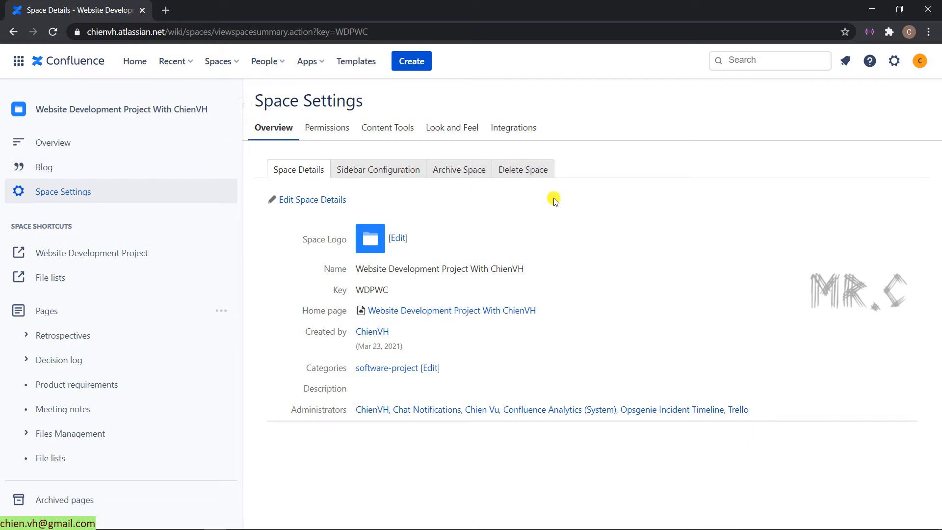
mouse_move(273, 128)
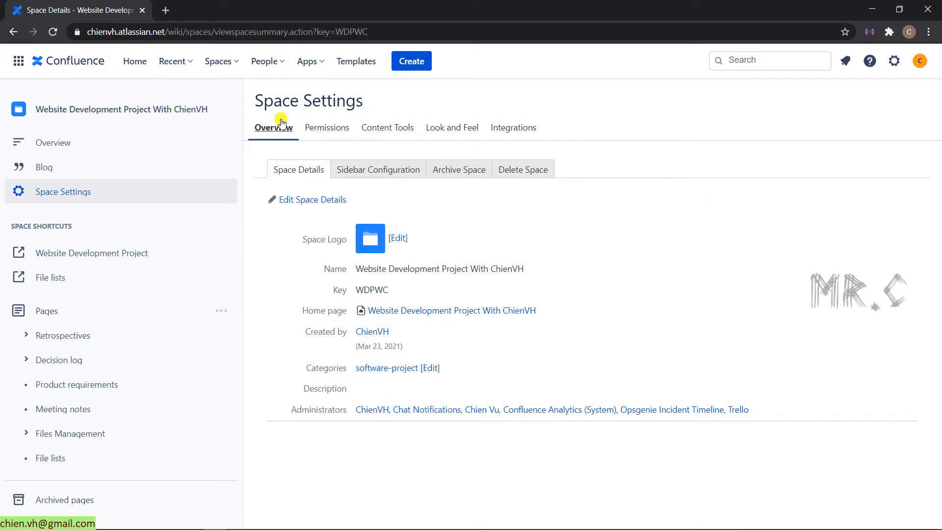
mouse_move(283, 136)
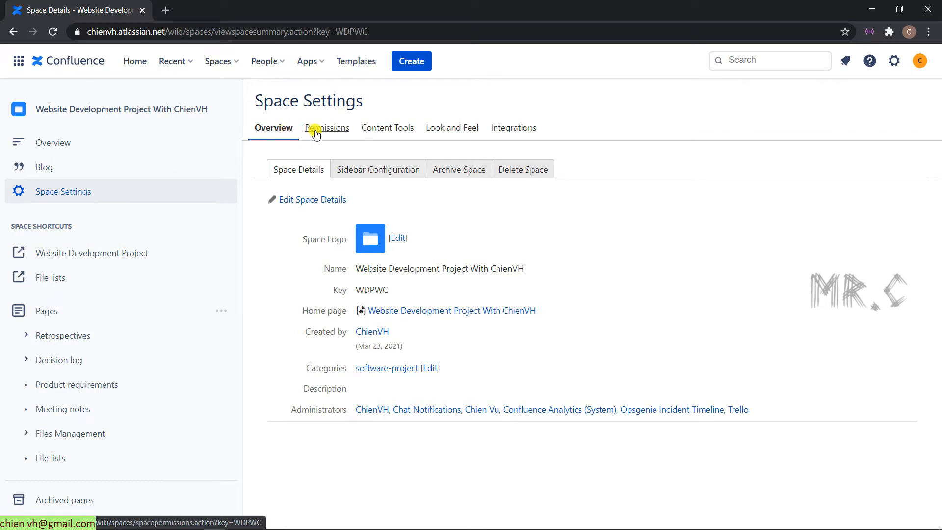
mouse_move(387, 127)
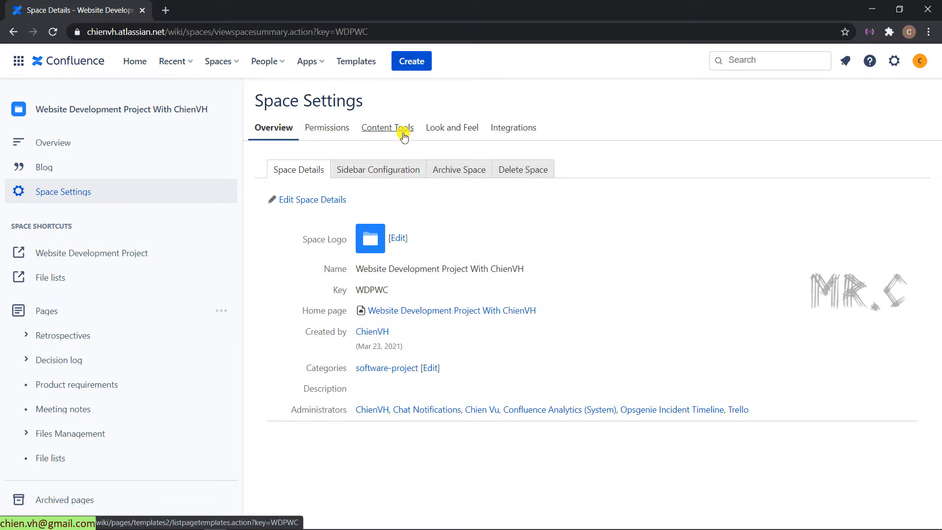
Show the space's Content Tools, listing its user-created and blueprint templates
click(386, 127)
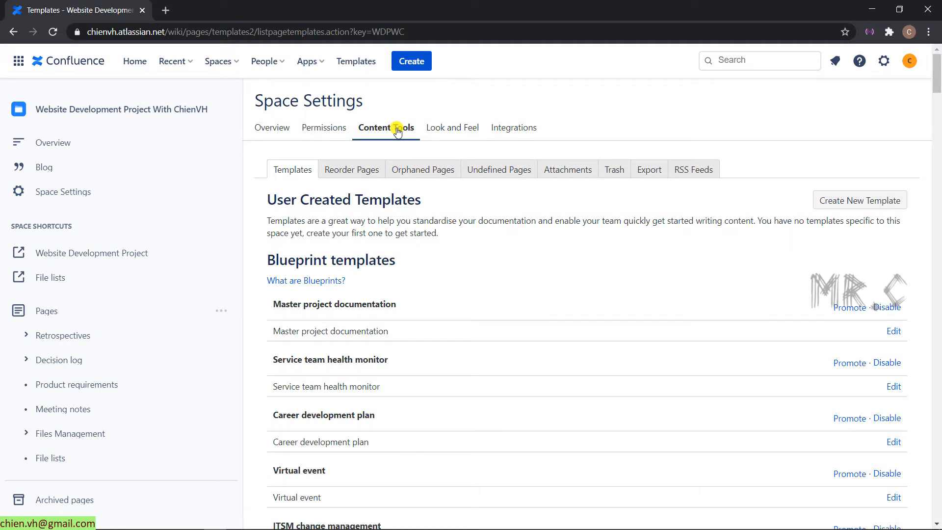
mouse_move(315, 174)
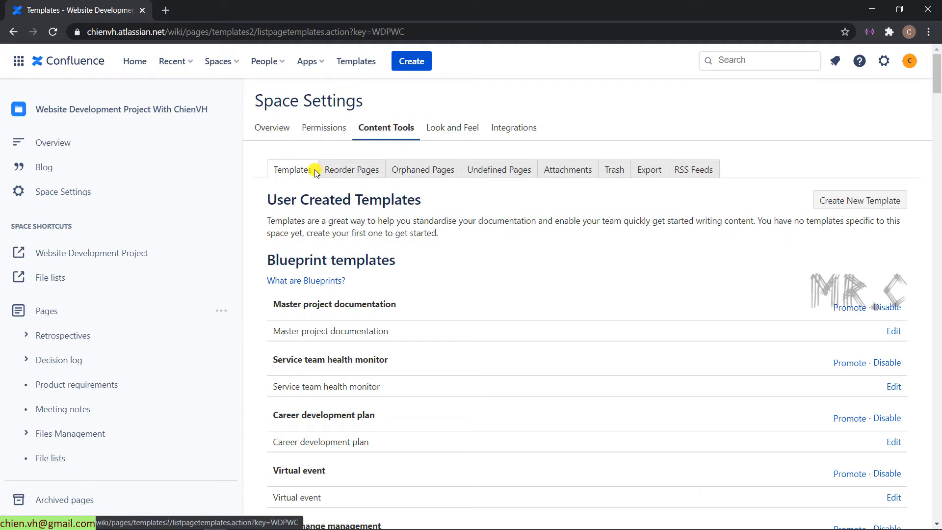
mouse_move(567, 193)
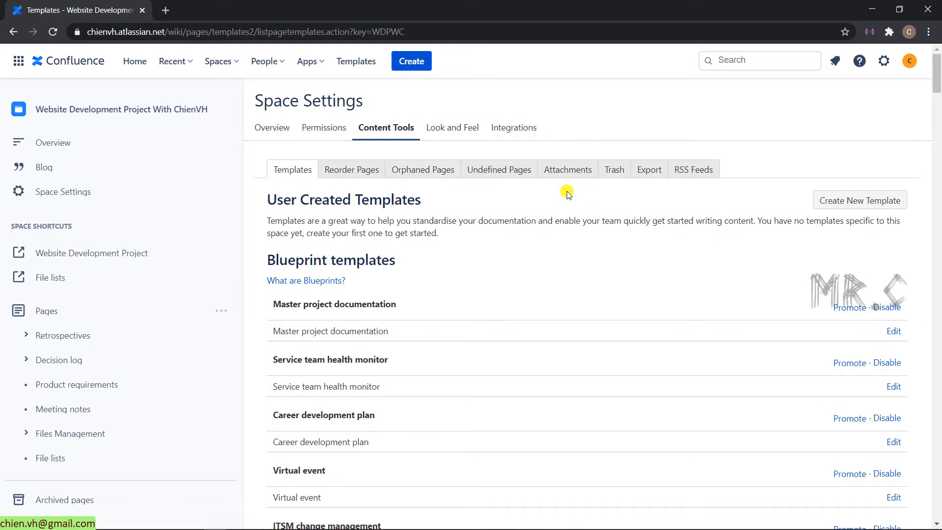
mouse_move(649, 169)
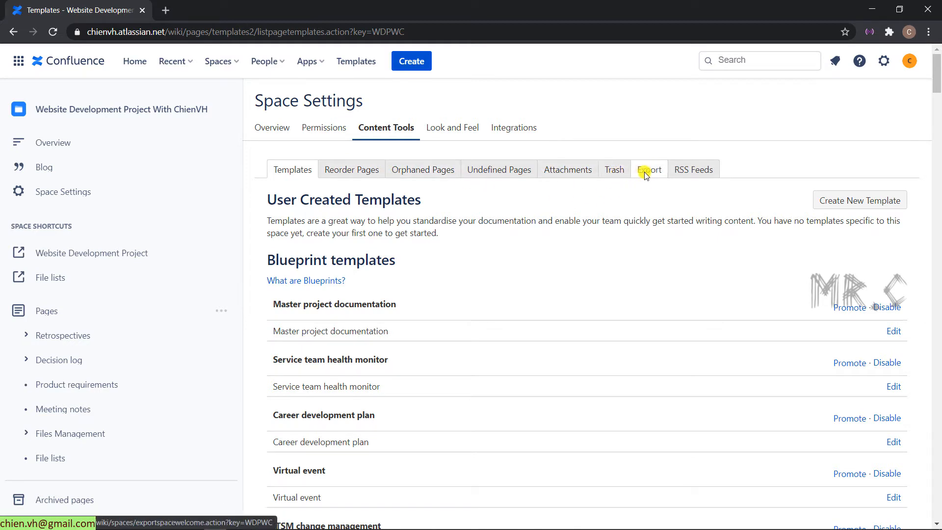
mouse_move(649, 169)
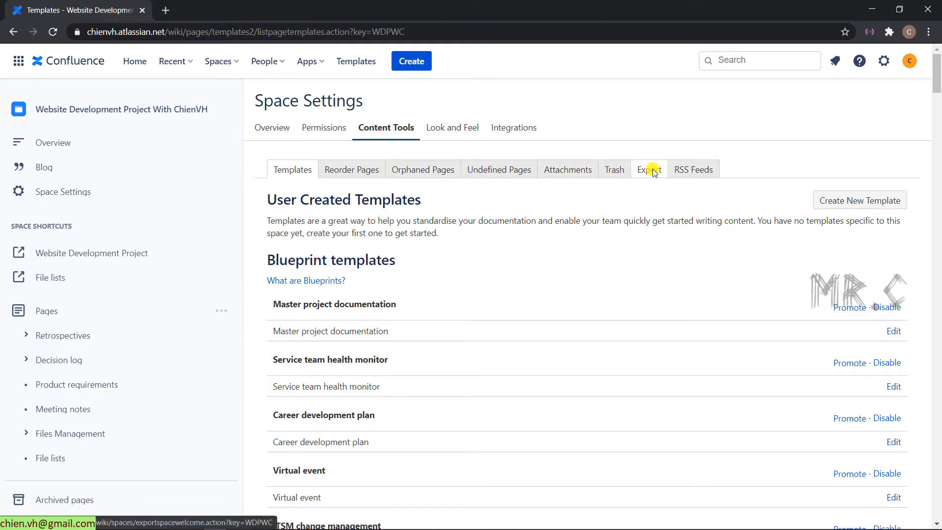
Go to the space Export page and choose HTML as the export format
click(648, 169)
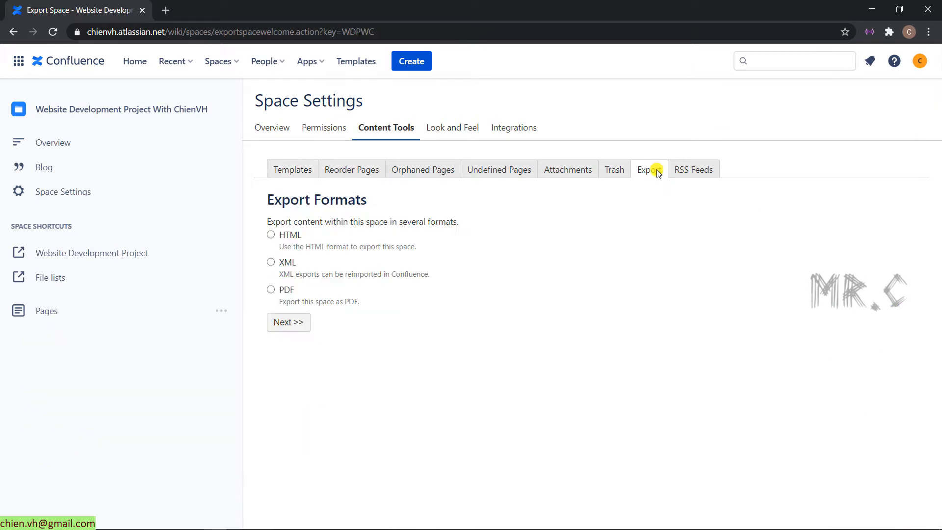
click(46, 311)
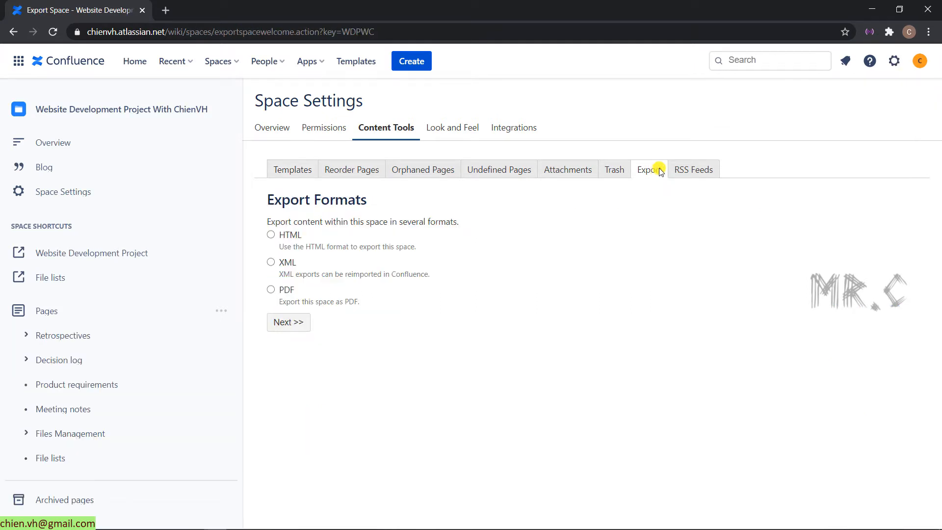
mouse_move(647, 215)
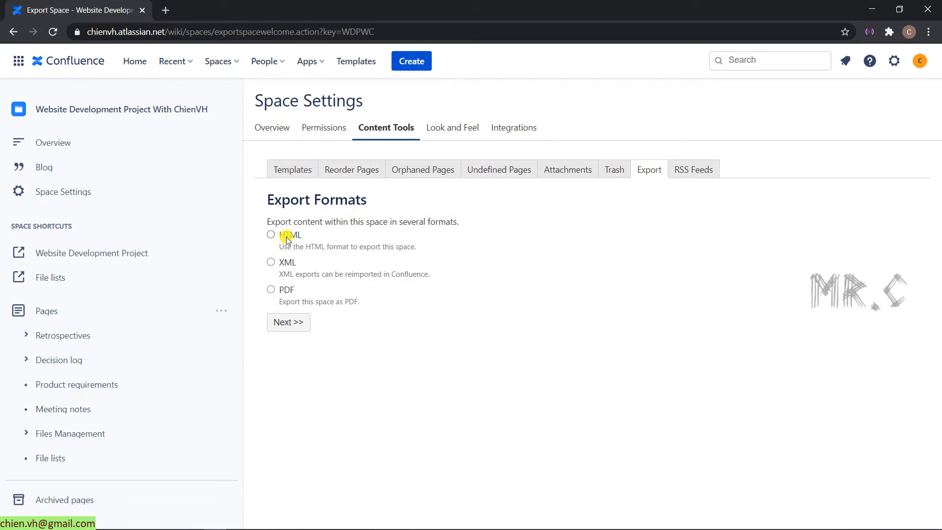
mouse_move(294, 292)
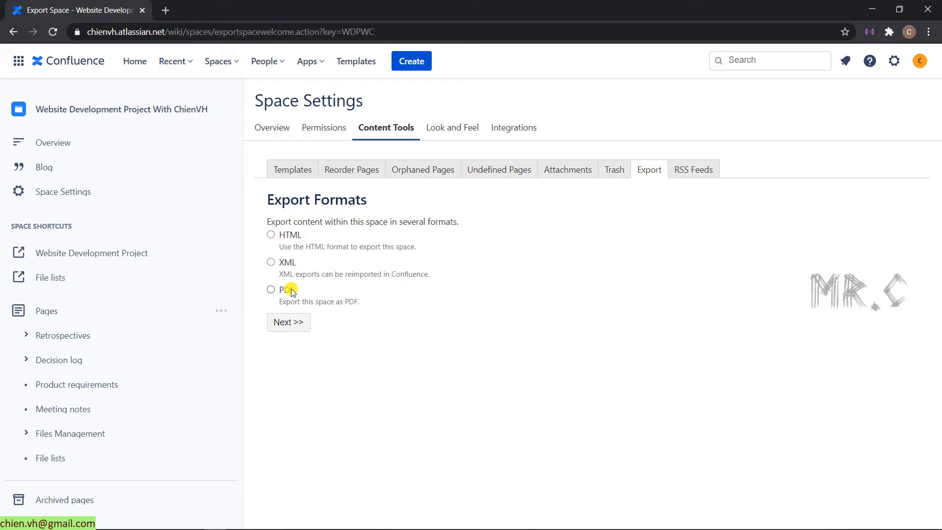
mouse_move(289, 239)
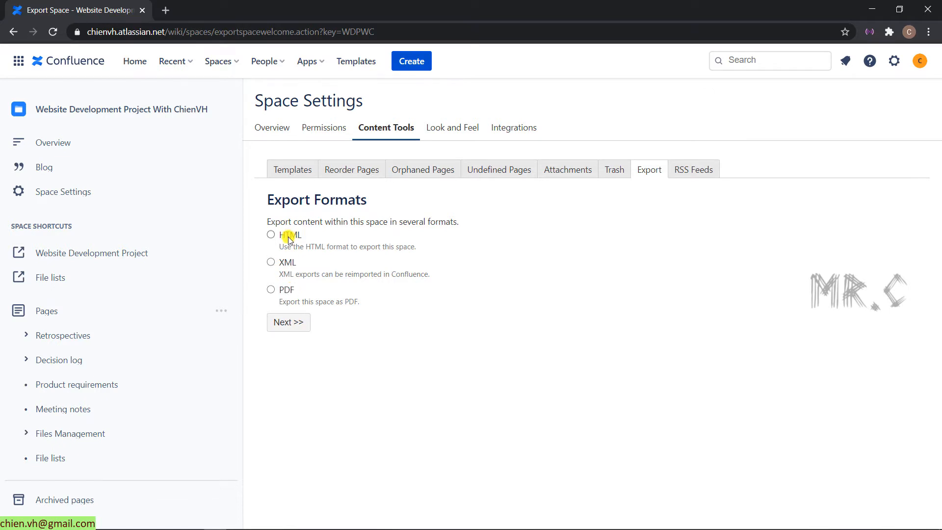
mouse_move(314, 235)
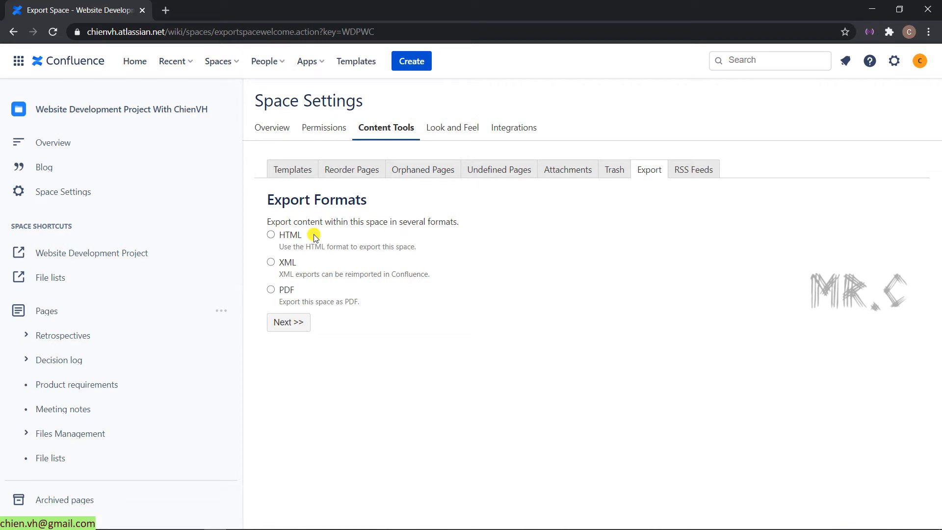
mouse_move(404, 357)
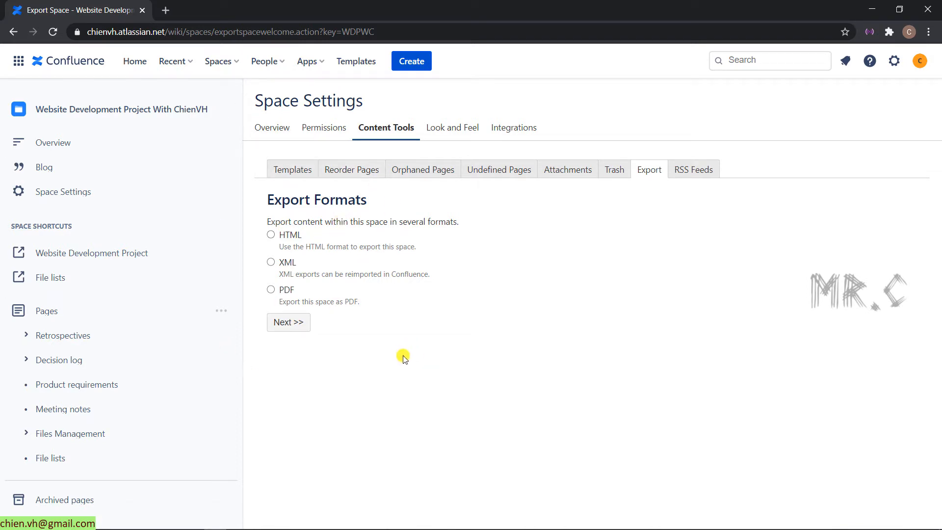
mouse_move(388, 359)
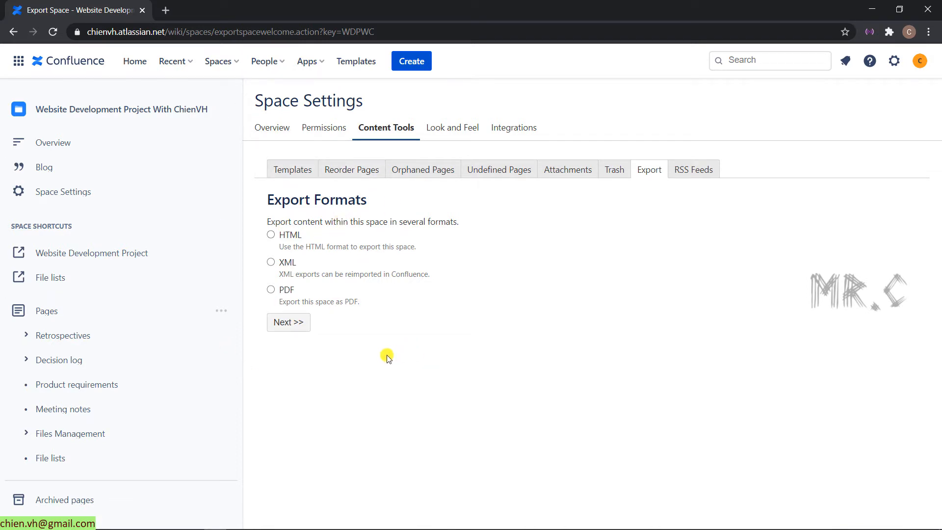
click(271, 235)
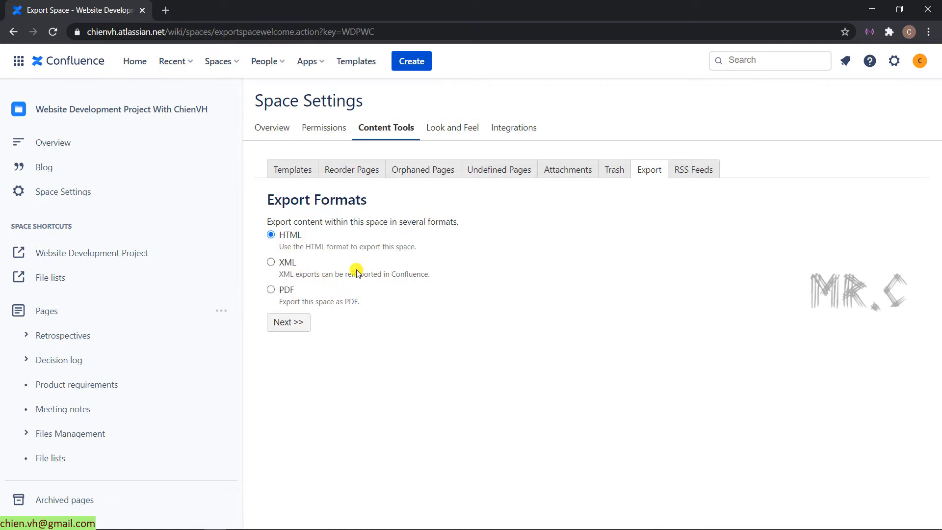
mouse_move(289, 322)
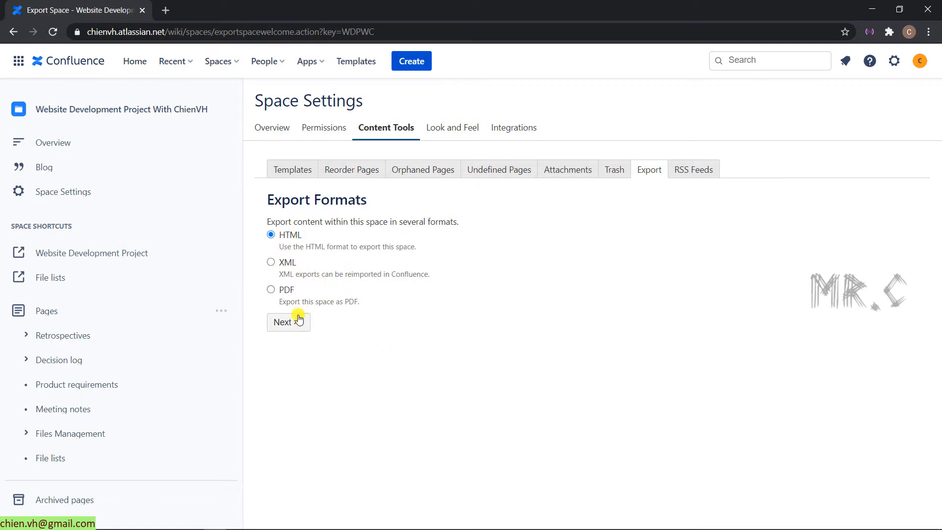
click(288, 322)
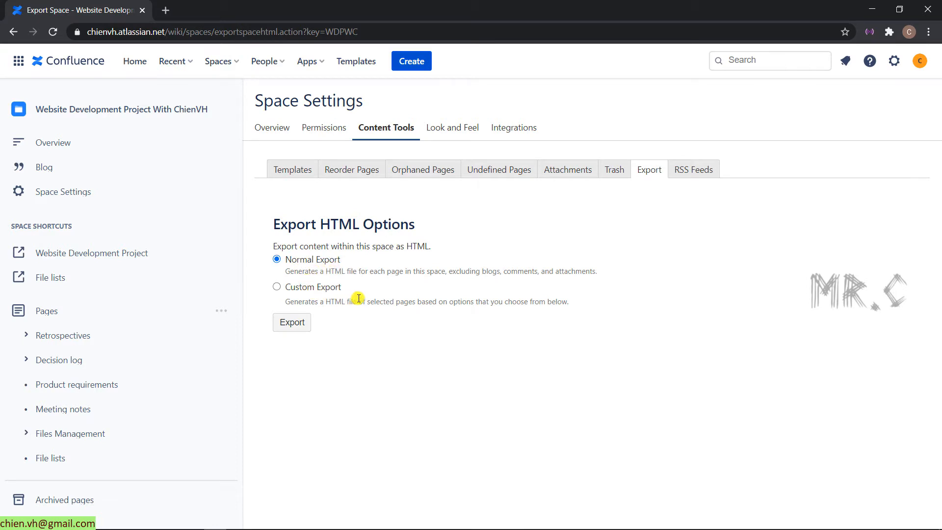
mouse_move(356, 341)
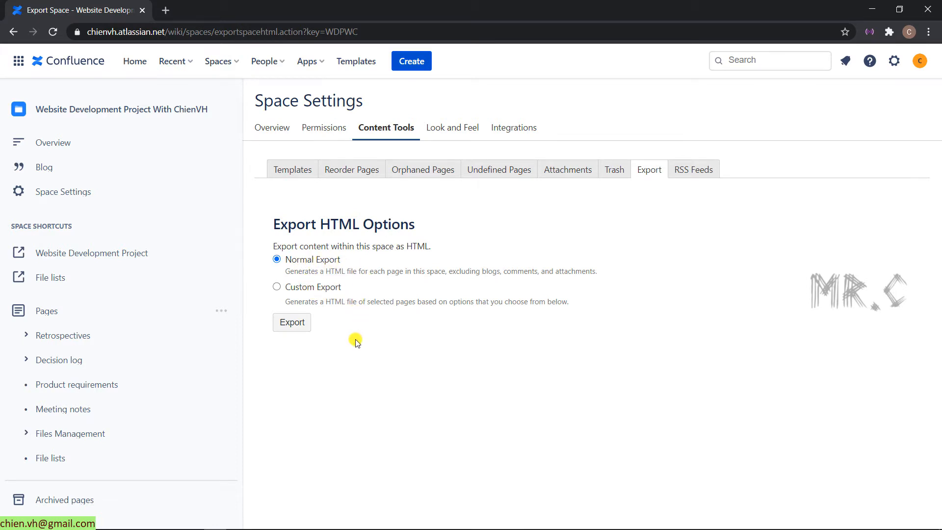
mouse_move(336, 282)
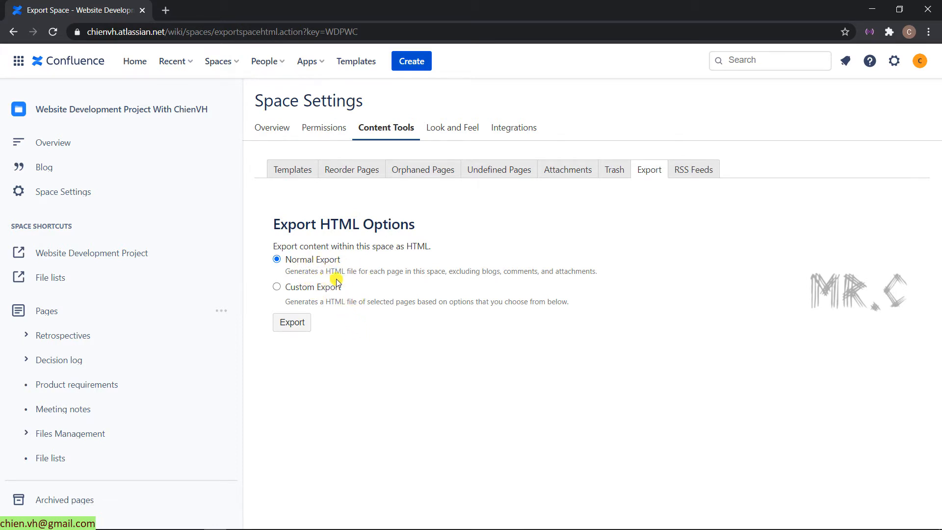
mouse_move(411, 284)
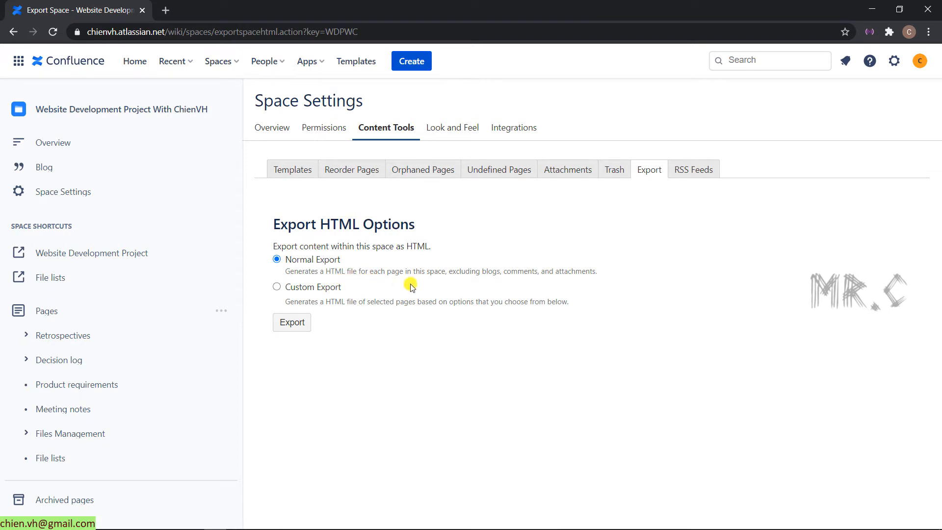
mouse_move(488, 286)
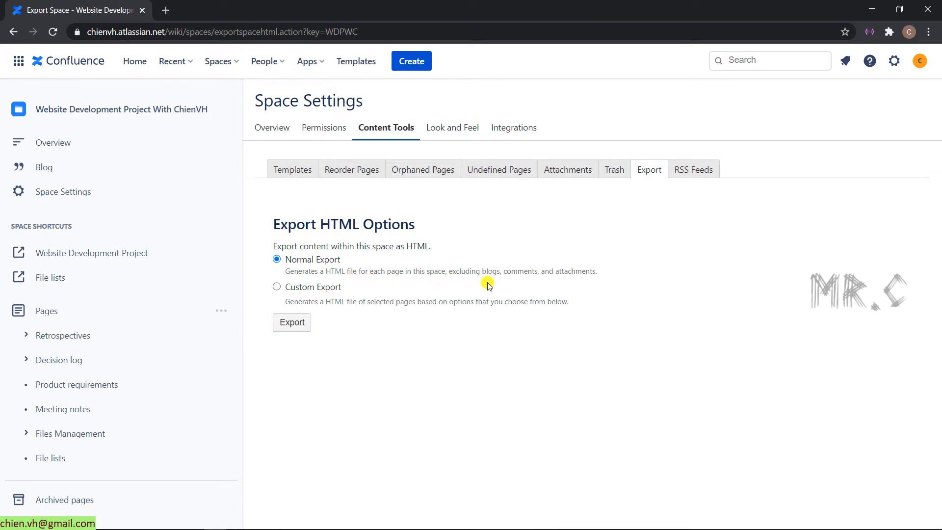
mouse_move(536, 286)
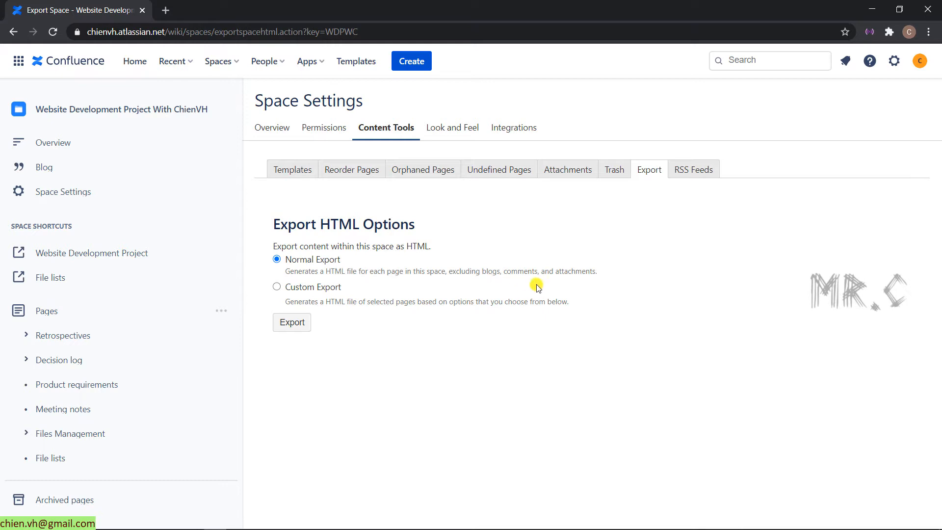
mouse_move(611, 281)
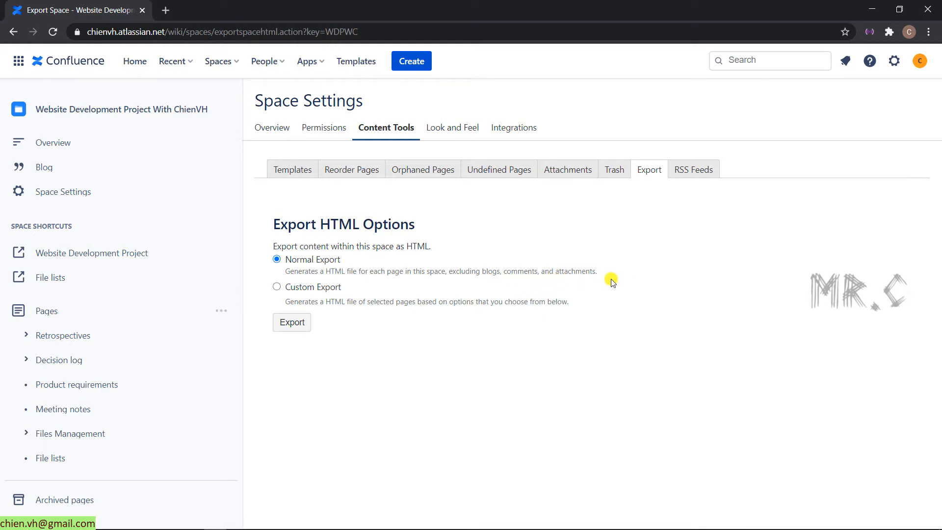
mouse_move(352, 294)
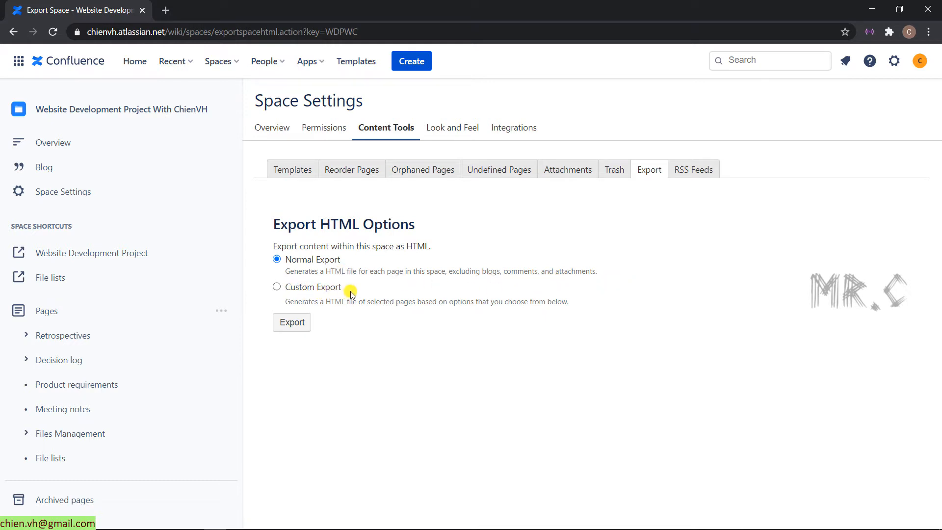
mouse_move(300, 306)
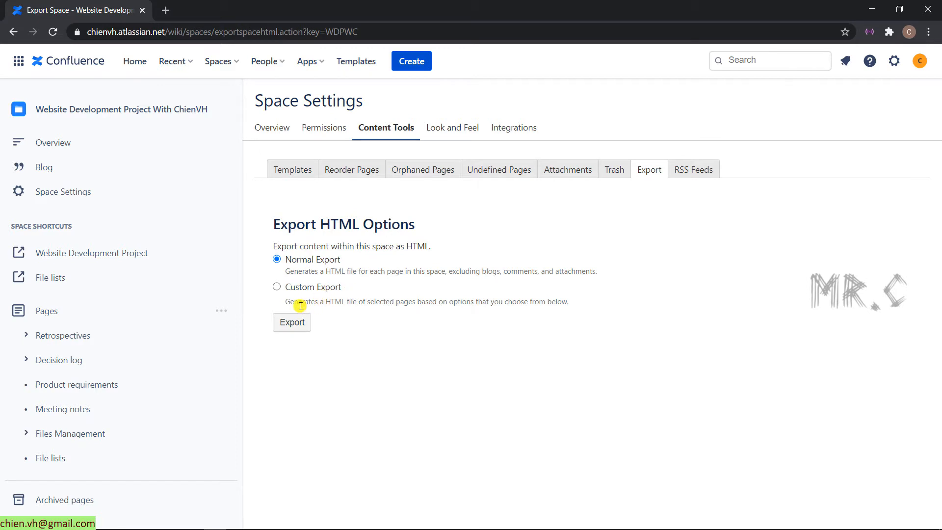
mouse_move(364, 309)
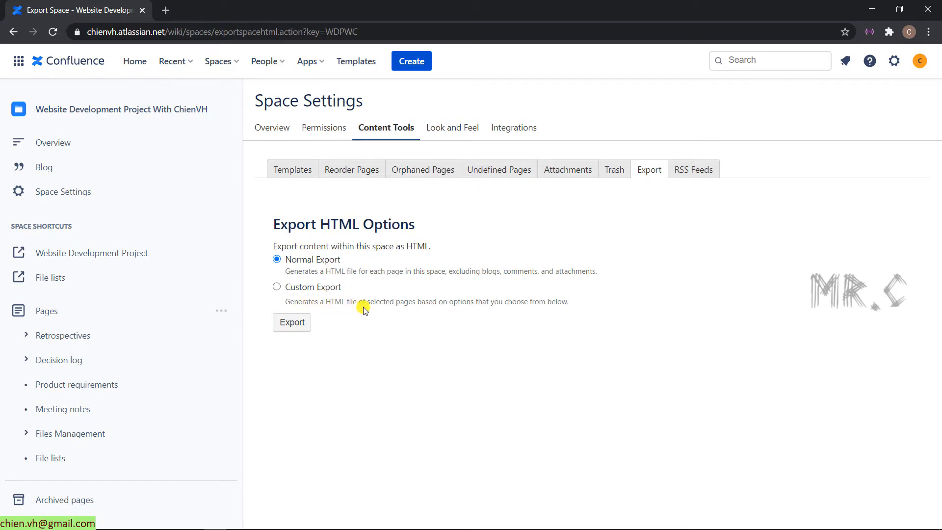
mouse_move(371, 303)
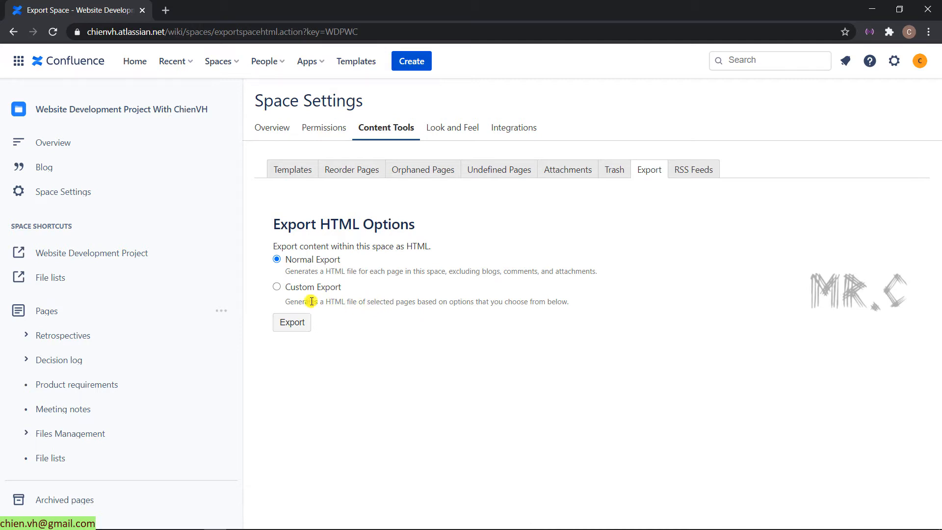
Switch to Custom Export and view the fully checked page tree with comments option
click(276, 286)
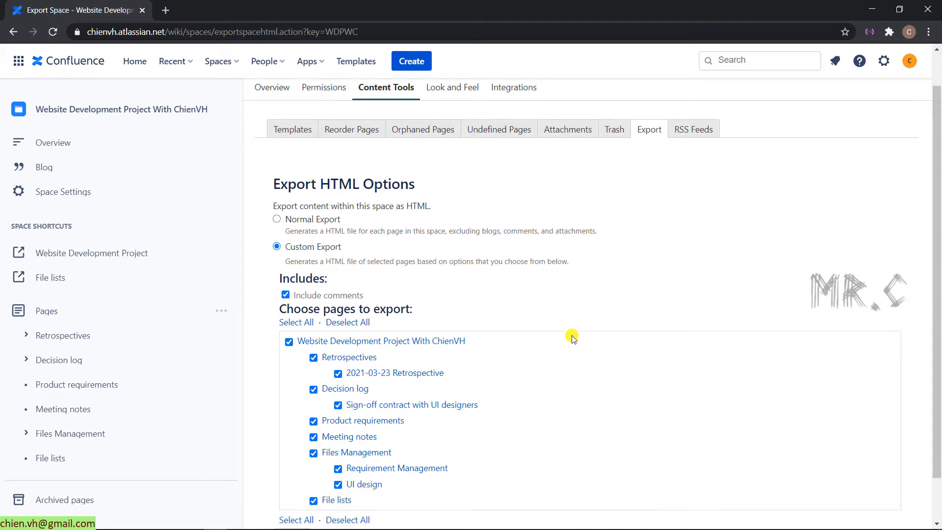
scroll(down, 3)
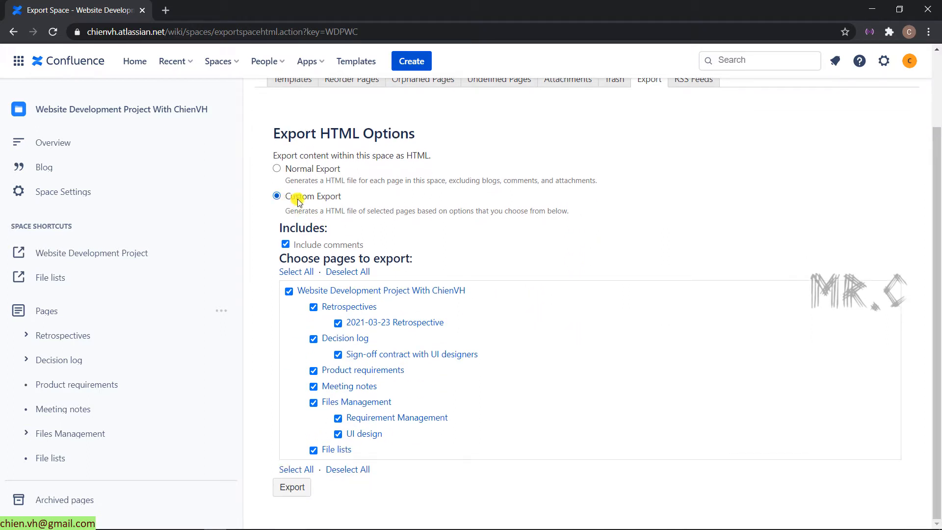
mouse_move(329, 204)
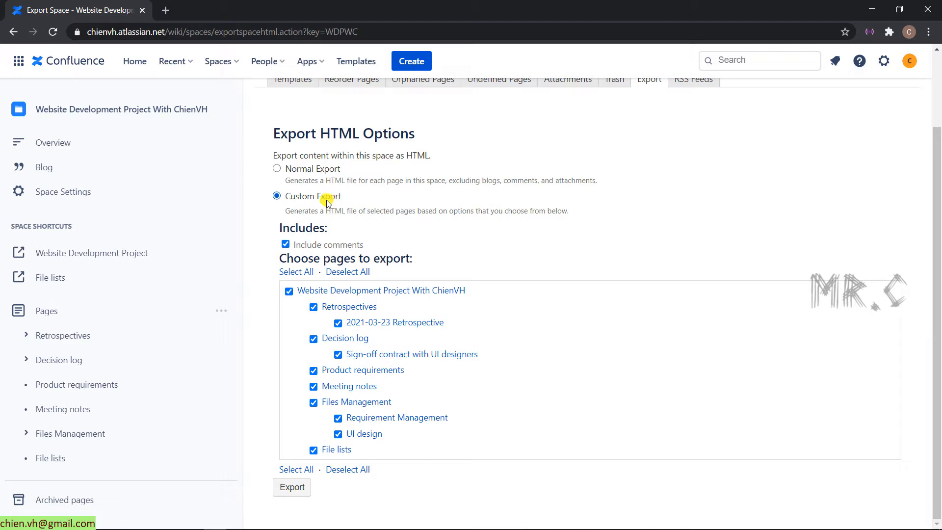
mouse_move(277, 168)
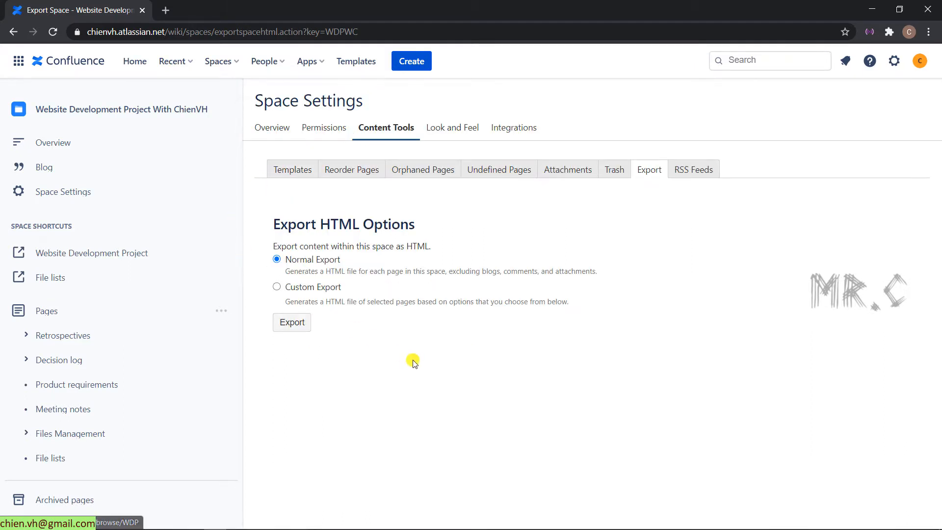
mouse_move(391, 386)
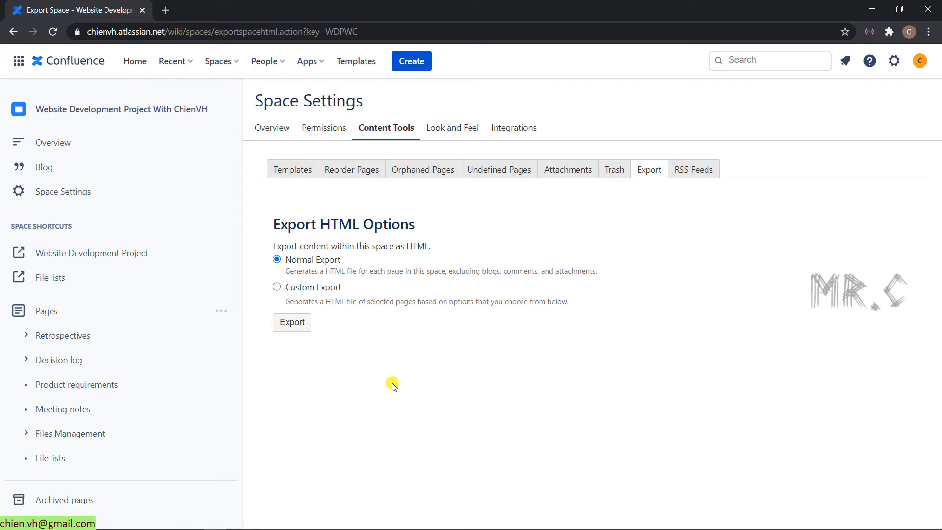
mouse_move(416, 257)
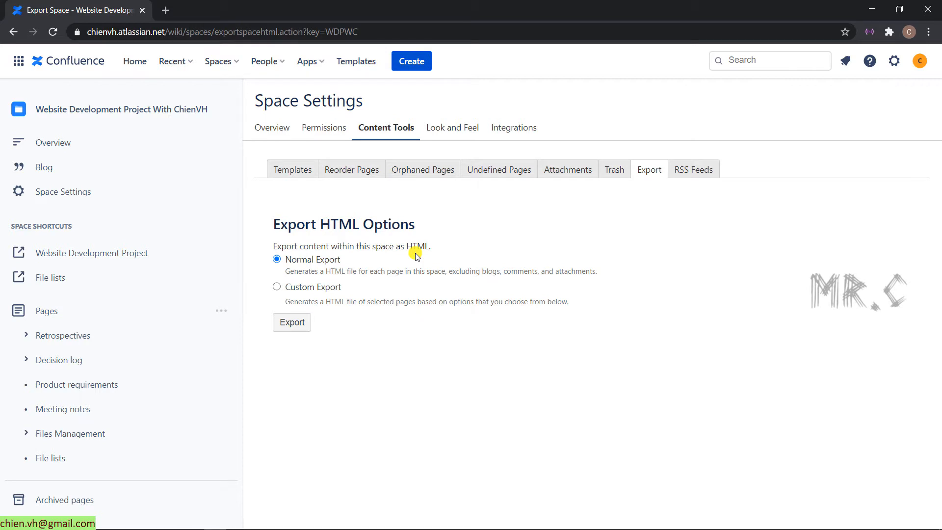
mouse_move(341, 271)
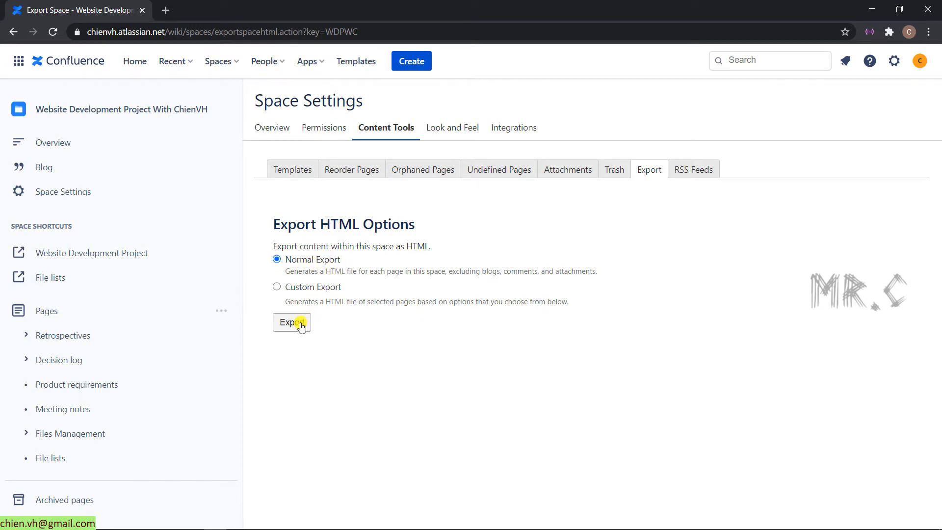
Run a Normal Export of the whole space as HTML
click(291, 322)
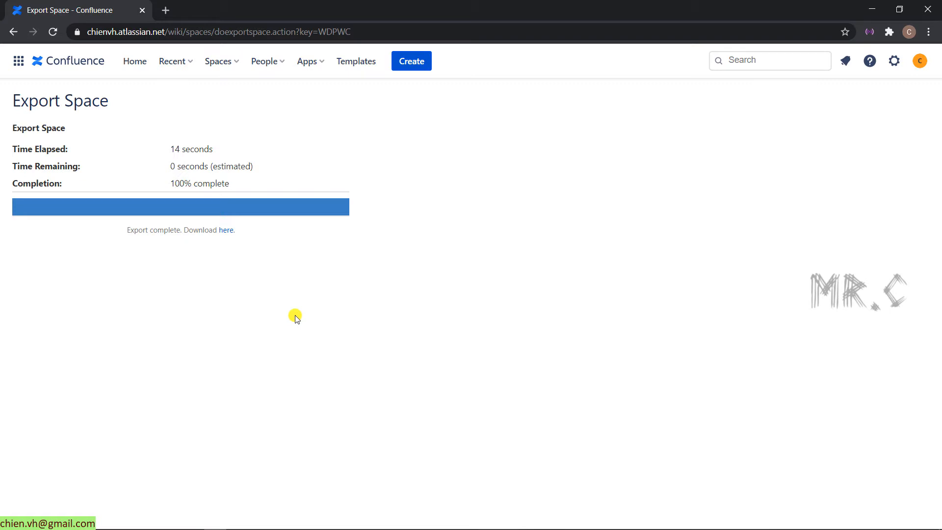
mouse_move(143, 319)
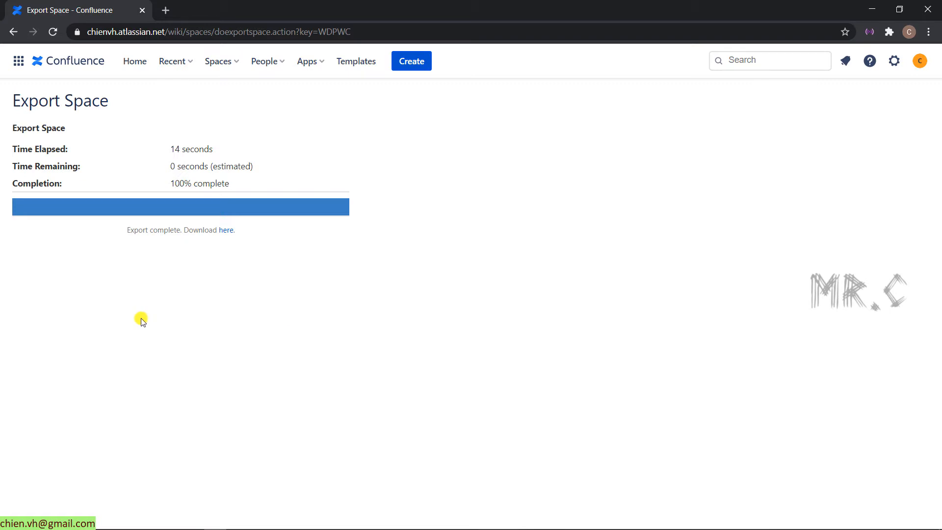
mouse_move(121, 219)
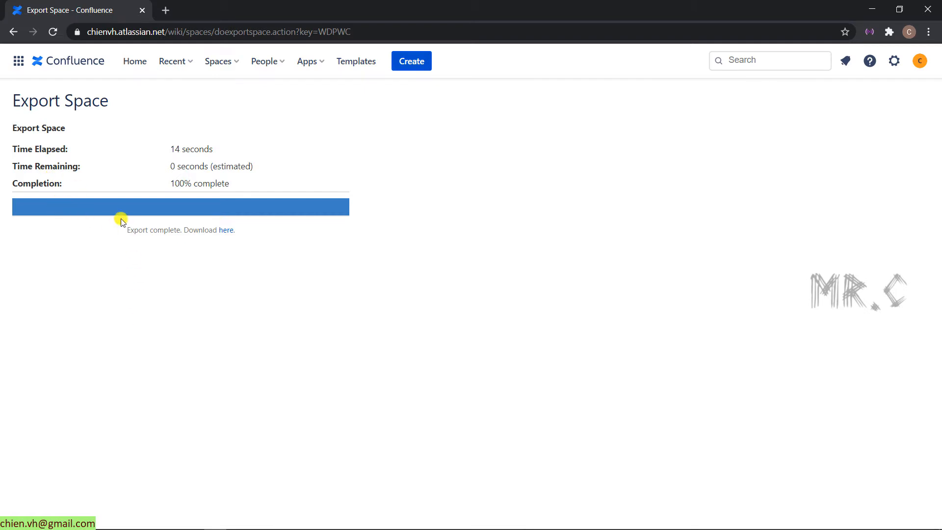
mouse_move(350, 206)
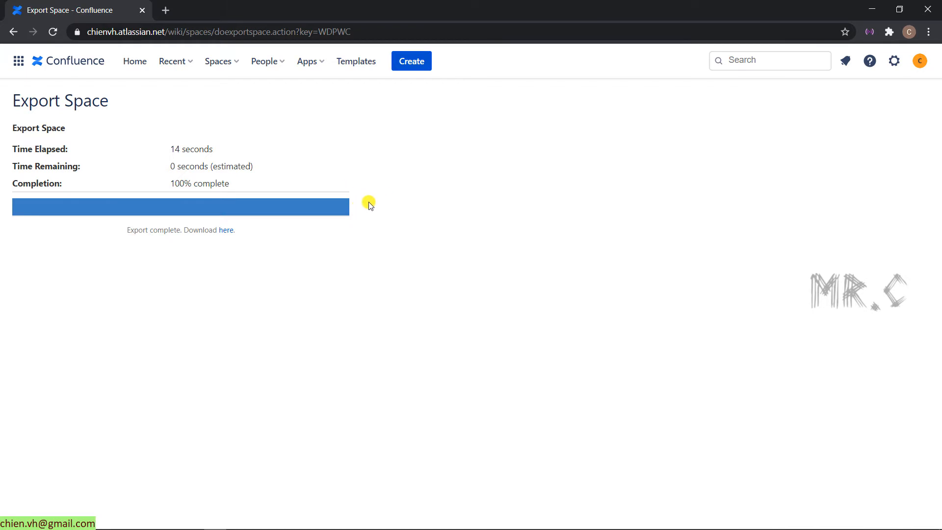
mouse_move(336, 209)
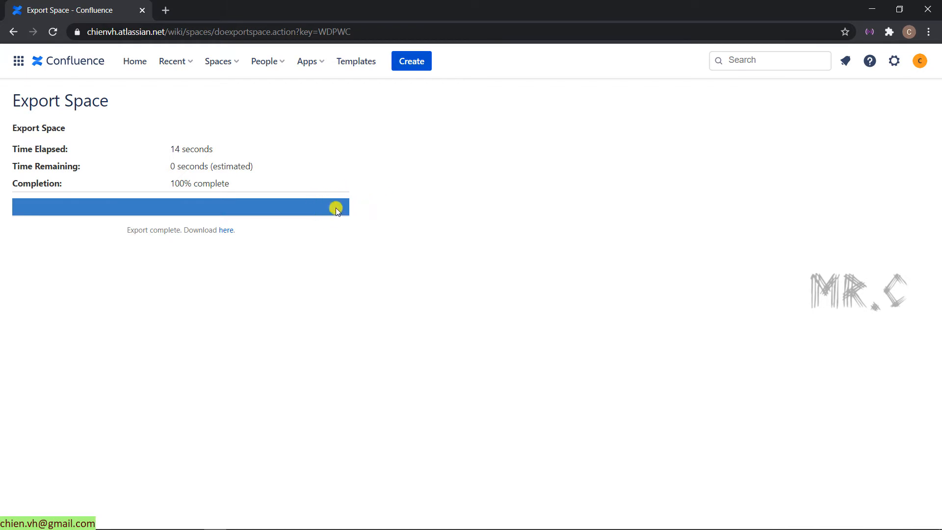
mouse_move(193, 241)
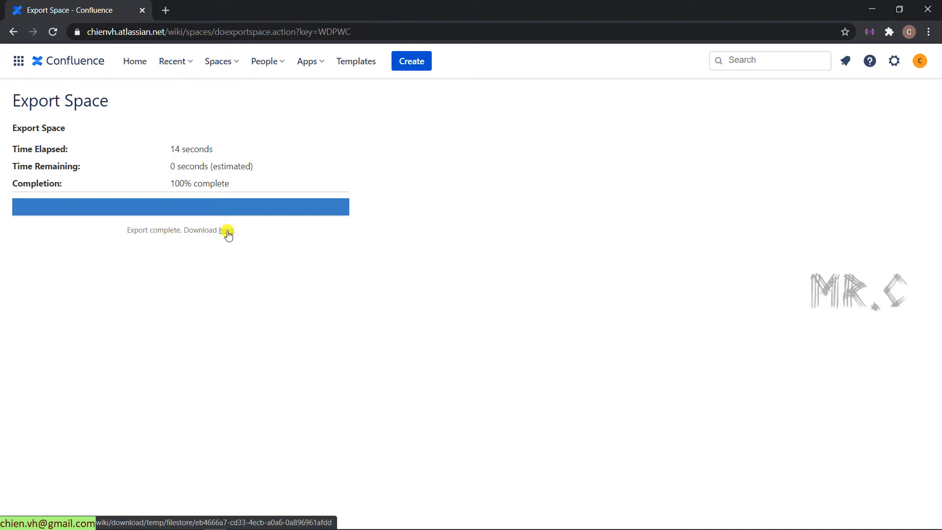
Download the finished HTML export zip from the 'here' link
click(224, 230)
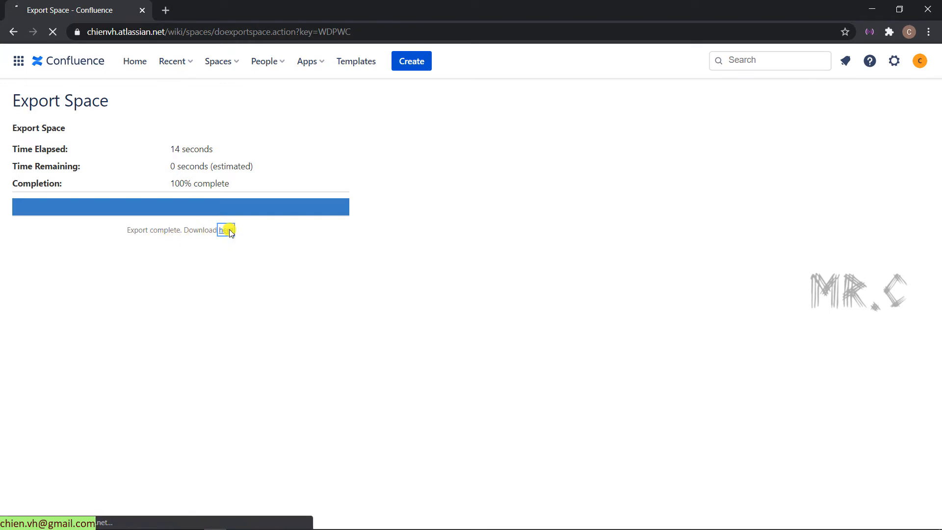
click(225, 230)
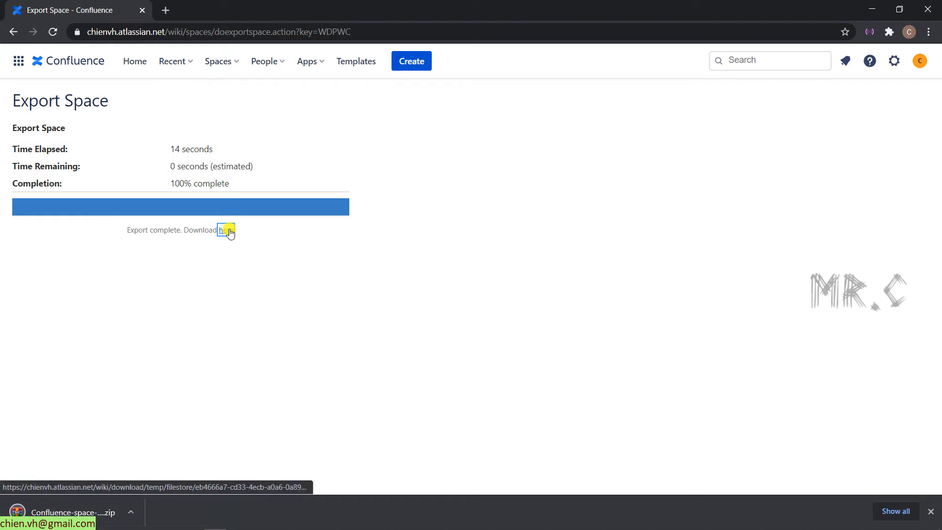
mouse_move(200, 293)
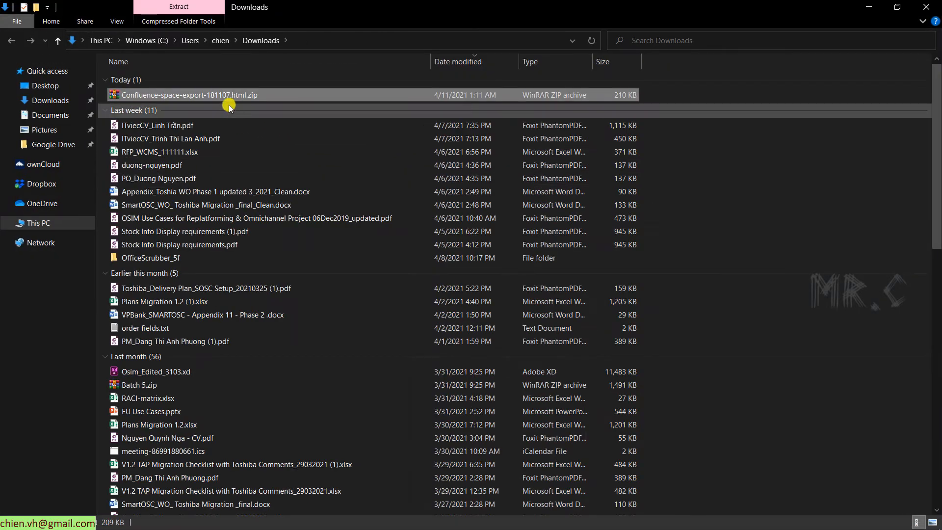
Extract Confluence-space-export-181107.html.zip into a folder of the same name
right_click(192, 95)
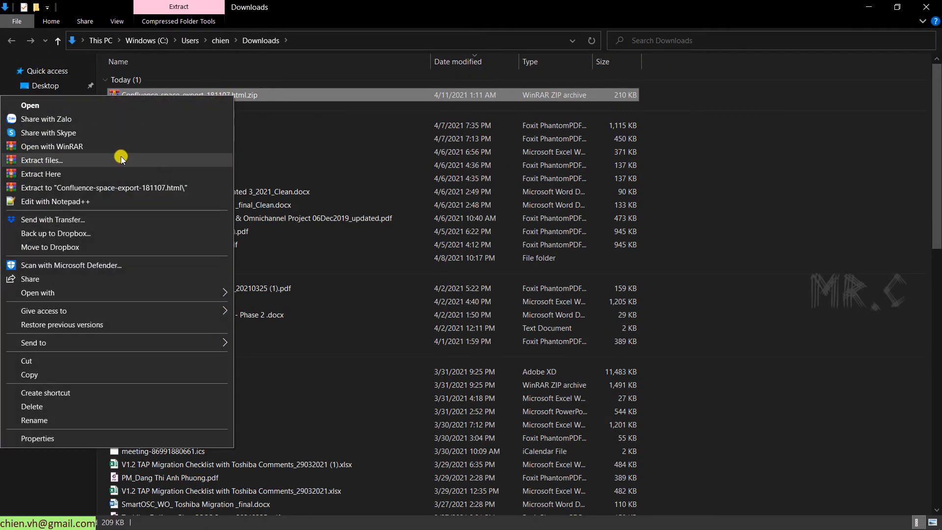
click(40, 174)
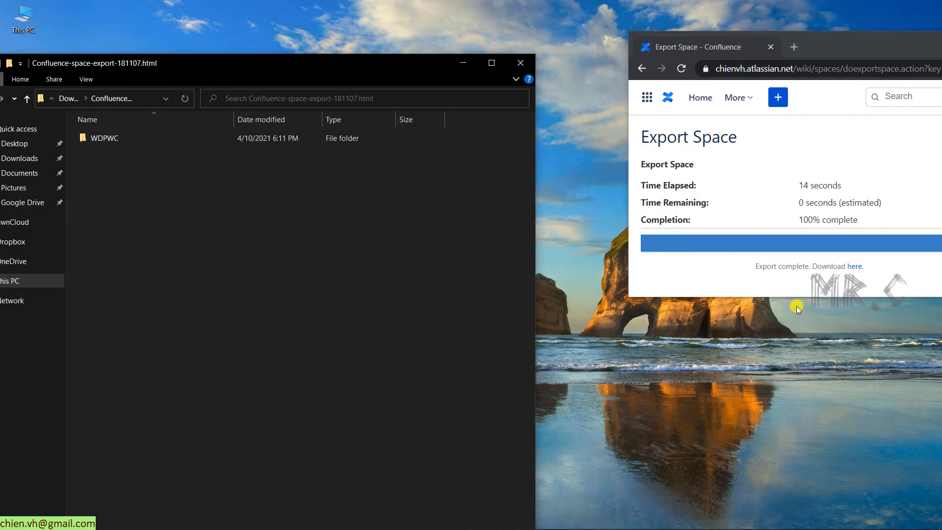
Open the exported WDPWC folder, widen the name column, and browse the styles folder
drag(258, 62, 250, 46)
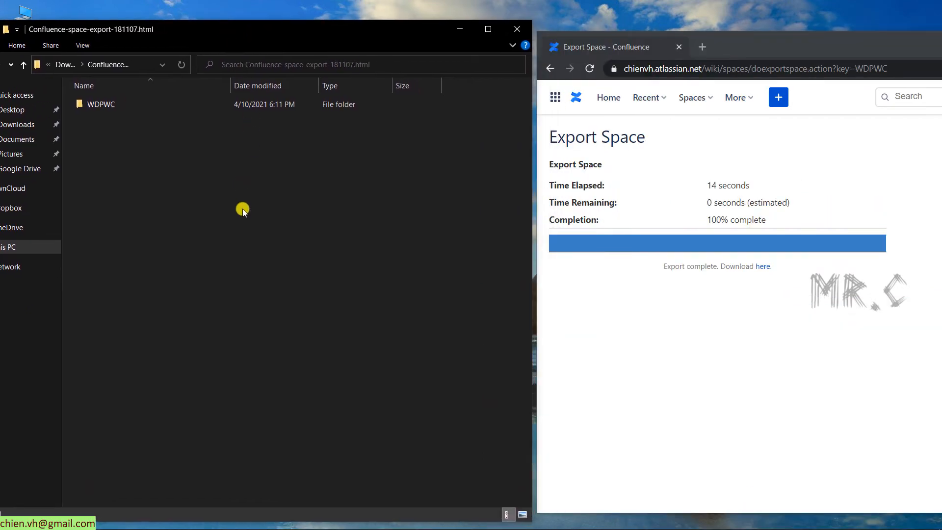
mouse_move(260, 230)
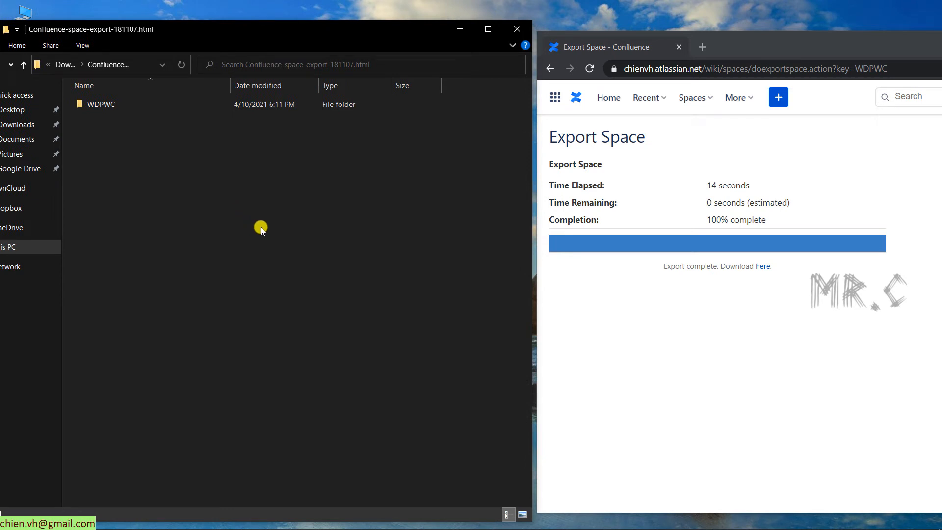
click(101, 104)
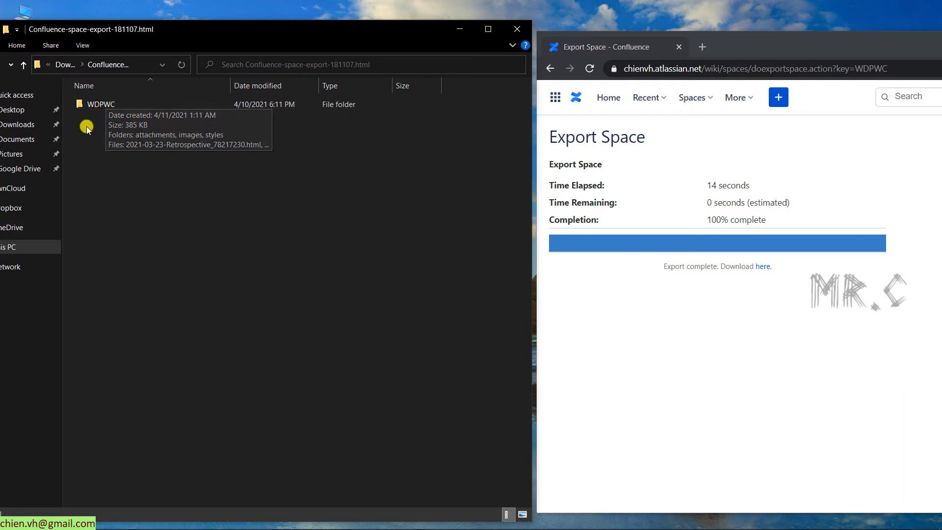
double_click(101, 103)
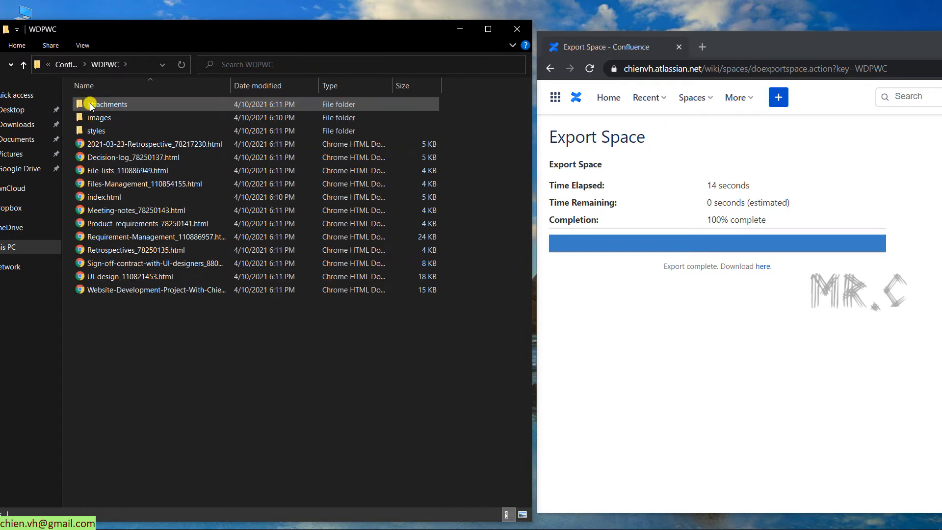
drag(222, 86, 316, 86)
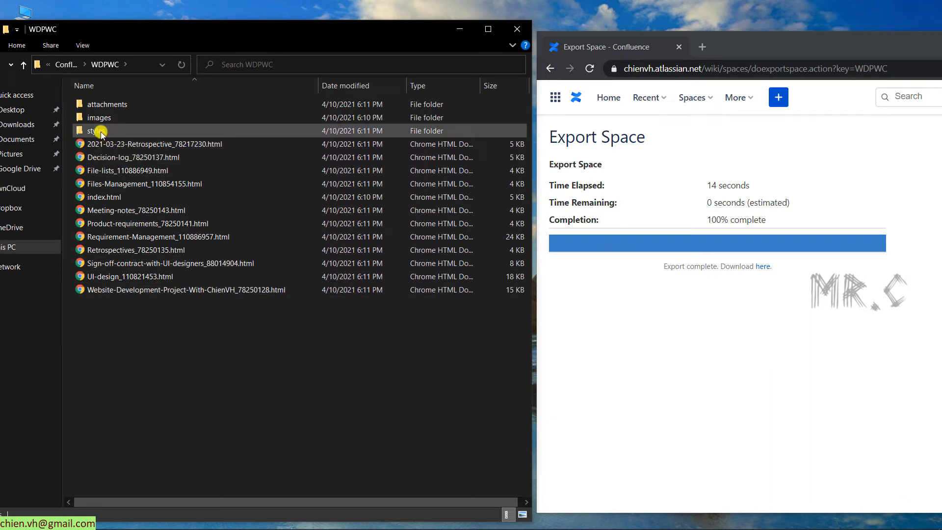
double_click(92, 131)
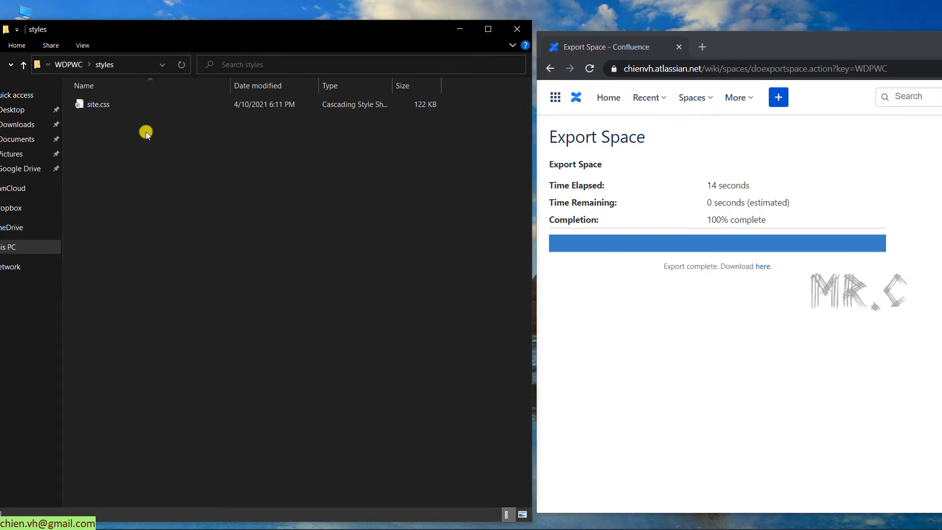
mouse_move(175, 166)
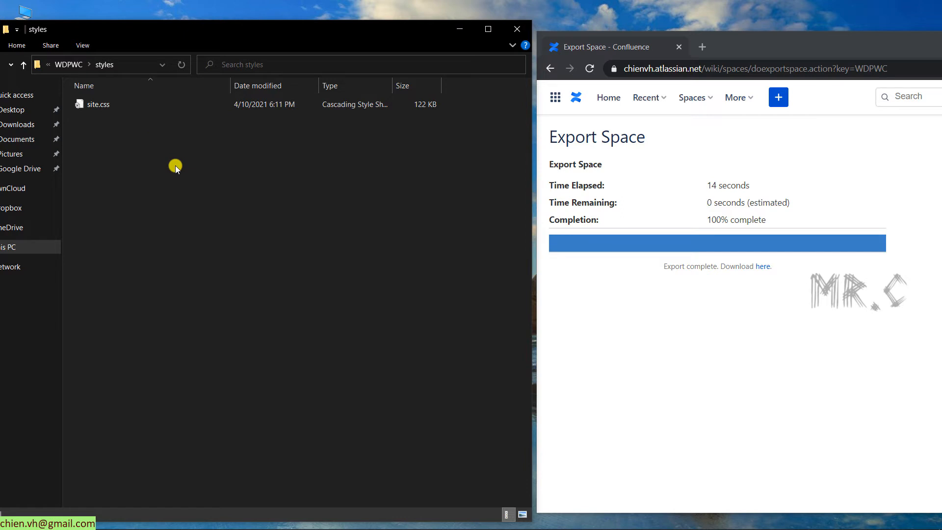
click(23, 65)
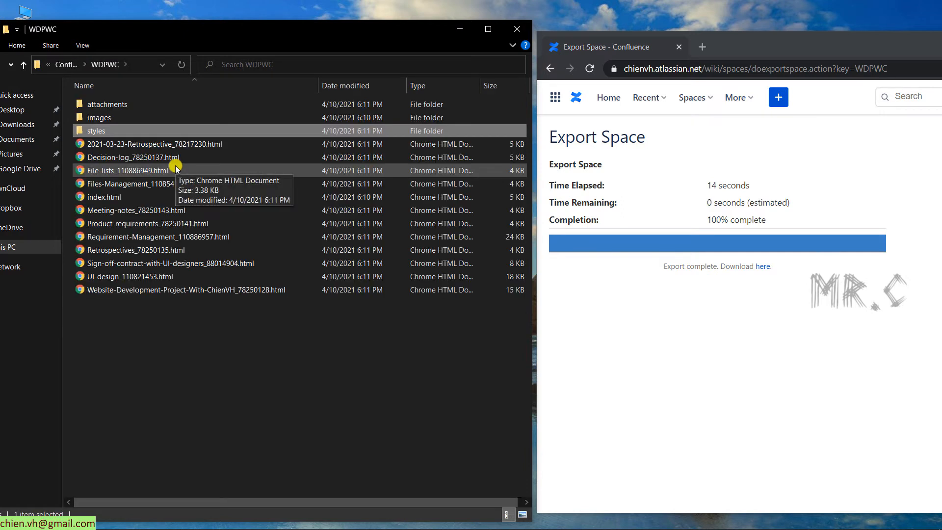
mouse_move(126, 117)
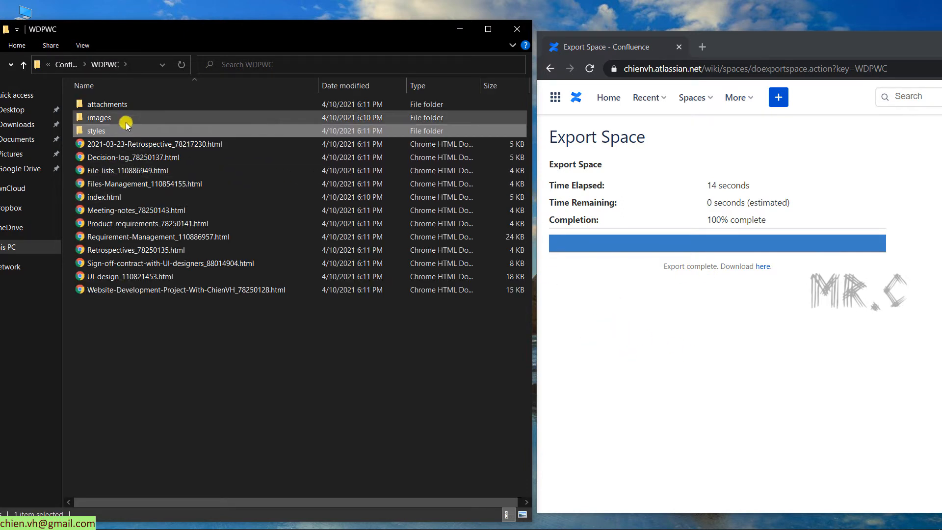
Browse the images, icons and attachments folders, then open index.html in the browser
double_click(99, 117)
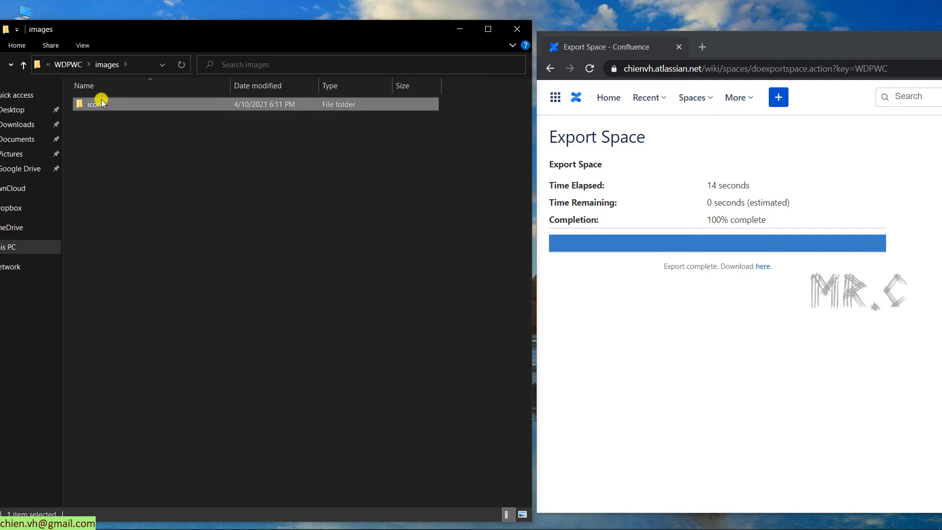
double_click(94, 104)
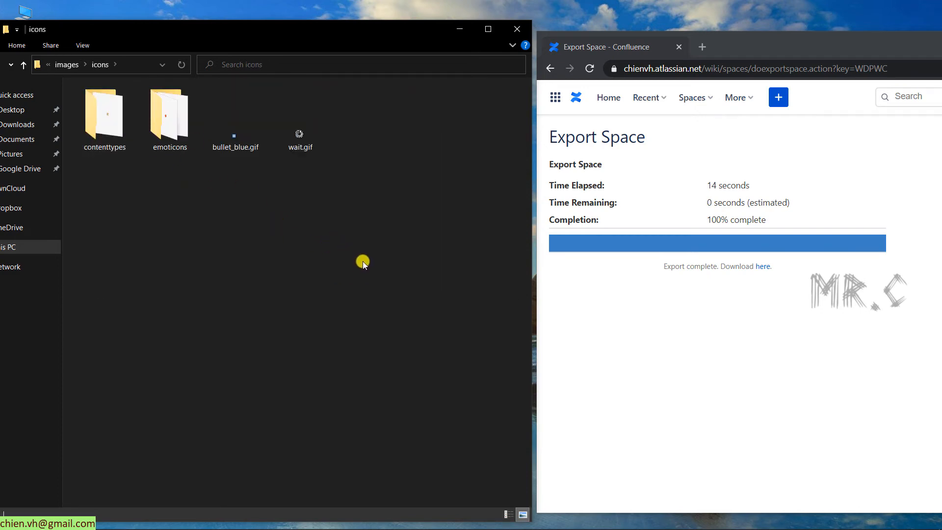
click(23, 64)
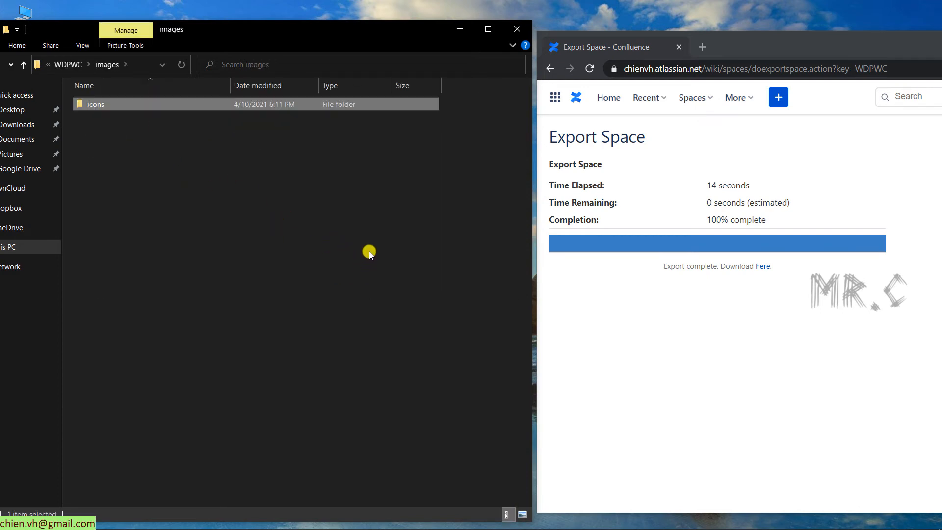
click(23, 64)
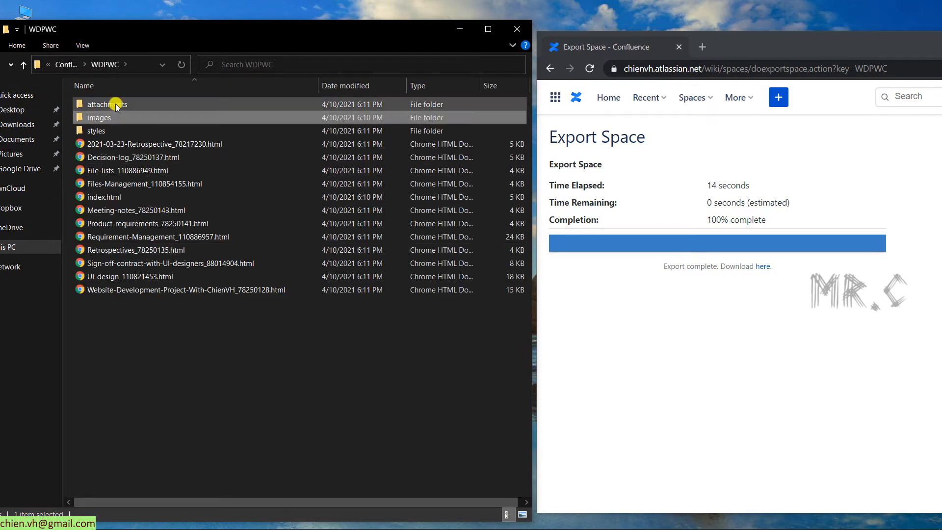
double_click(105, 104)
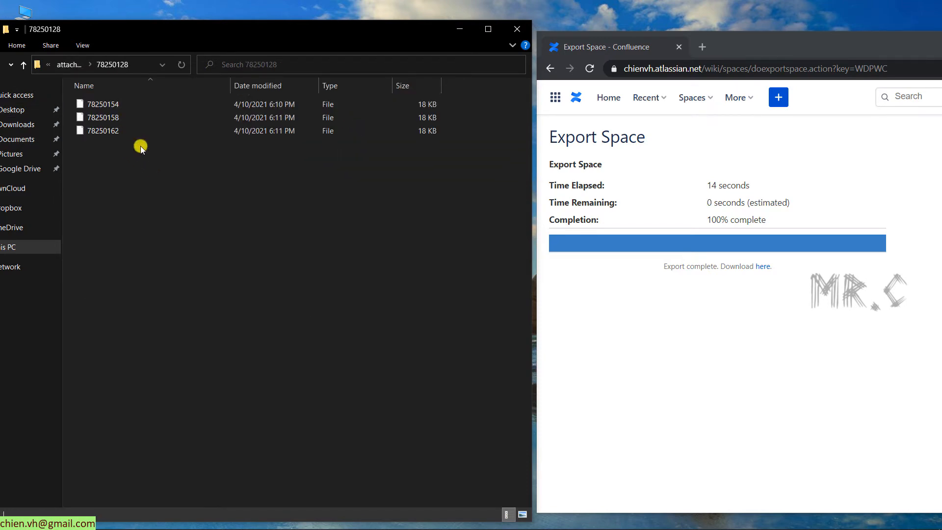
click(23, 64)
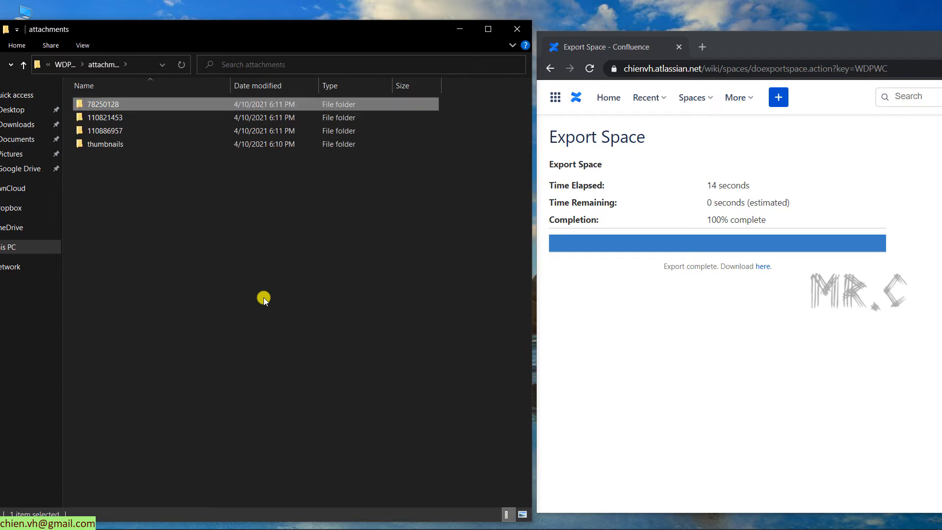
double_click(104, 117)
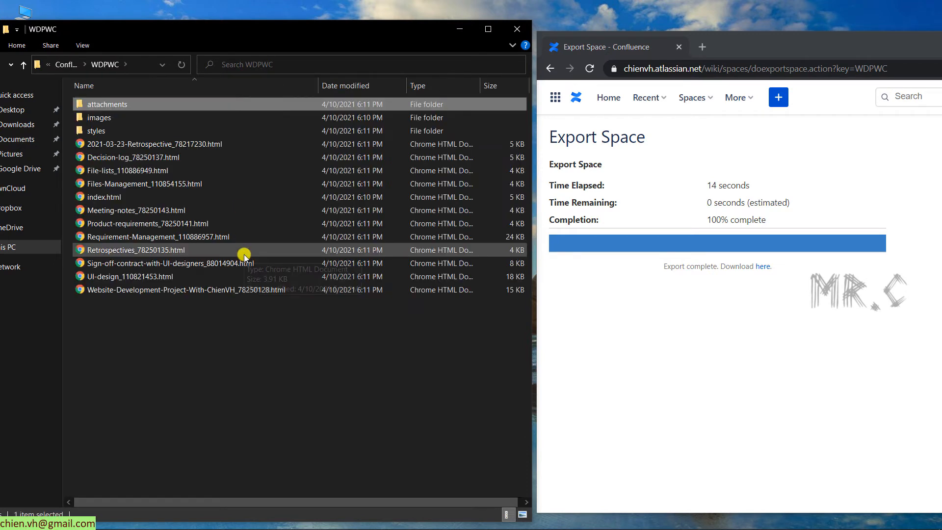
mouse_move(222, 343)
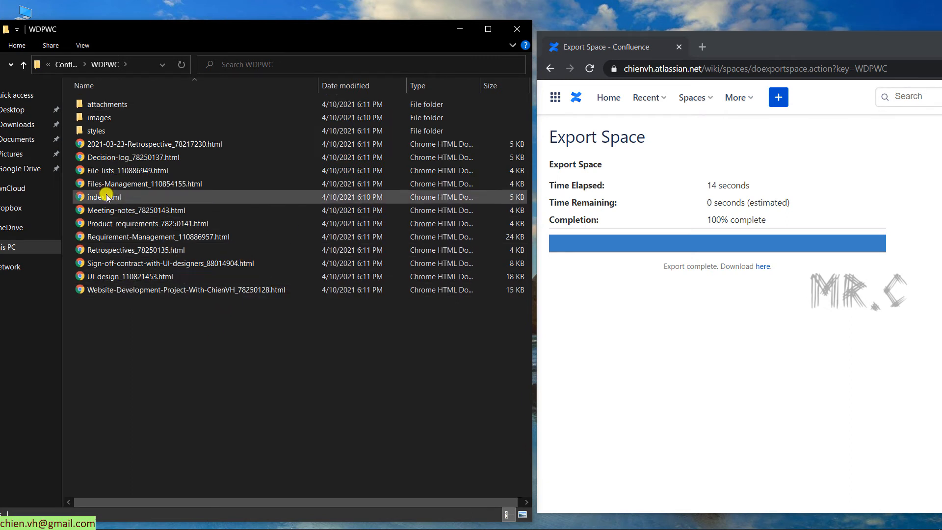
double_click(104, 196)
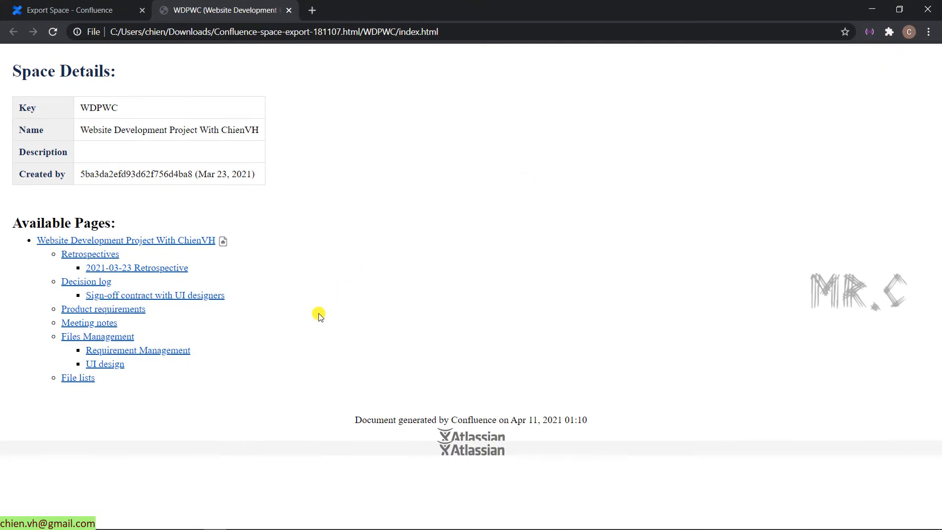
mouse_move(59, 146)
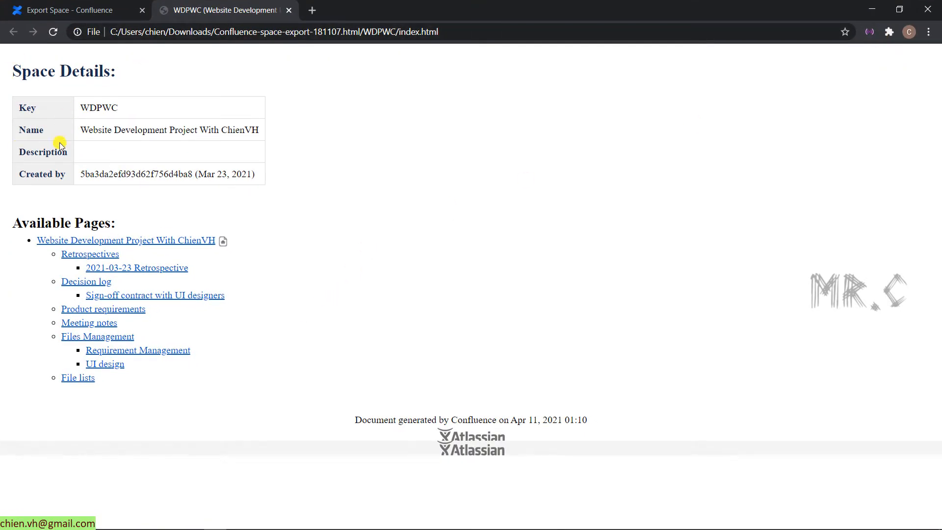
mouse_move(178, 240)
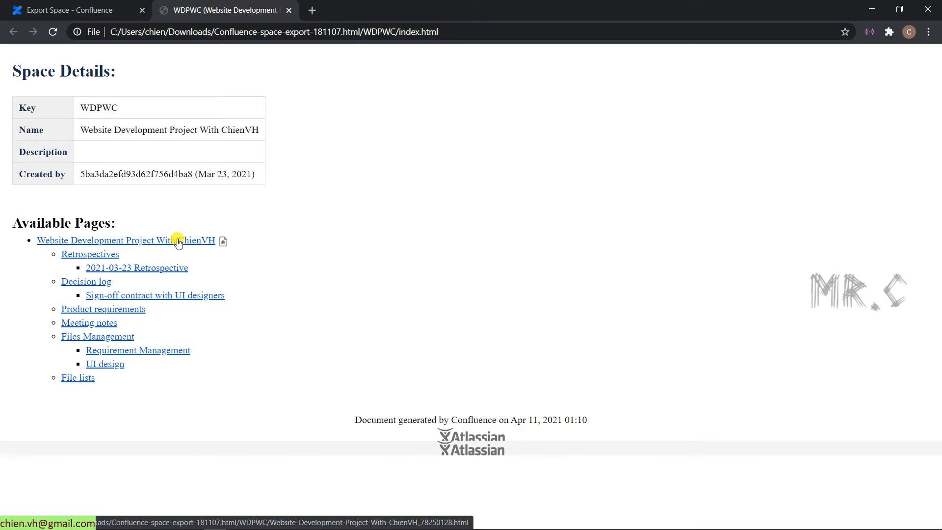
Preview the exported space home and 2021-03-23 Retrospective pages, then close Chrome
click(123, 241)
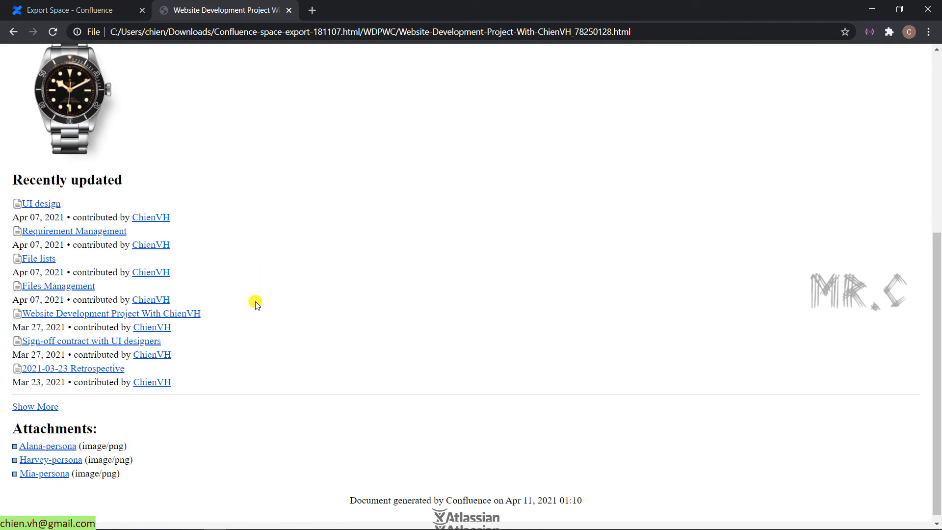
scroll(up, 3)
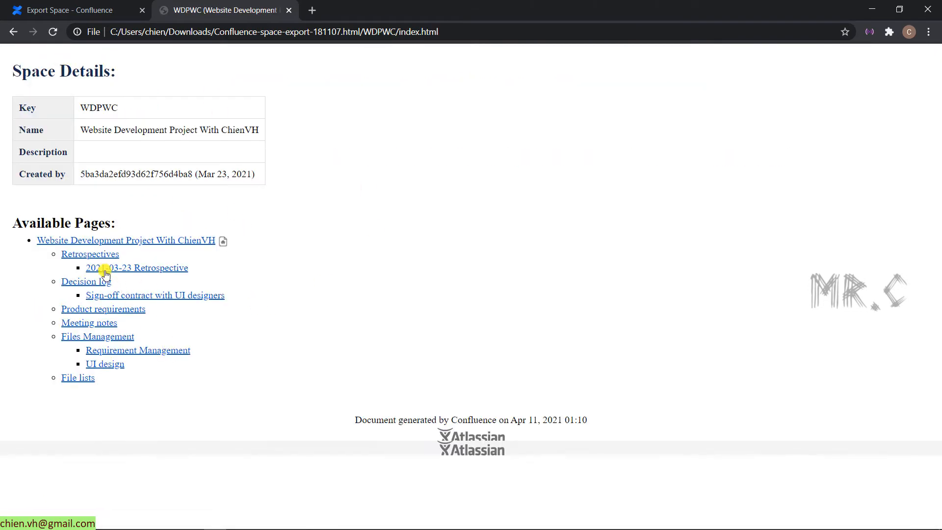
click(136, 267)
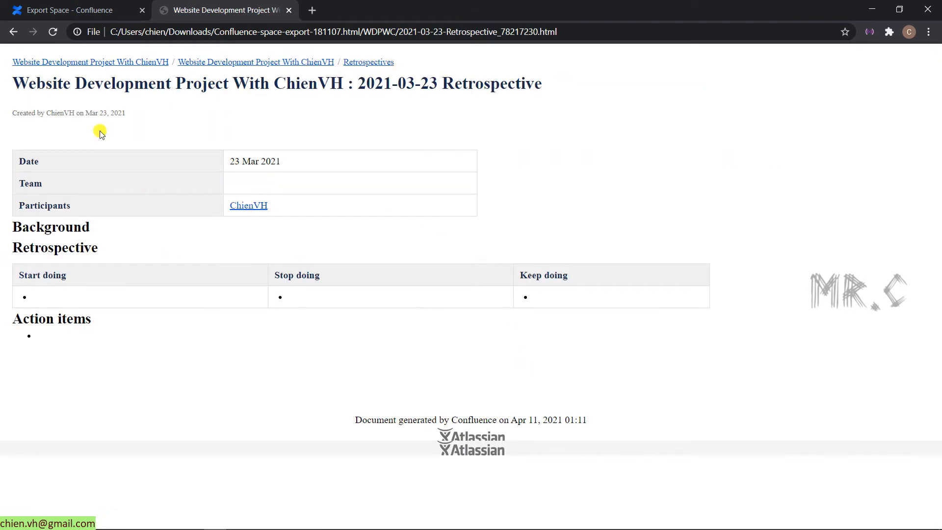
click(90, 62)
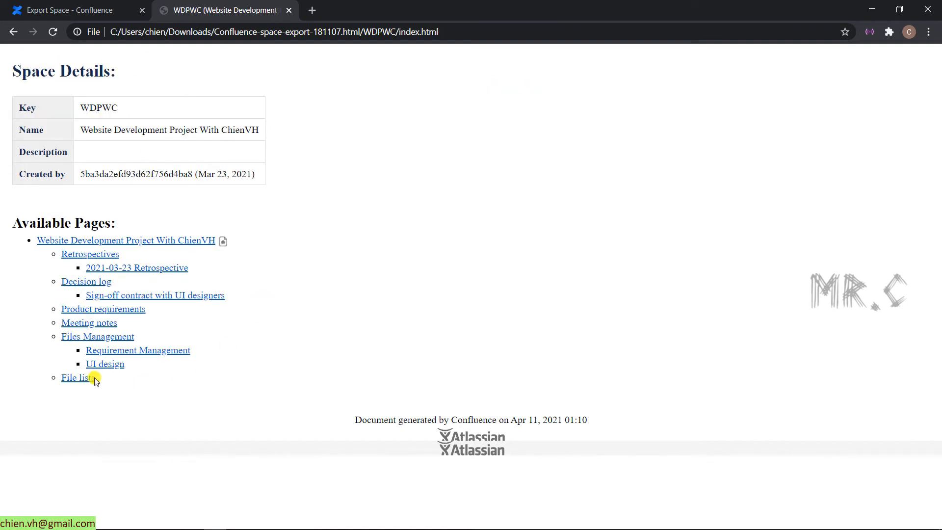
click(75, 377)
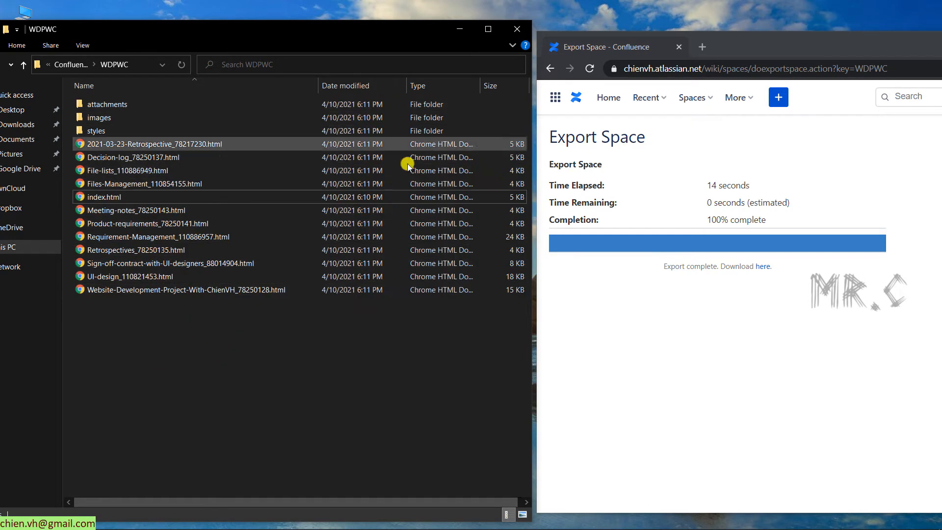
Close File Explorer and reopen the Website Development Project space's Content Tools settings
click(516, 28)
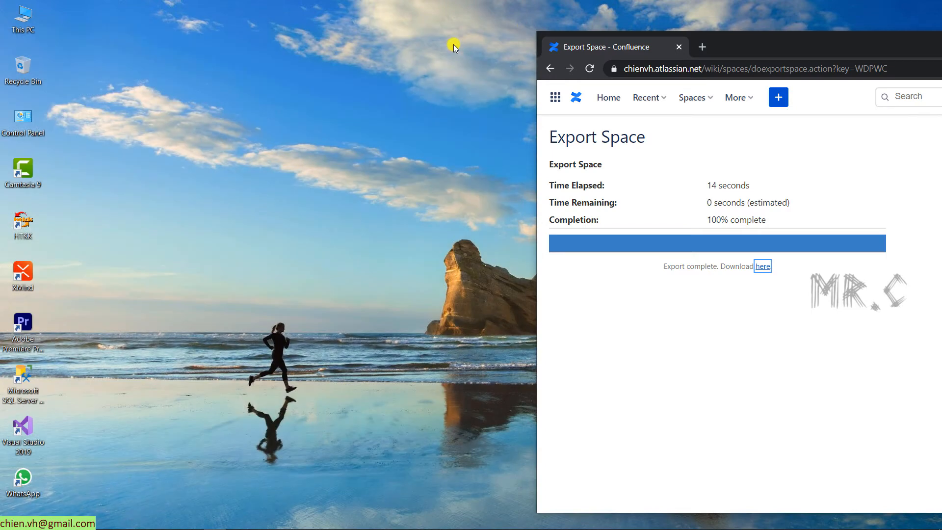
mouse_move(754, 47)
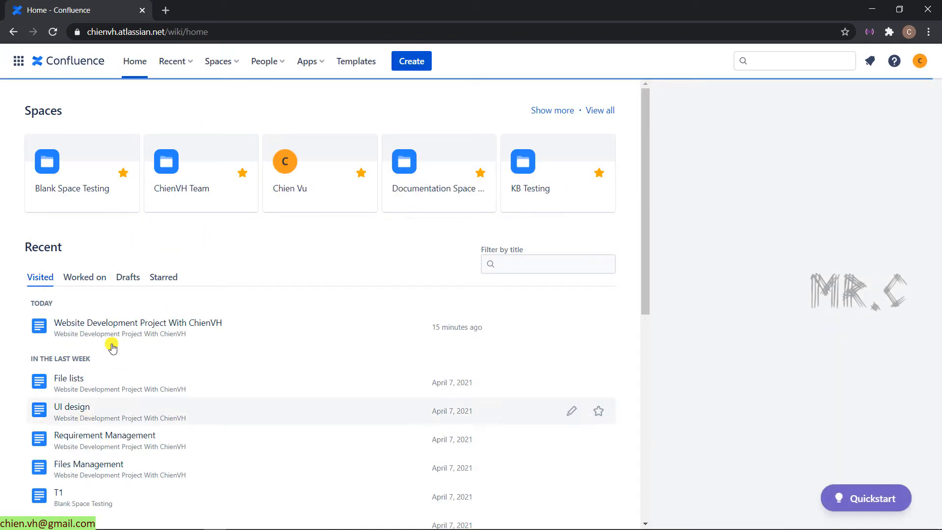
click(137, 323)
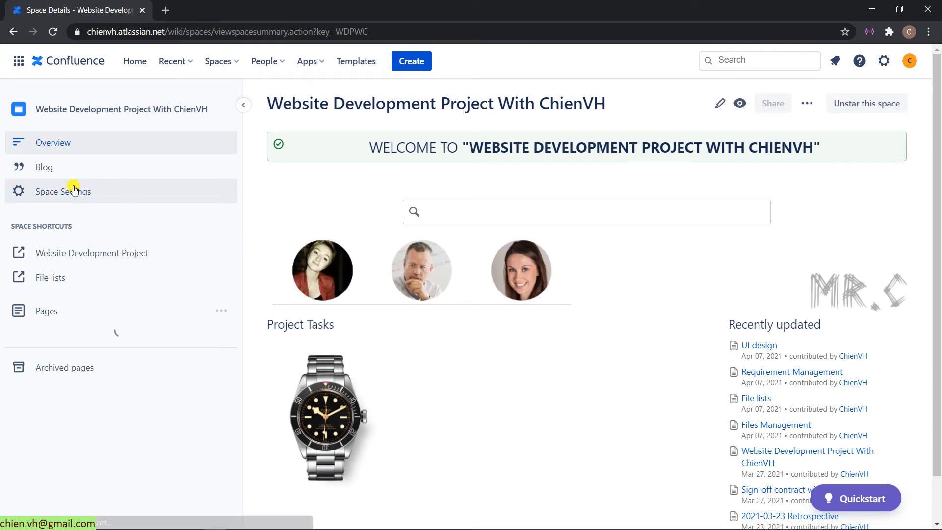
click(62, 191)
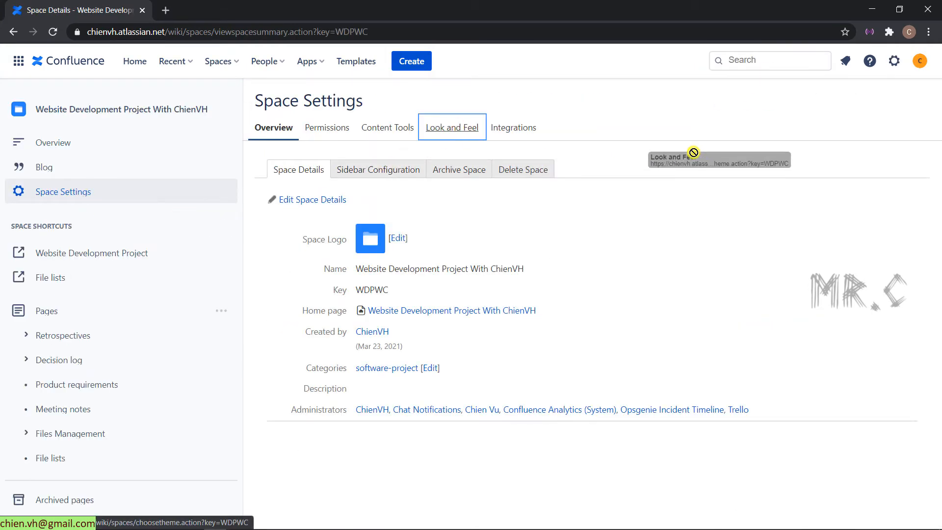
click(386, 127)
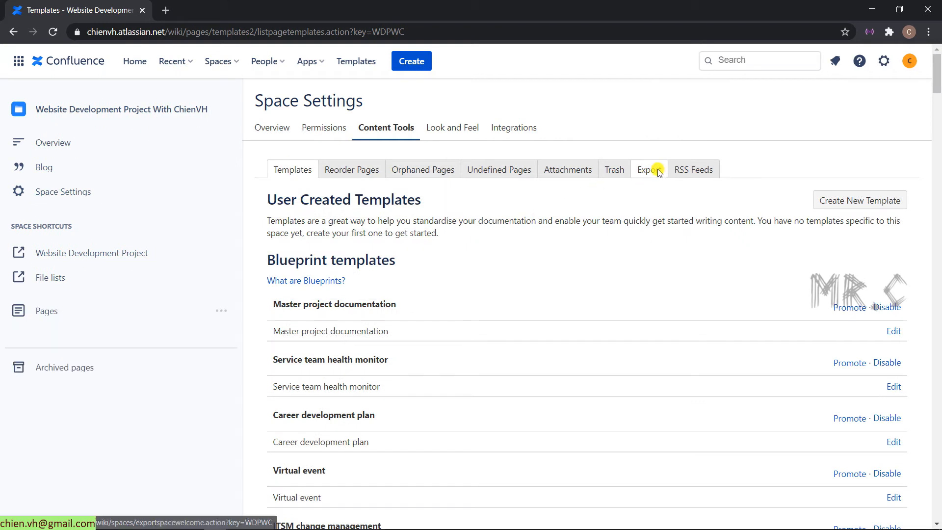
Open the space export options and pick PDF as the format, after briefly selecting XML
click(648, 170)
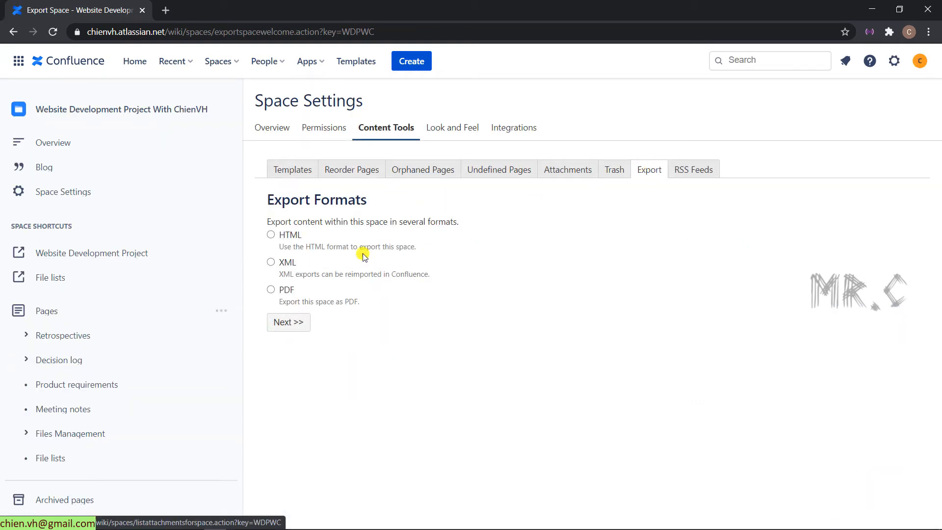
click(271, 262)
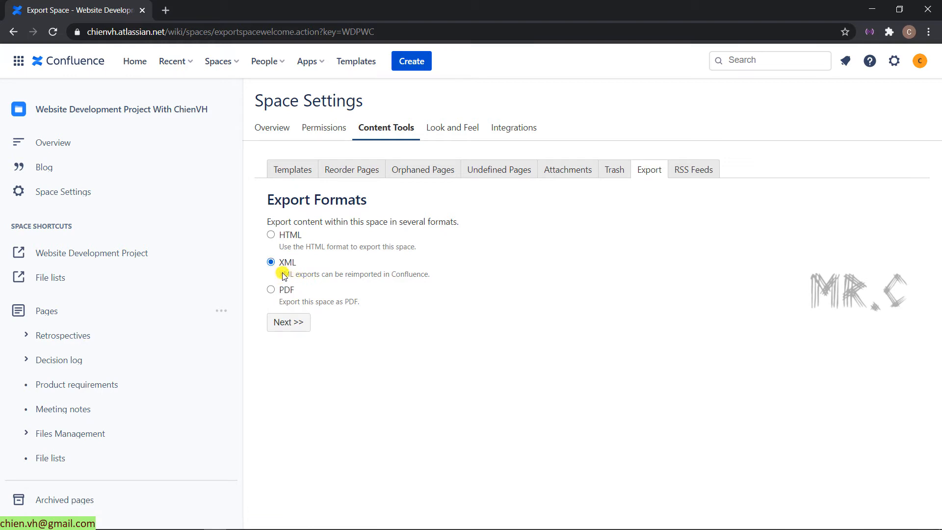
mouse_move(318, 271)
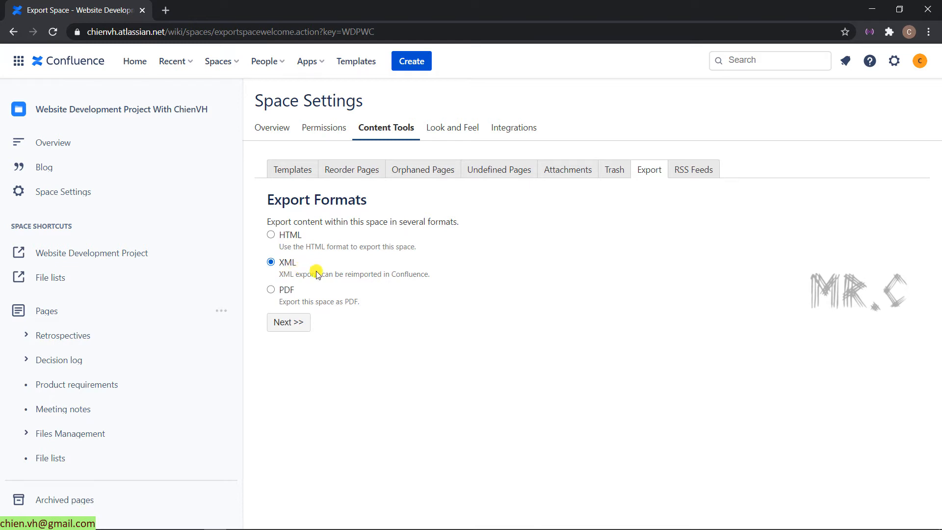
double_click(358, 274)
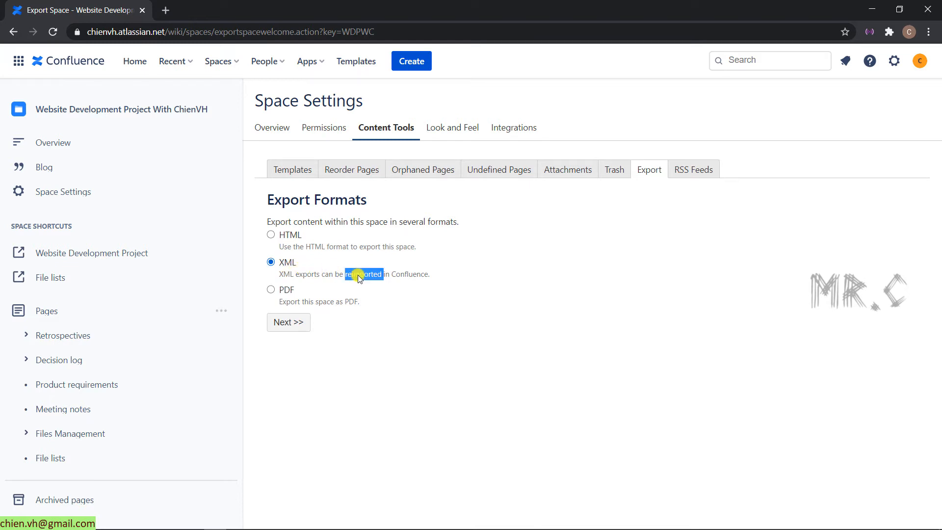
mouse_move(477, 271)
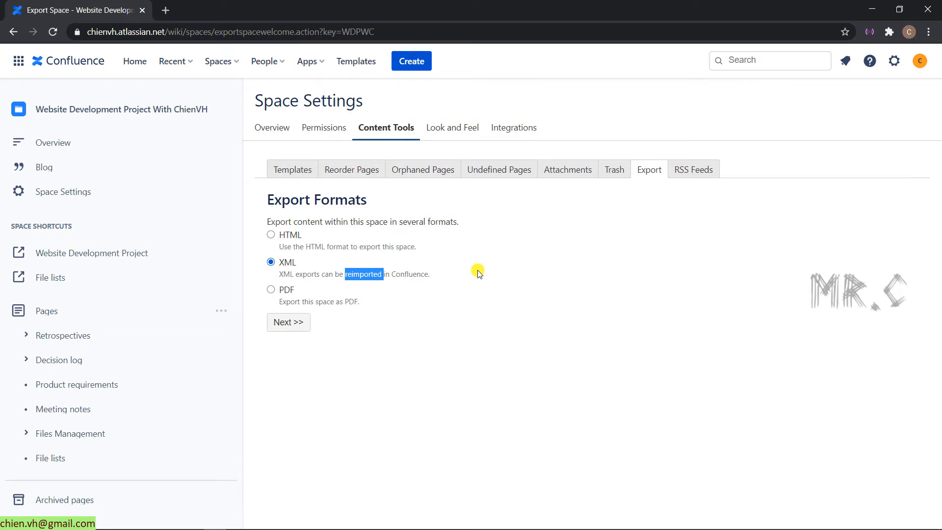
mouse_move(308, 246)
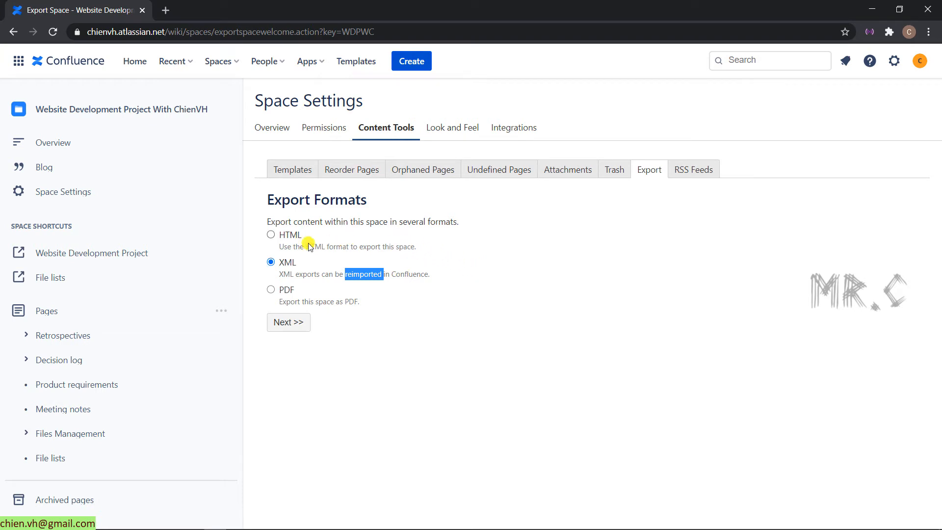
mouse_move(427, 216)
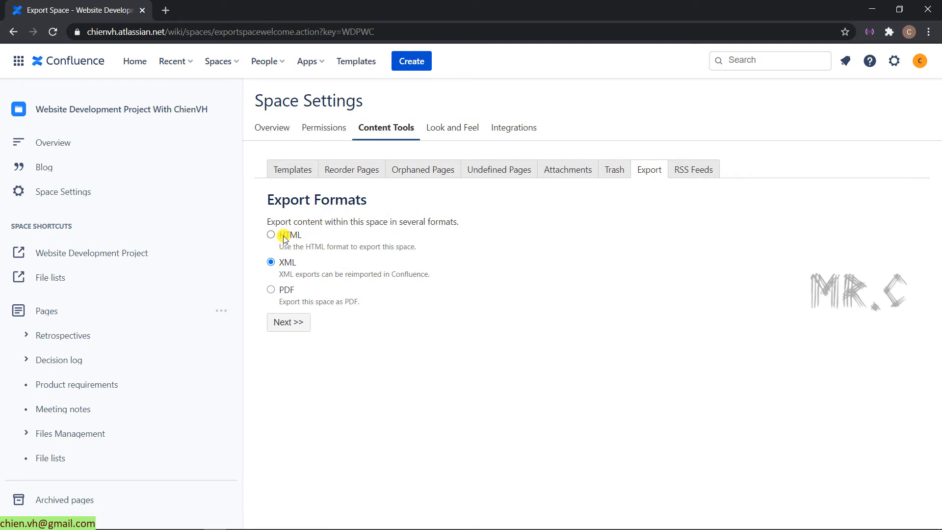
mouse_move(286, 290)
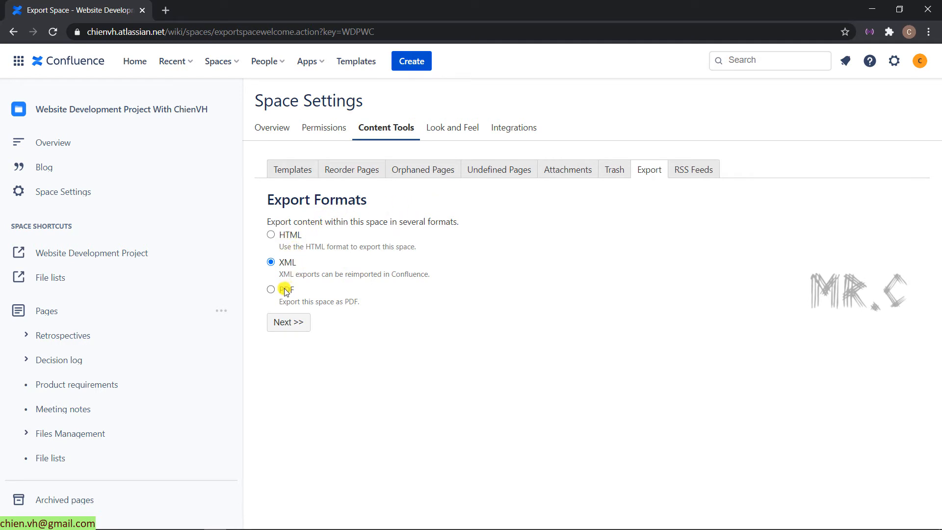
mouse_move(363, 398)
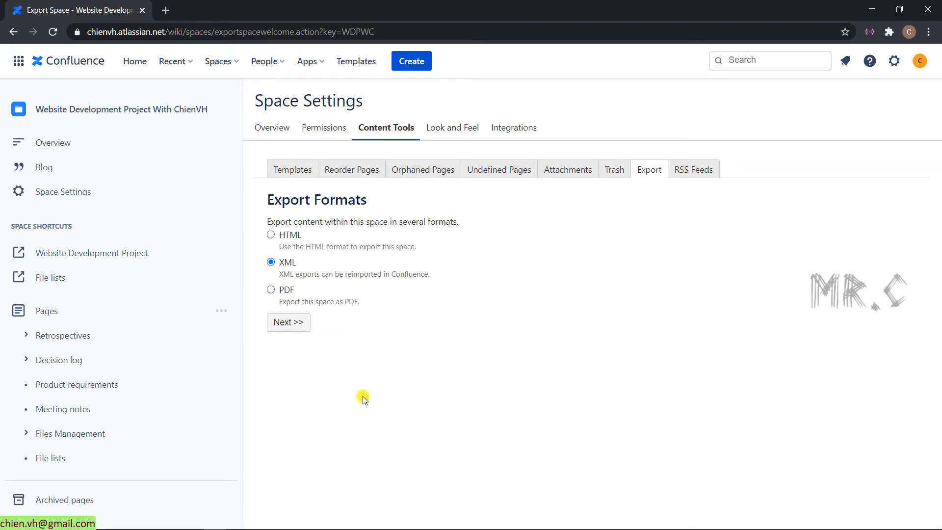
mouse_move(358, 396)
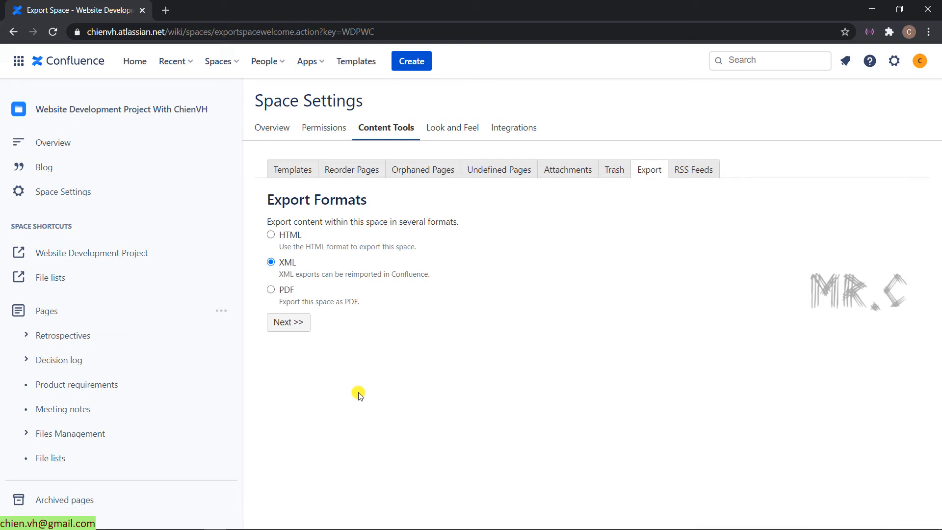
mouse_move(294, 266)
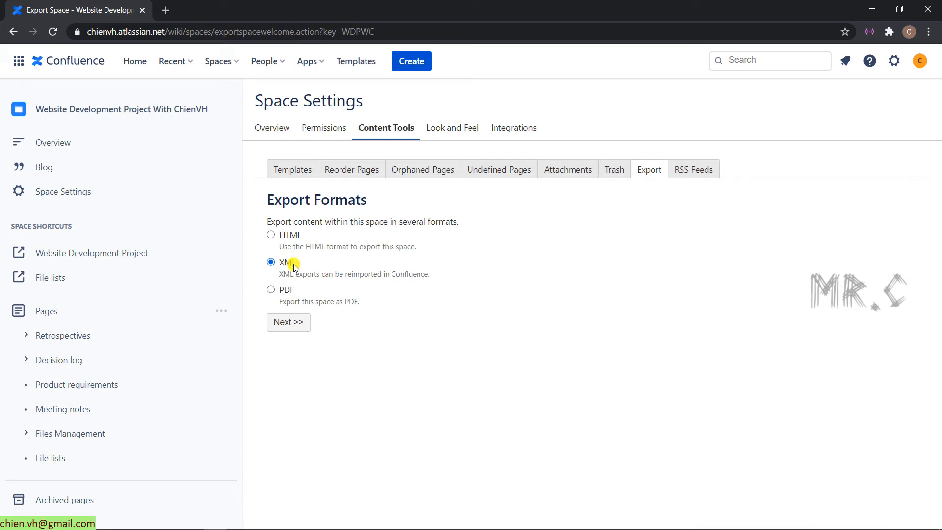
mouse_move(473, 372)
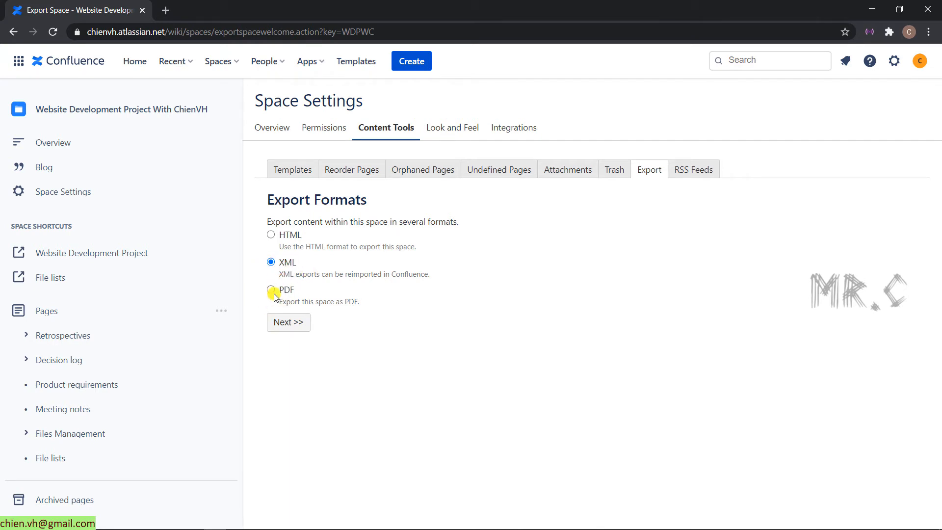
click(271, 289)
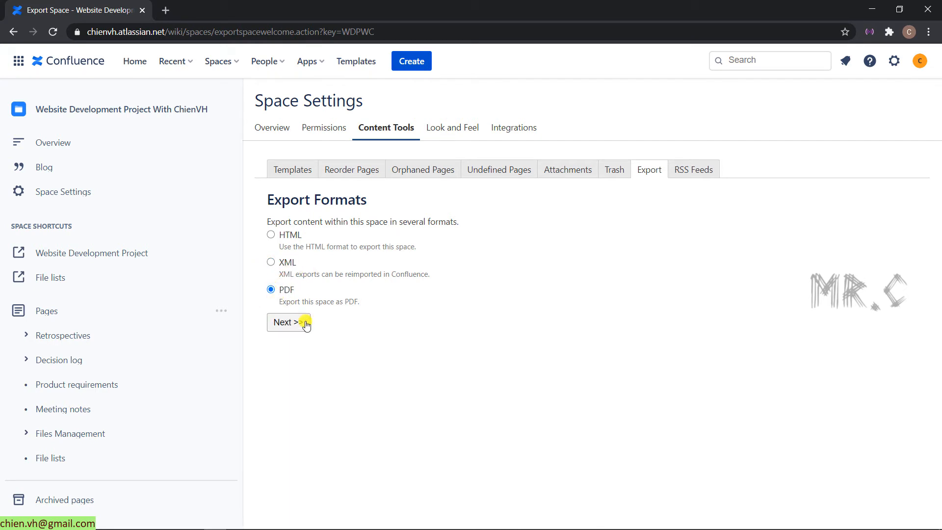
Export the whole space as a normal PDF with Include Page Numbers enabled
click(287, 322)
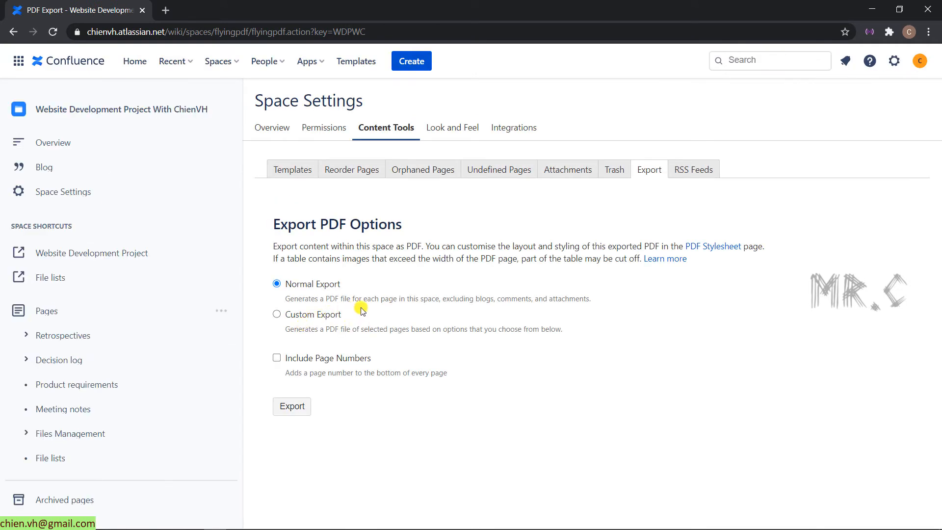
mouse_move(310, 319)
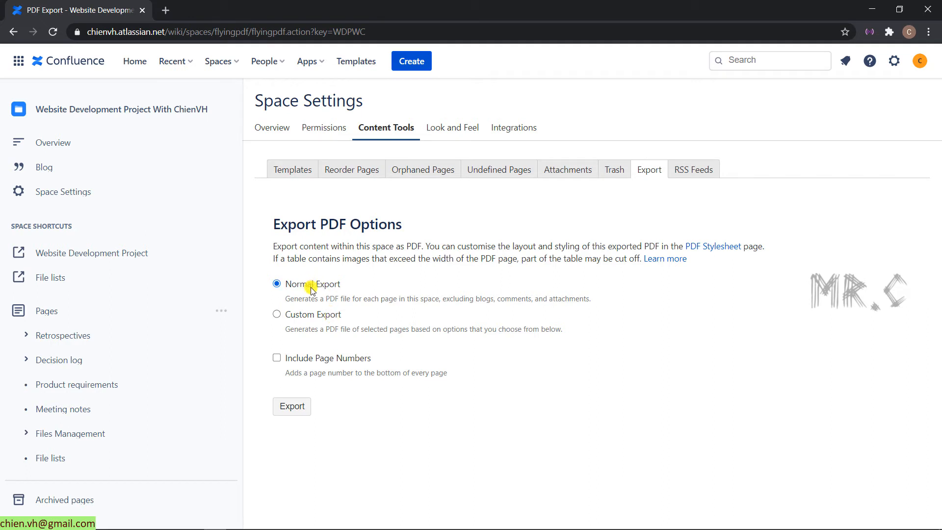
mouse_move(328, 293)
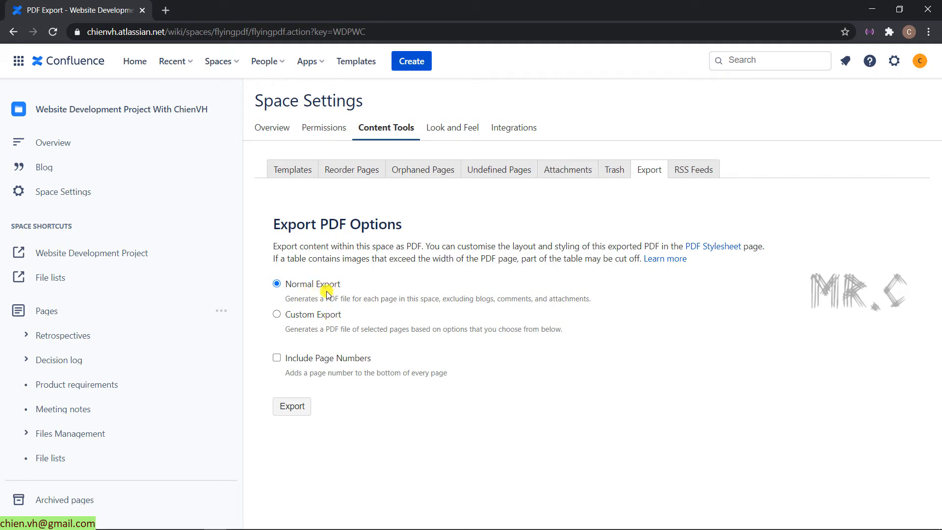
mouse_move(329, 317)
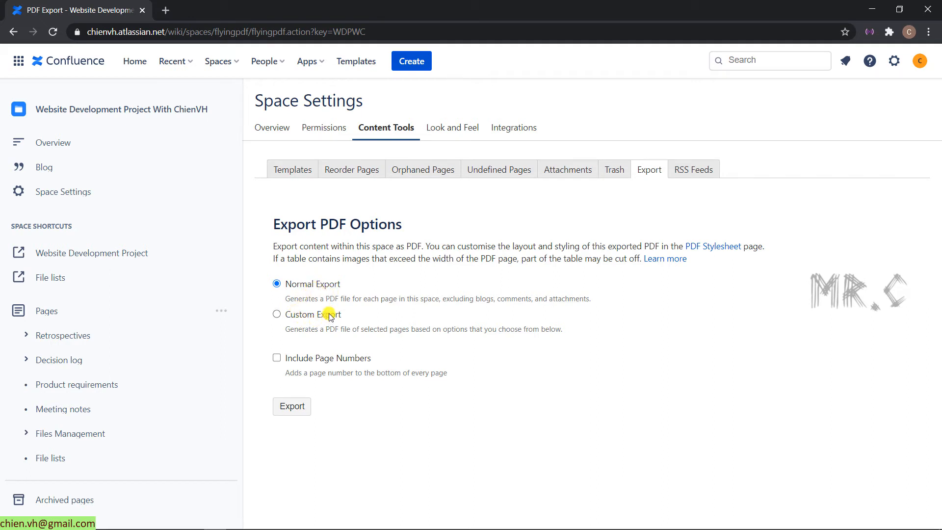
mouse_move(322, 315)
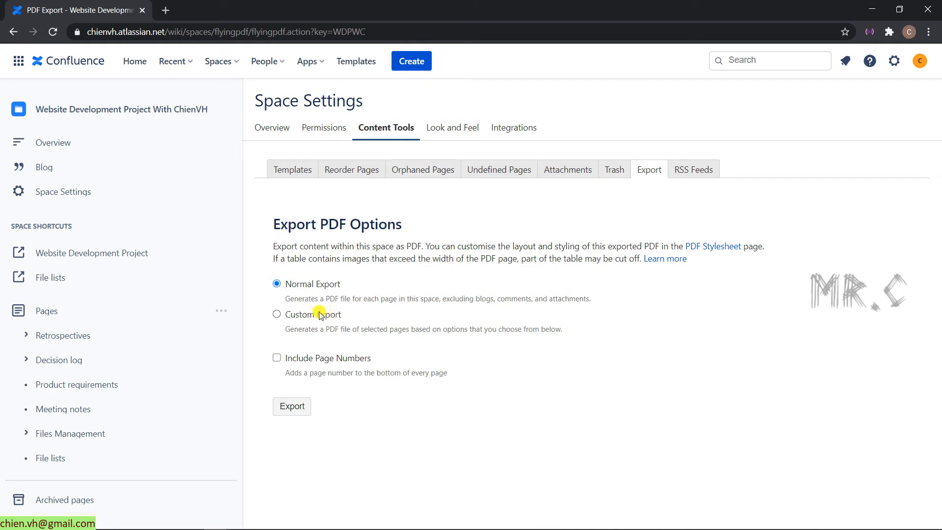
mouse_move(303, 333)
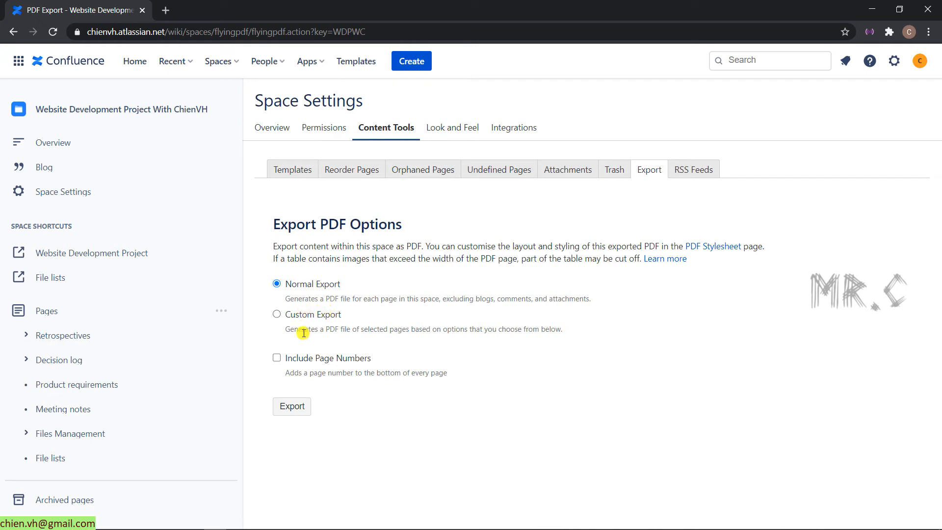
mouse_move(295, 367)
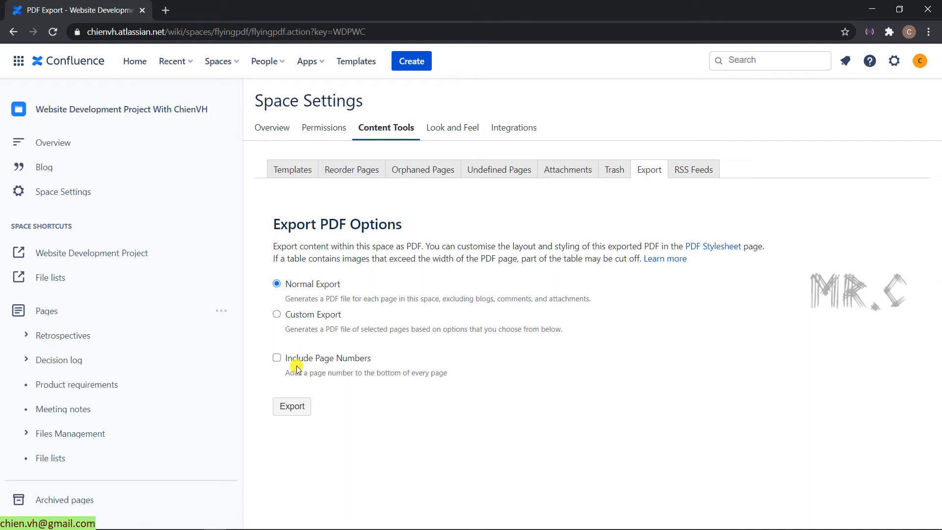
mouse_move(396, 366)
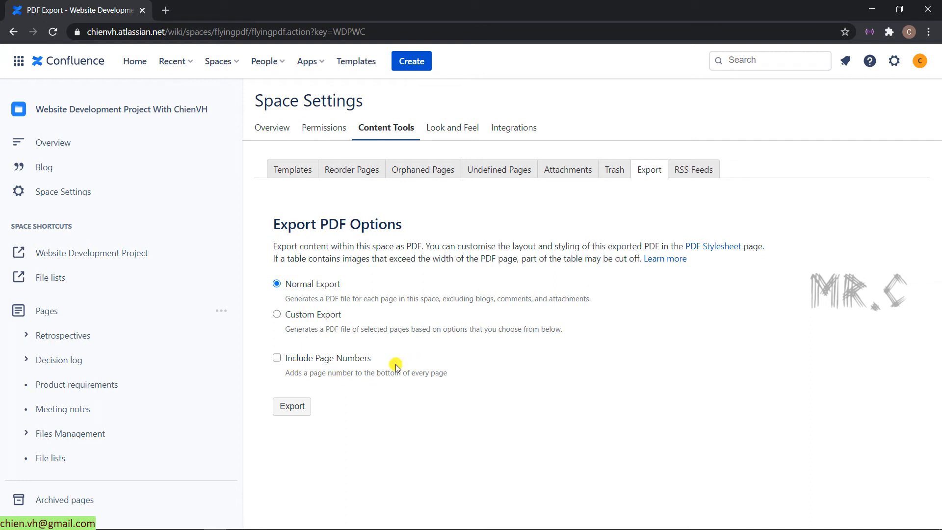
mouse_move(394, 369)
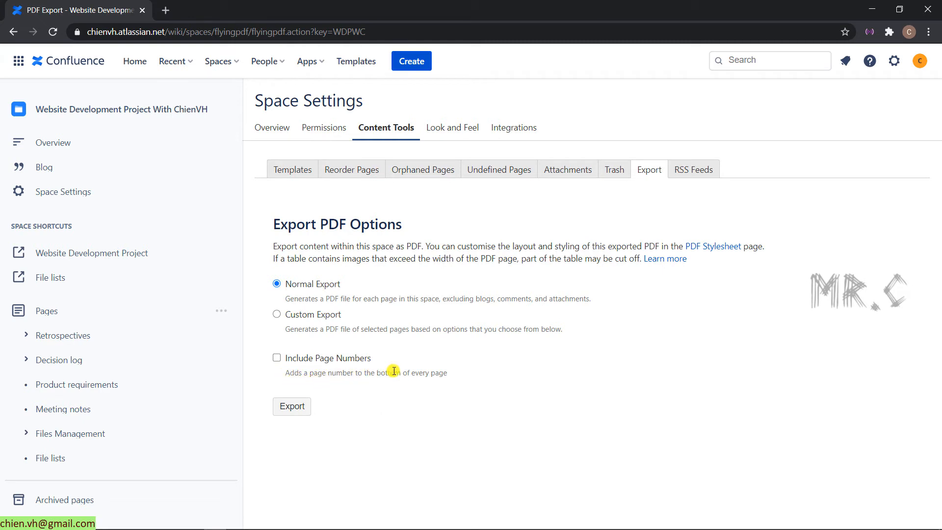
click(276, 357)
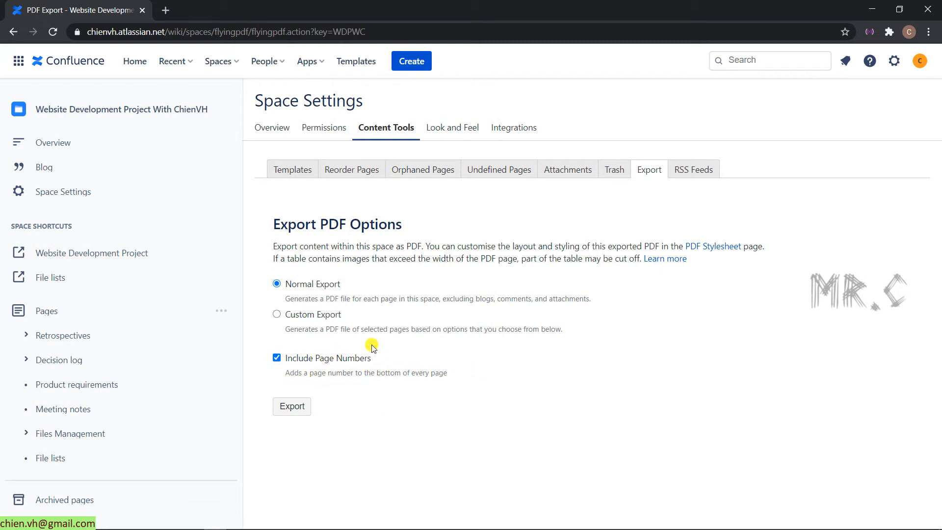
click(291, 406)
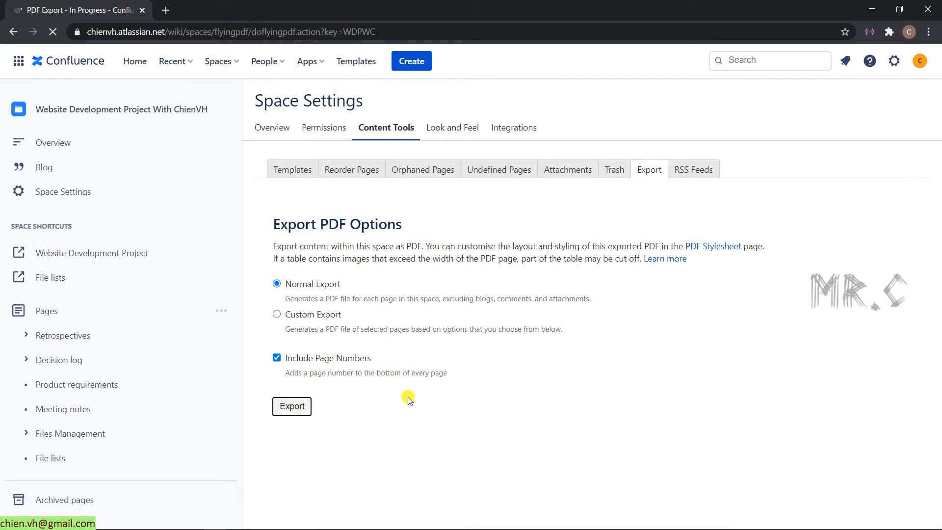
Download WDPWC-100421-1815.pdf and open it in the browser's PDF viewer
click(291, 406)
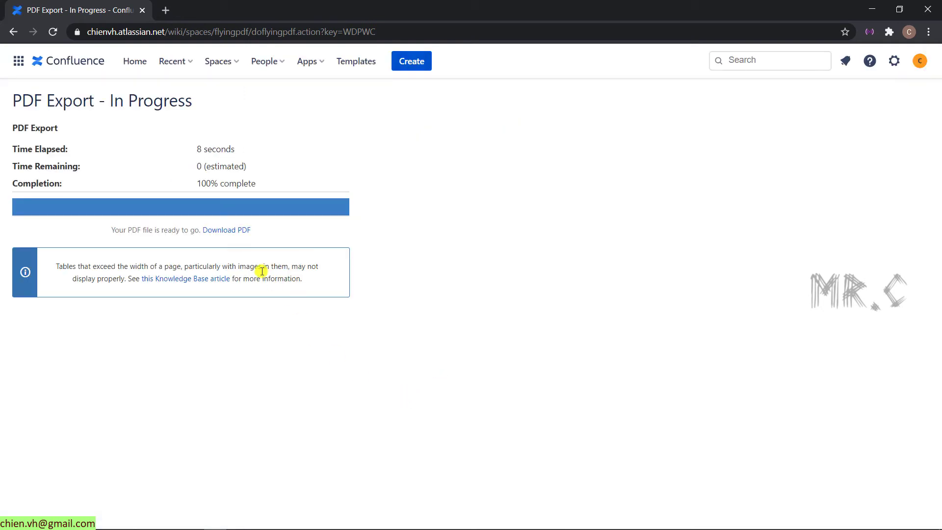
click(227, 230)
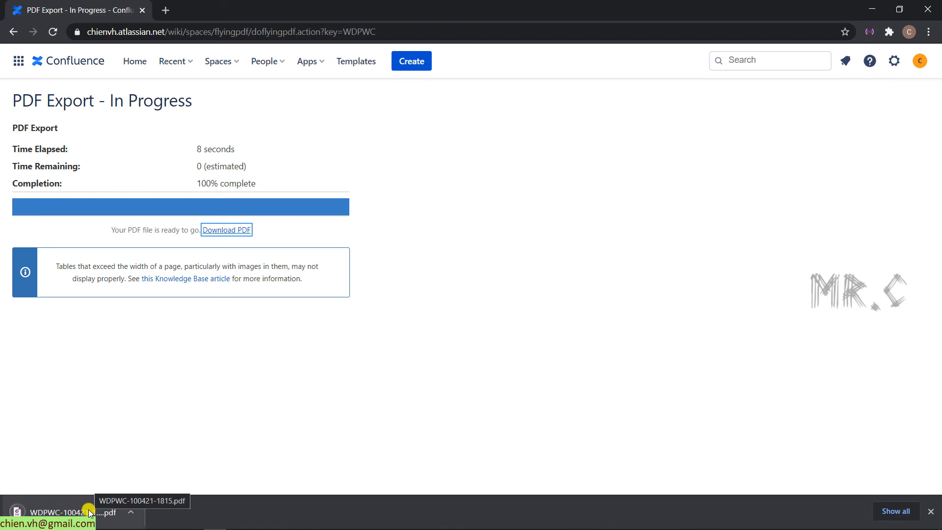
click(57, 512)
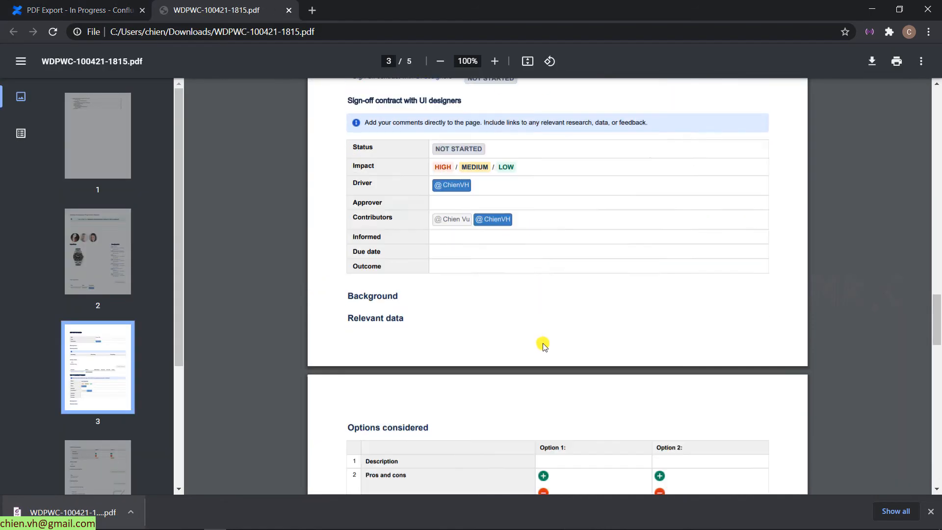
Scroll through the exported PDF's table of contents, then close its tab
scroll(down, 3)
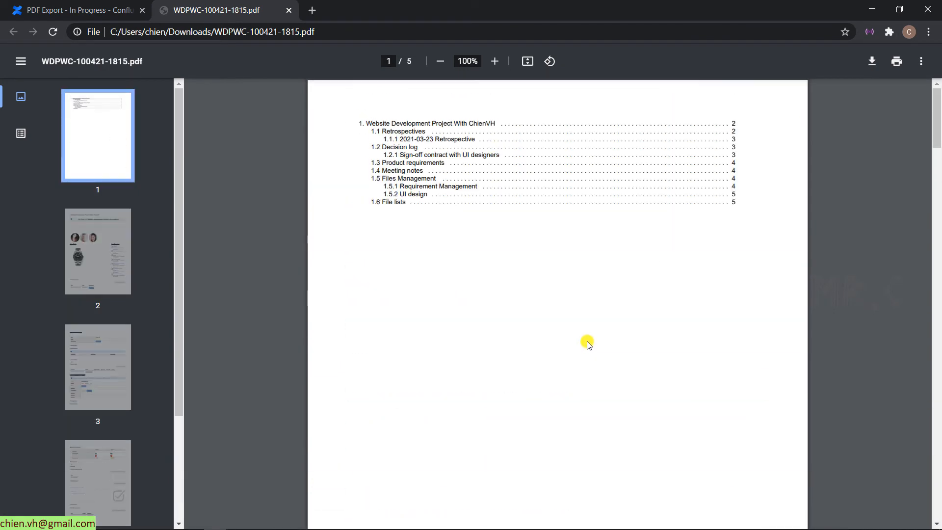
mouse_move(587, 353)
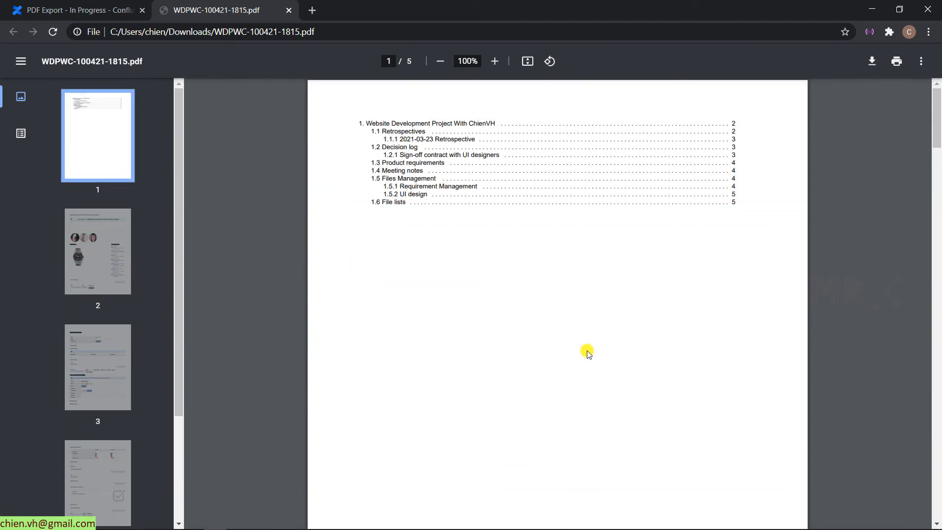
click(72, 11)
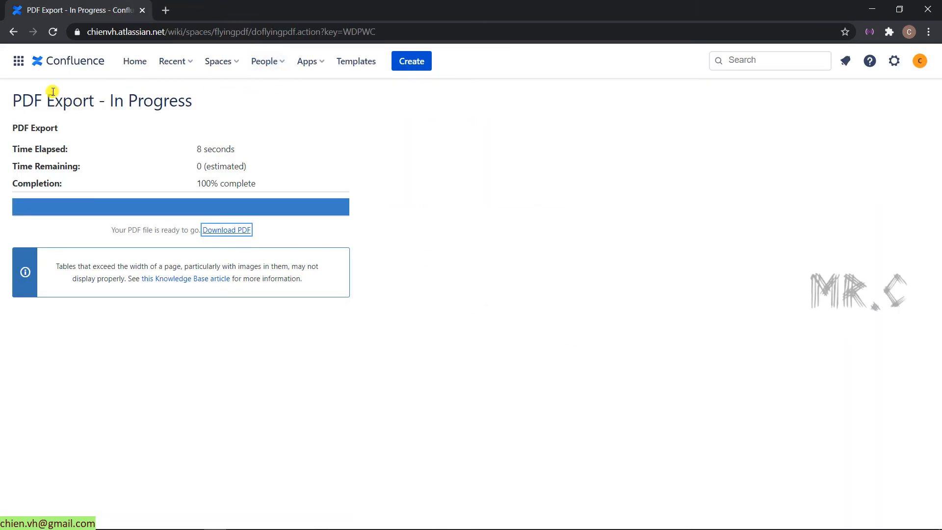
Return to Export Formats, choose XML and proceed to the Full Export options
click(13, 32)
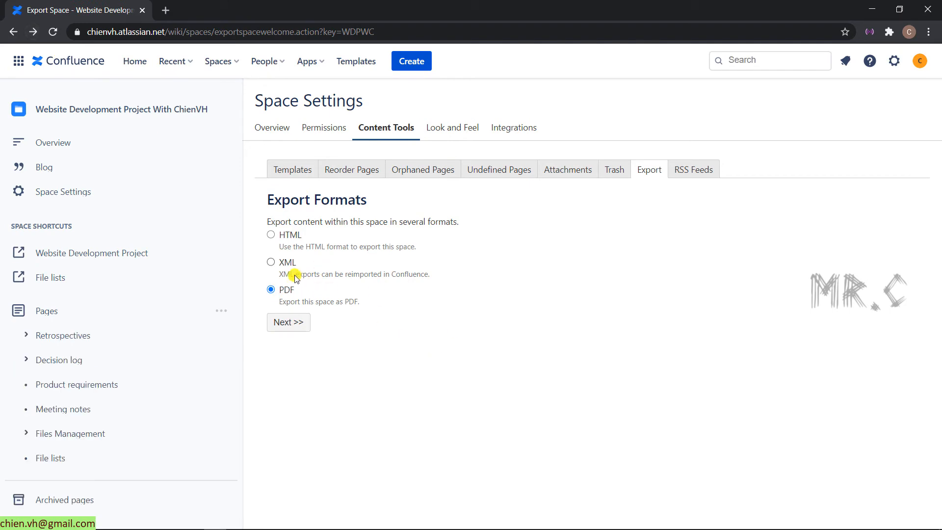
click(271, 263)
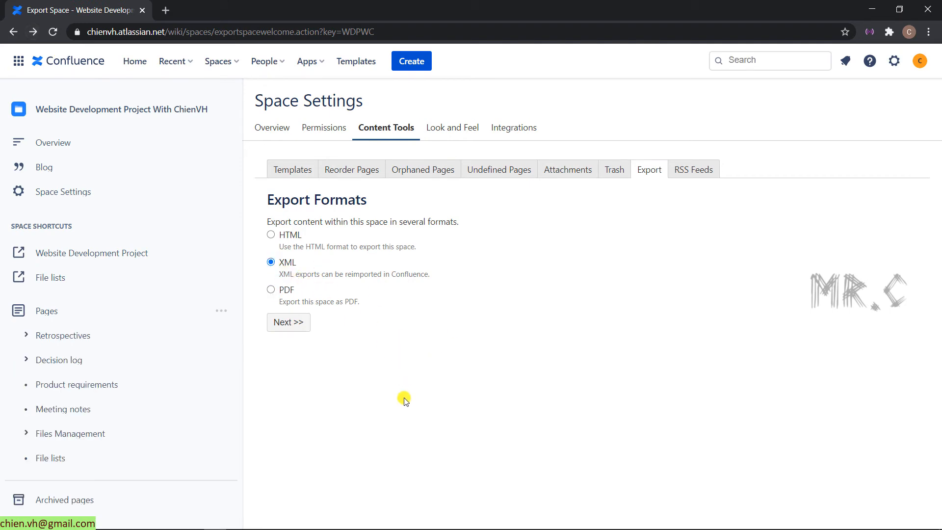
click(288, 322)
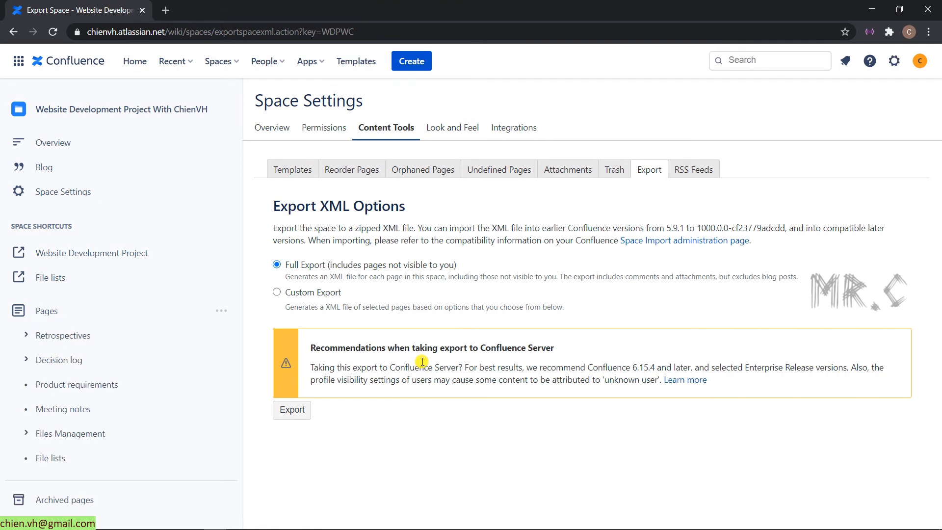
mouse_move(447, 359)
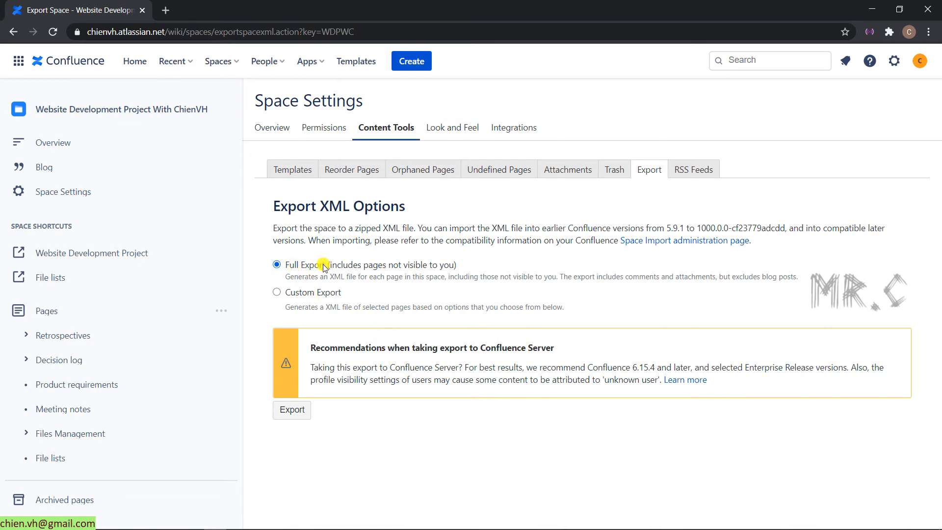
mouse_move(384, 282)
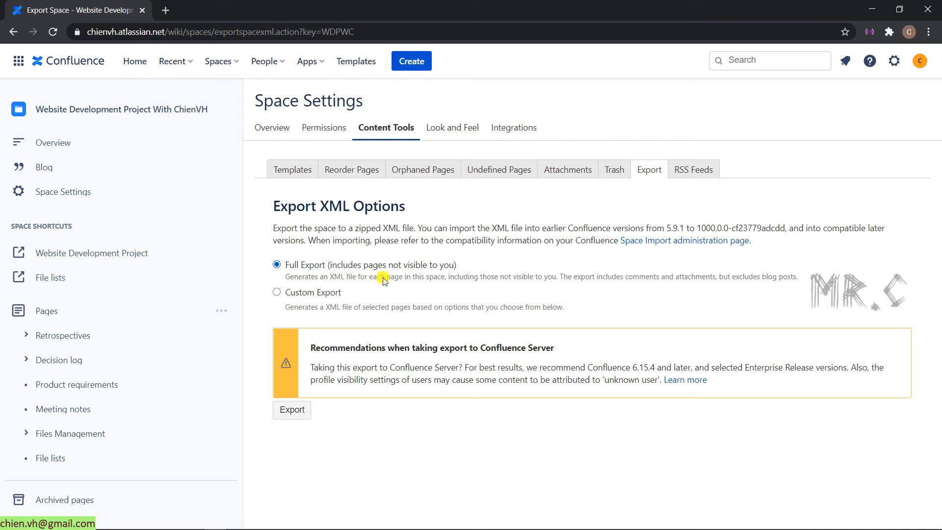
mouse_move(429, 271)
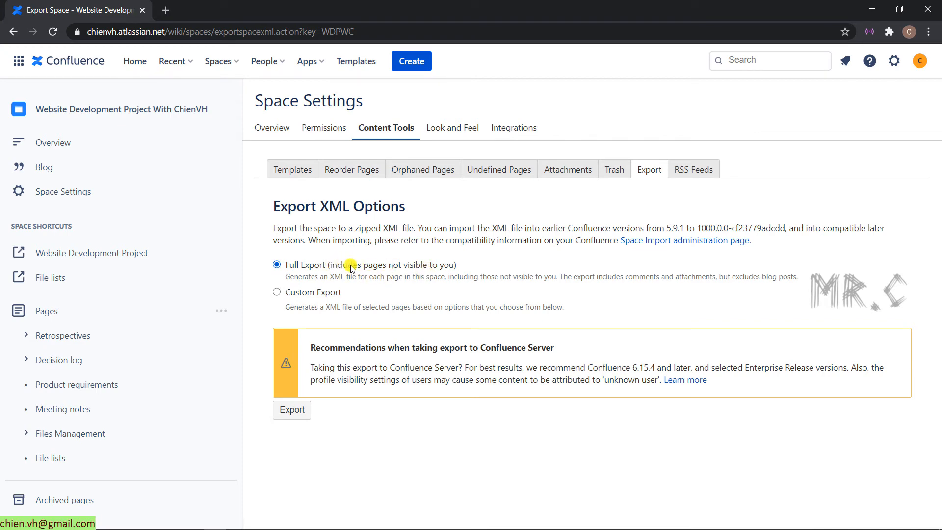
mouse_move(429, 268)
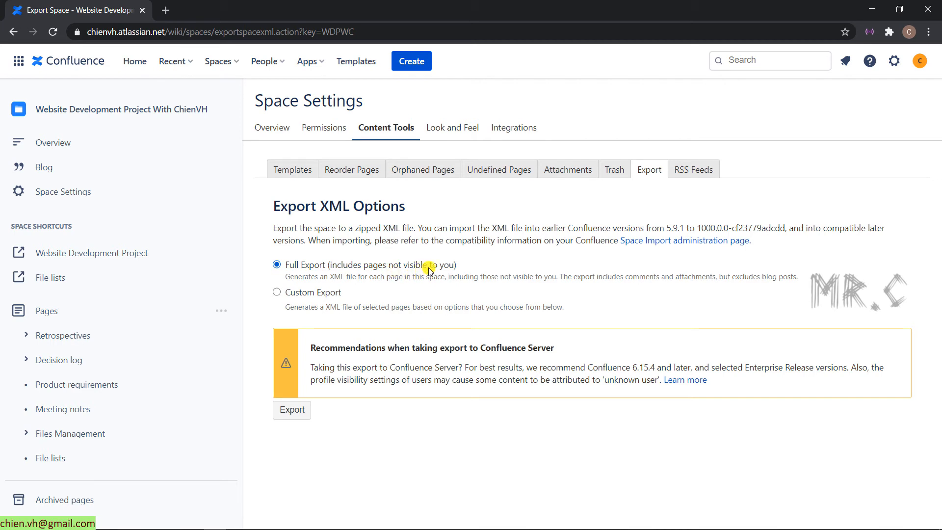
mouse_move(452, 266)
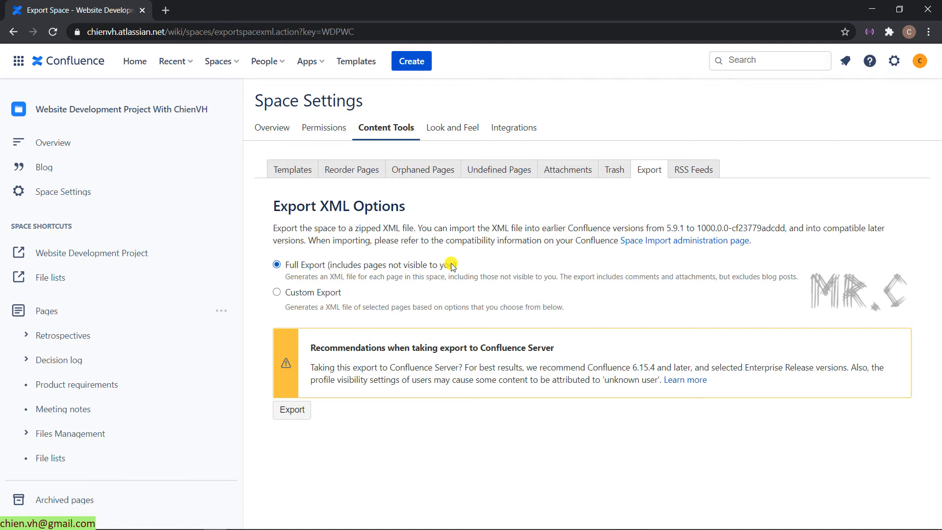
mouse_move(442, 299)
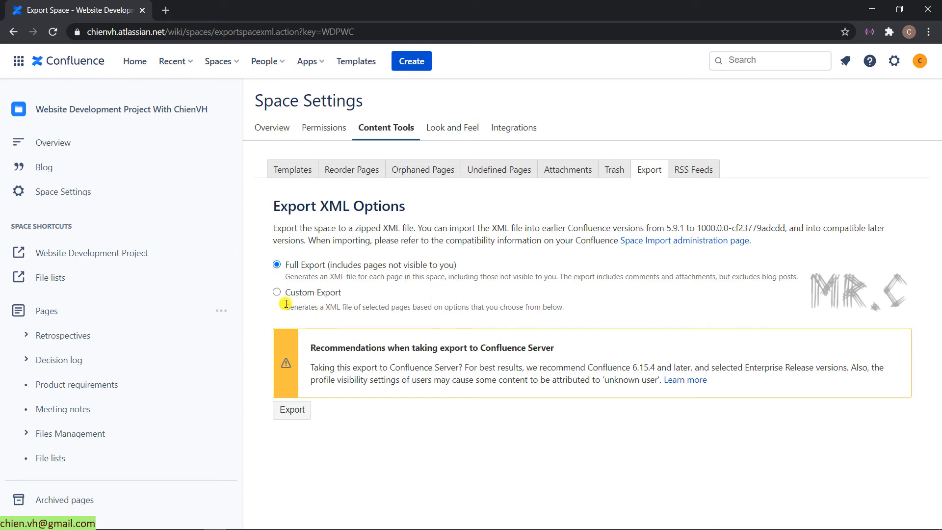
click(276, 292)
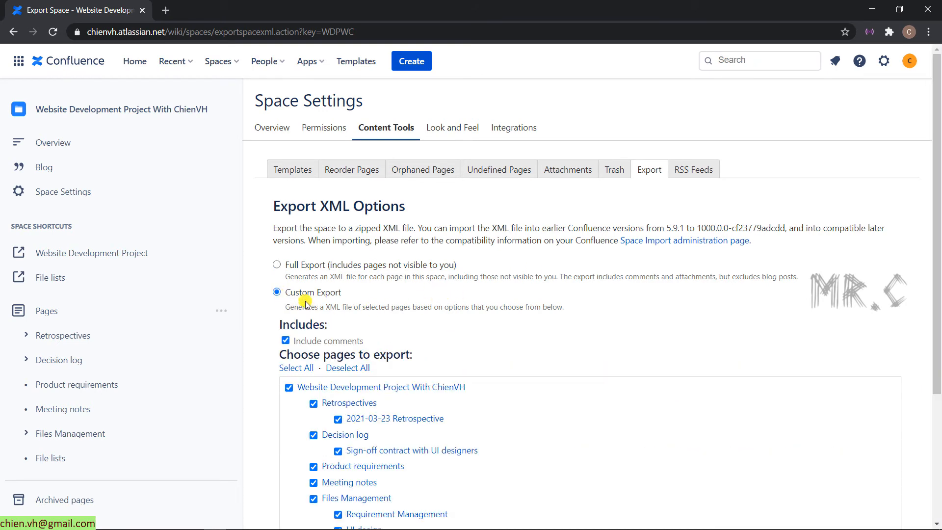
scroll(down, 3)
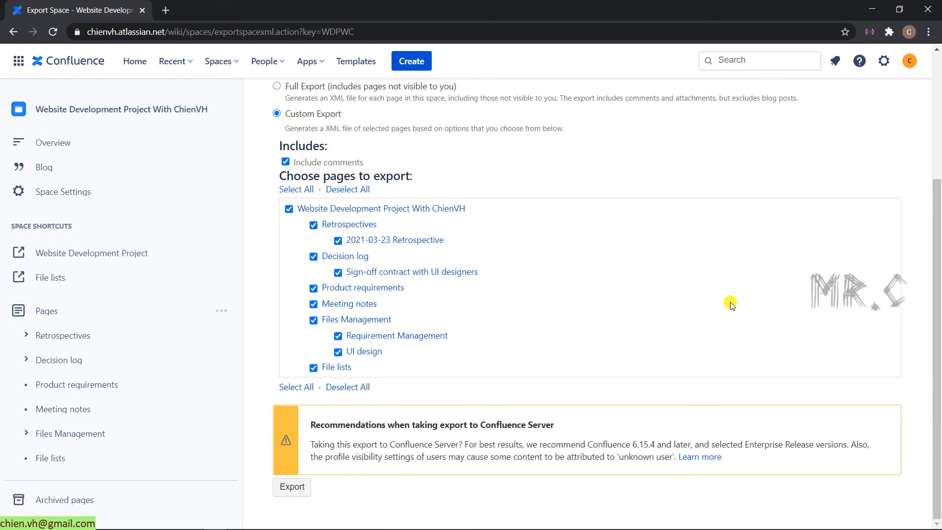
scroll(up, 3)
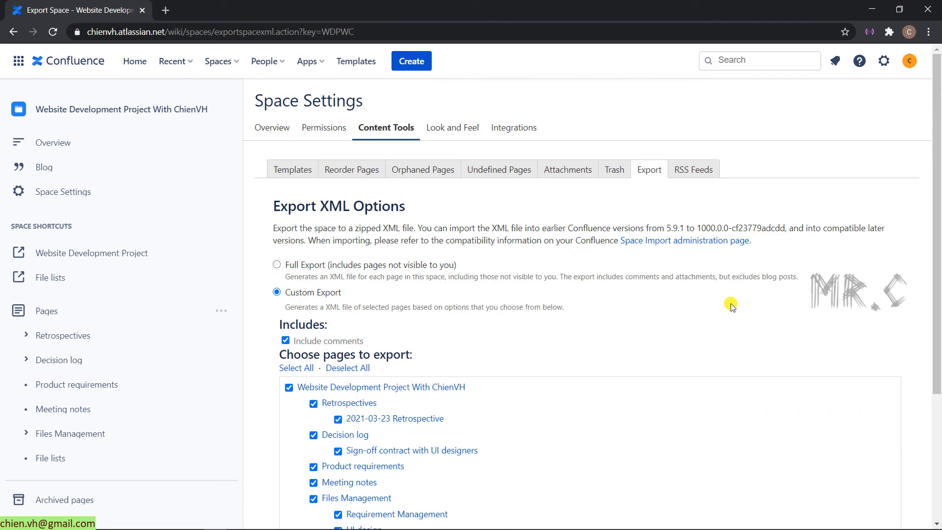
click(276, 265)
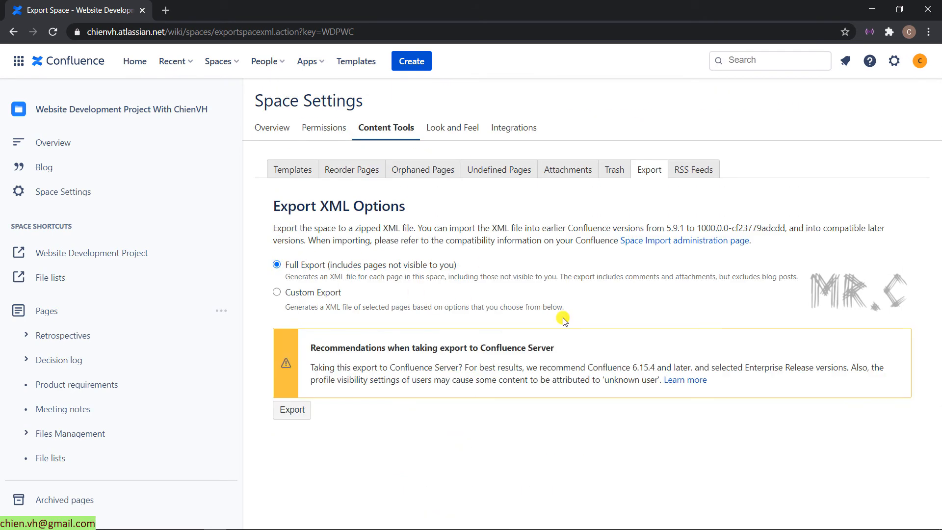
mouse_move(362, 431)
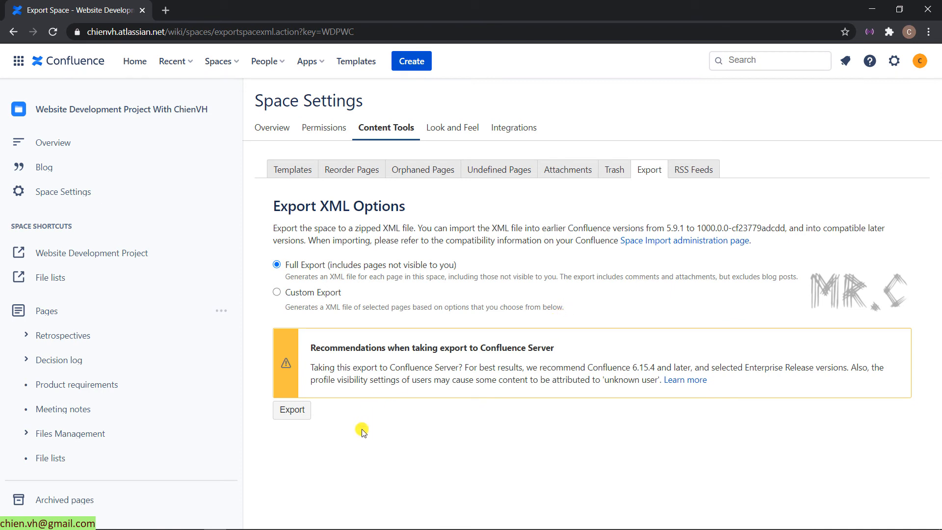
mouse_move(292, 409)
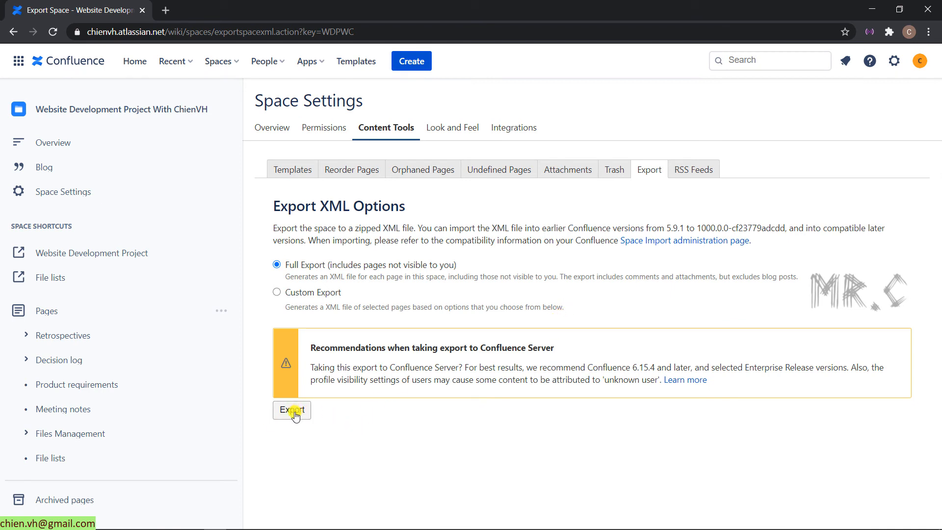
mouse_move(311, 438)
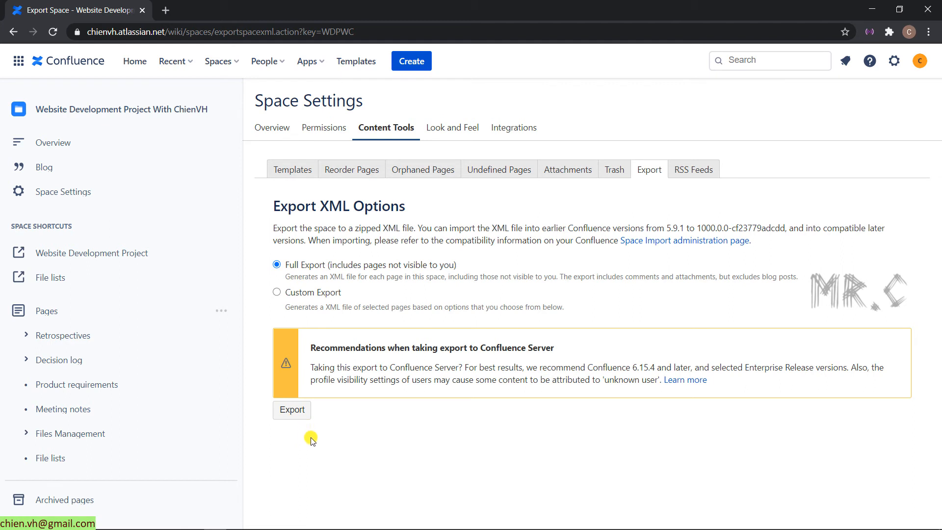
mouse_move(298, 362)
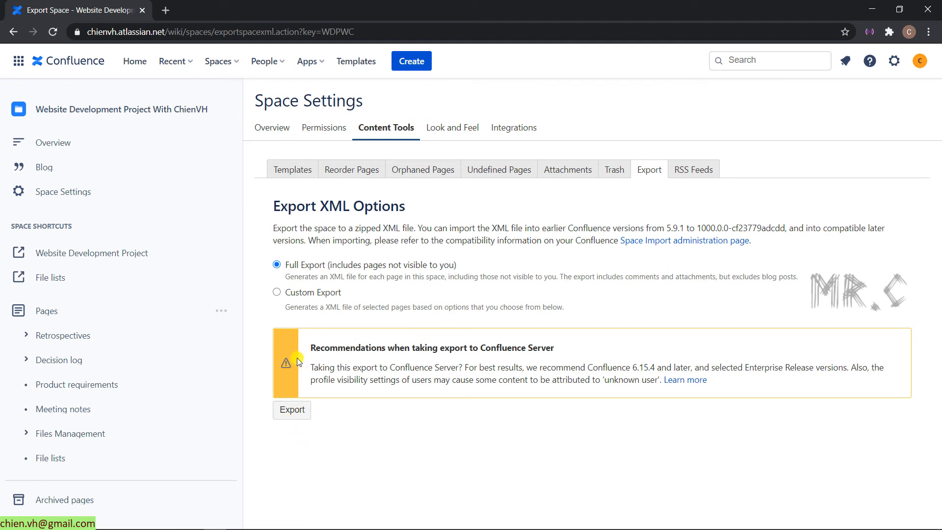
mouse_move(458, 358)
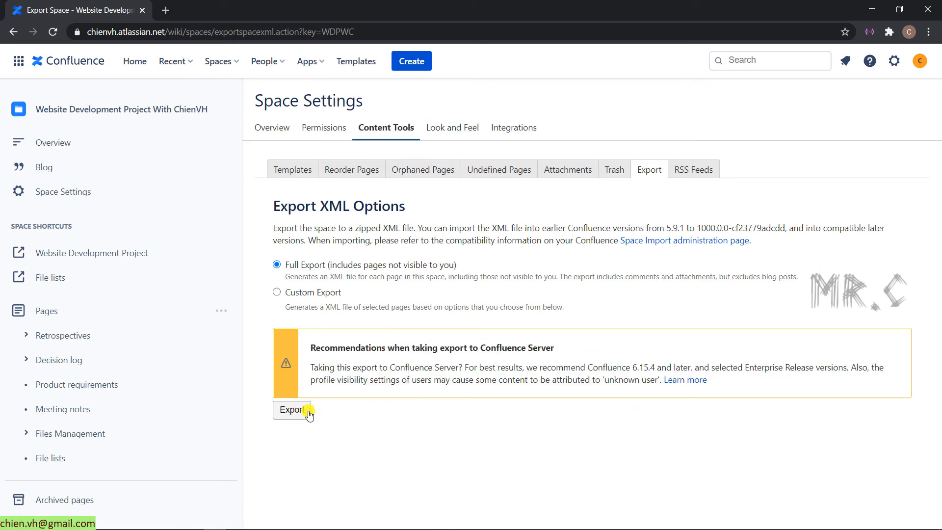
Run the full XML export and download Confluence-export.zip once it reaches 100%
click(292, 410)
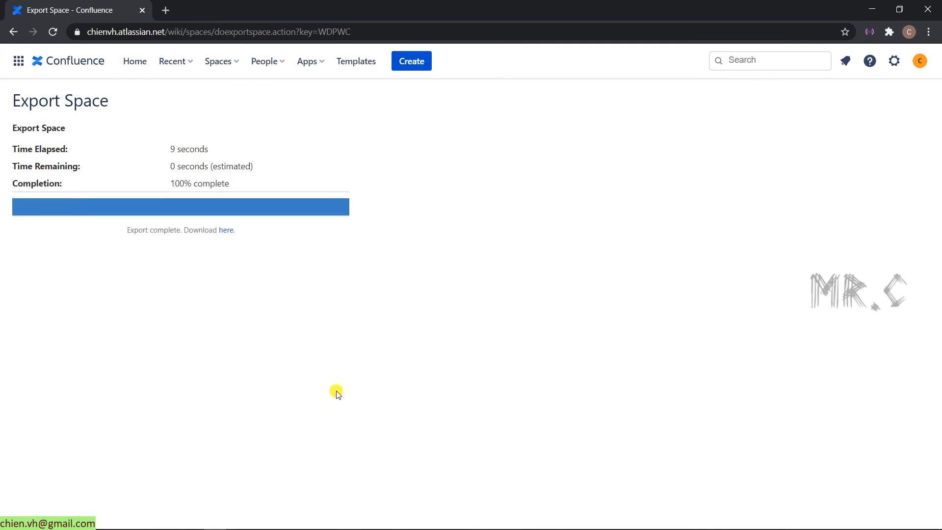
click(227, 231)
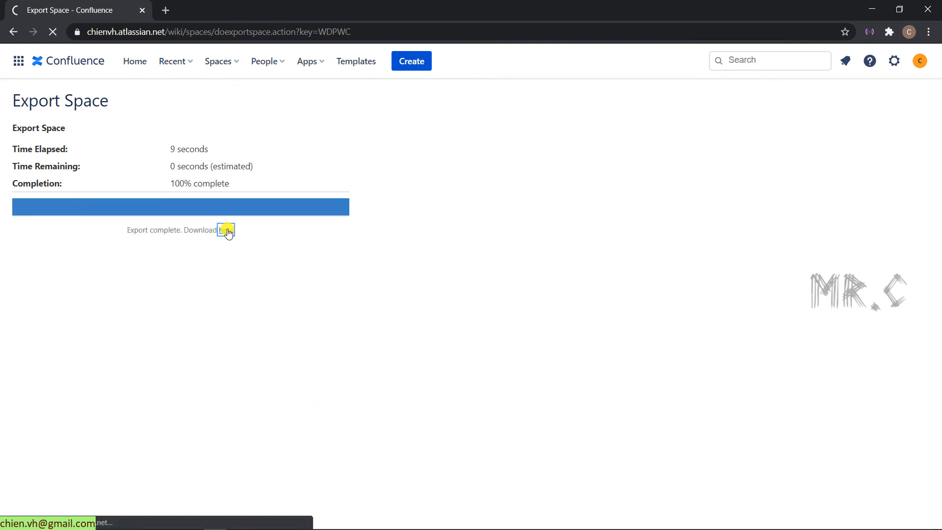
click(225, 230)
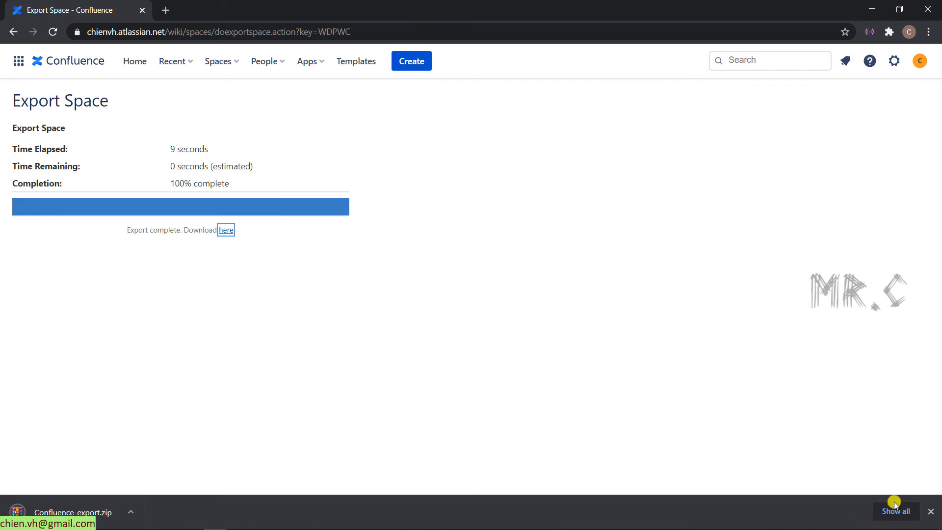
Open Chrome's full downloads list and reveal Confluence-export.zip in its folder
click(896, 511)
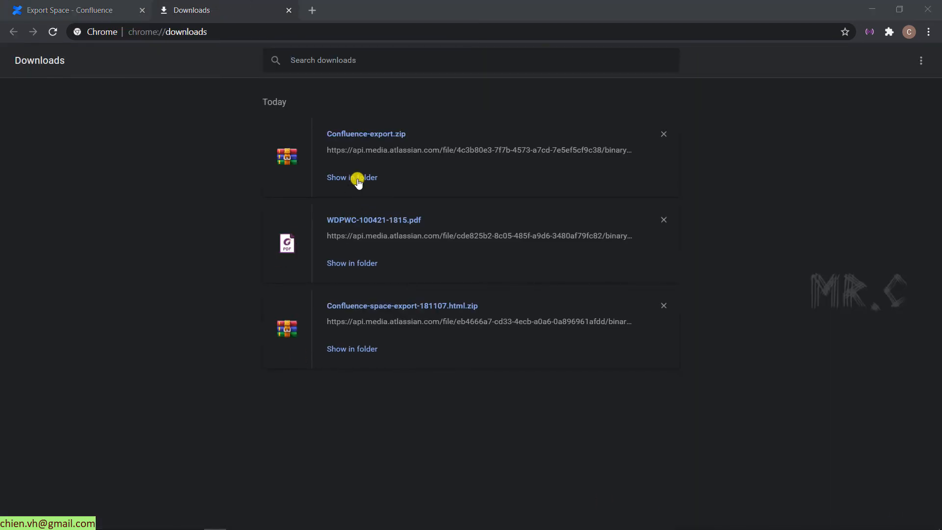
click(351, 177)
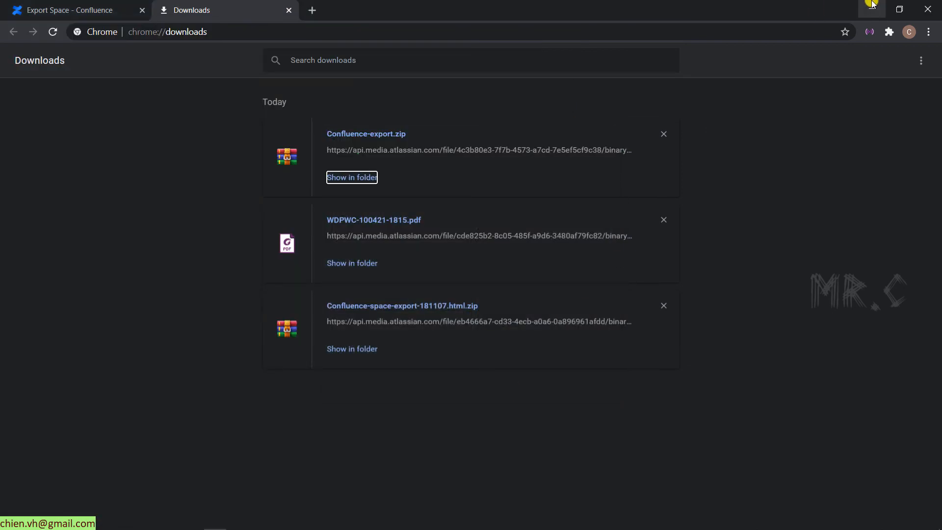
Browse the Confluence-export folder's attachments, entities.xml and exportDescriptor.properties in File Explorer
click(352, 178)
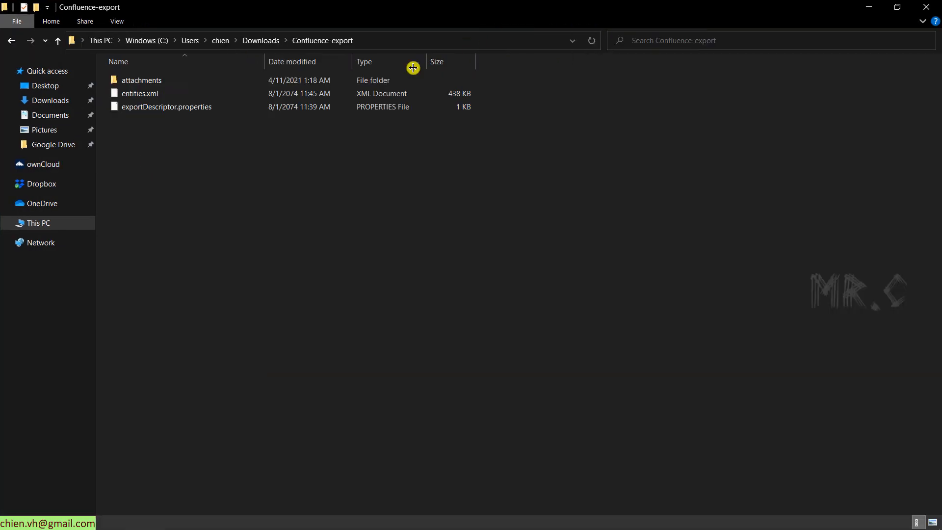
mouse_move(292, 215)
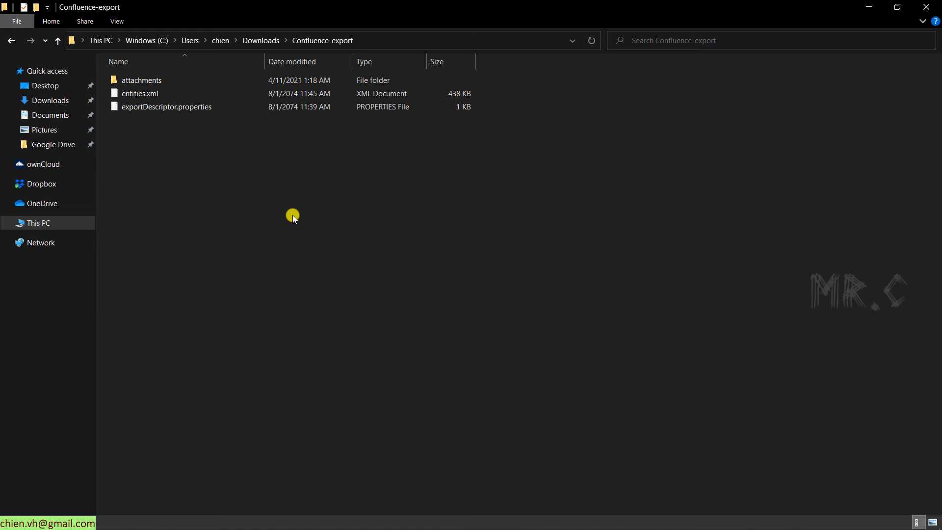
click(140, 93)
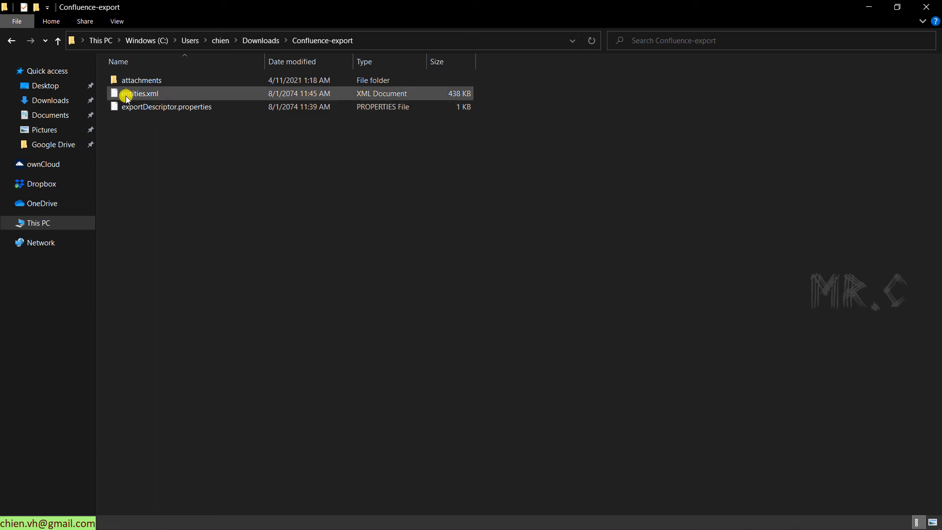
click(141, 80)
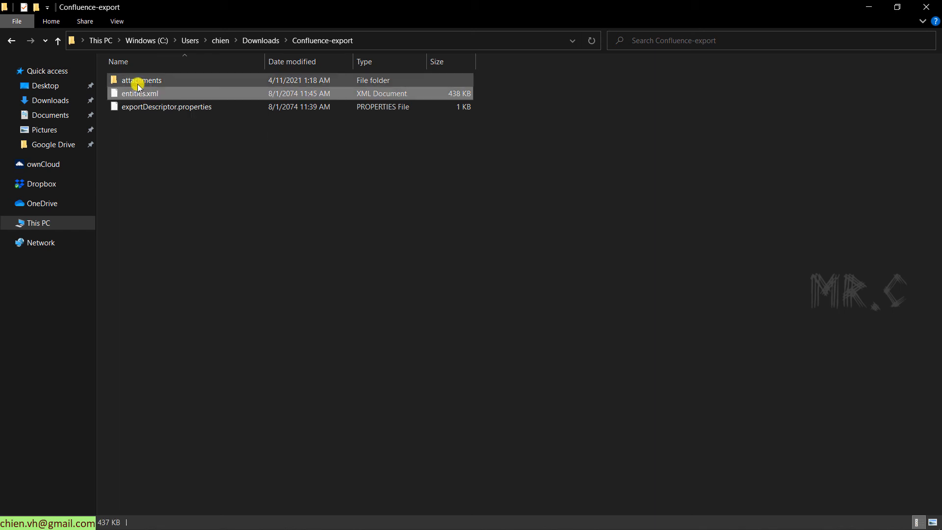
mouse_move(141, 80)
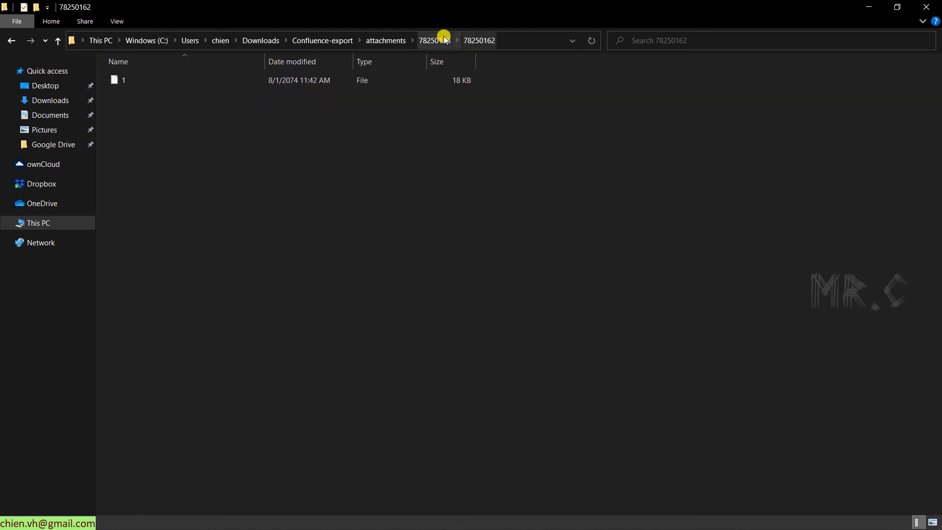
click(386, 40)
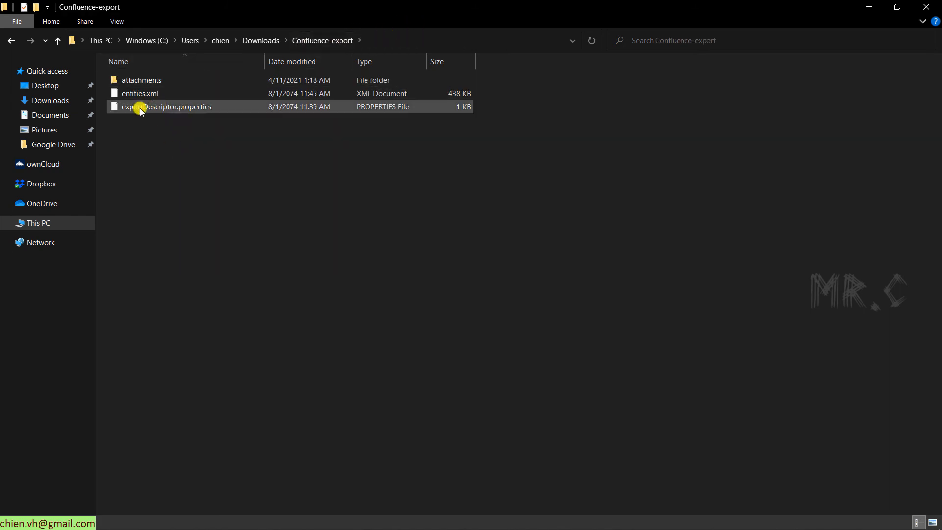
right_click(140, 93)
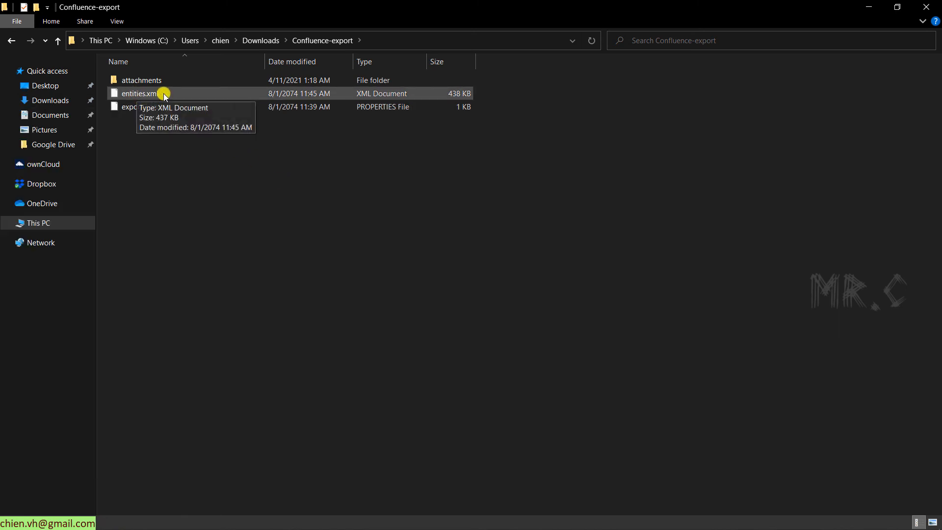
right_click(139, 93)
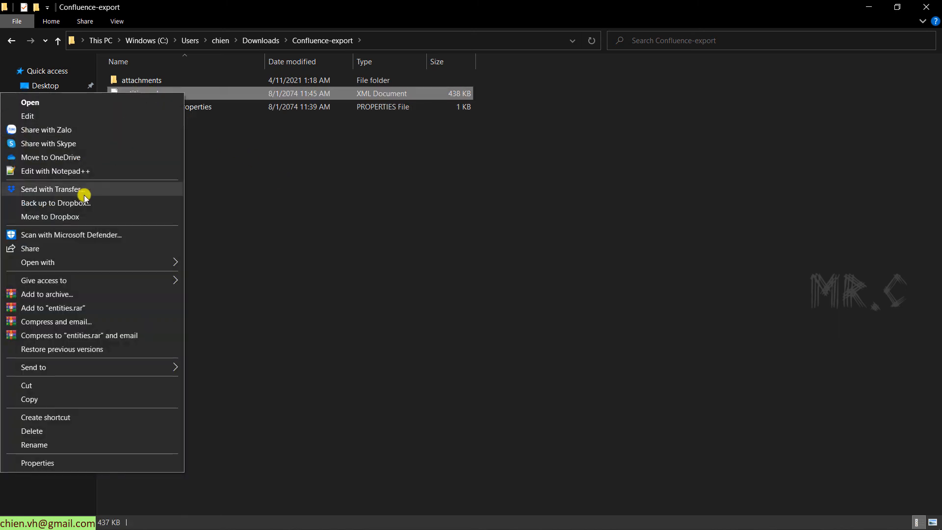
click(55, 171)
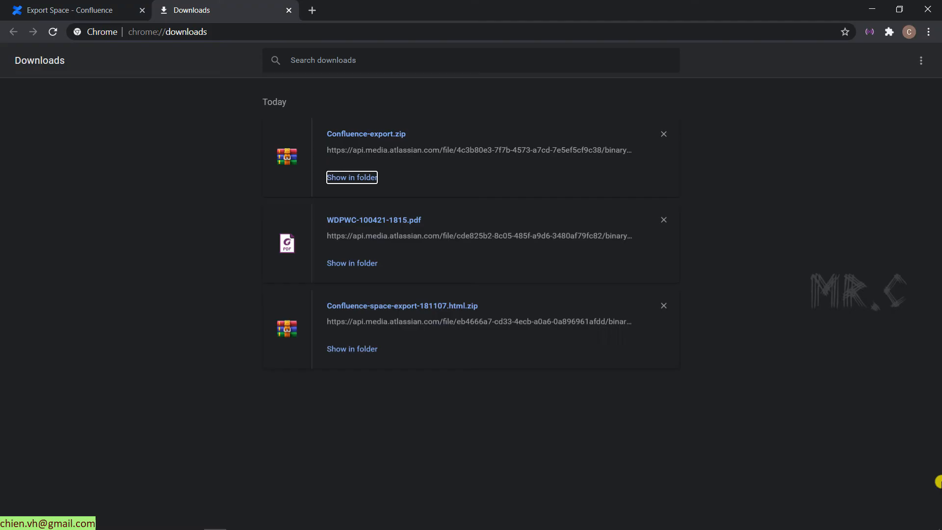
Close Chrome's Downloads tab and go back to the XML export options page
click(289, 10)
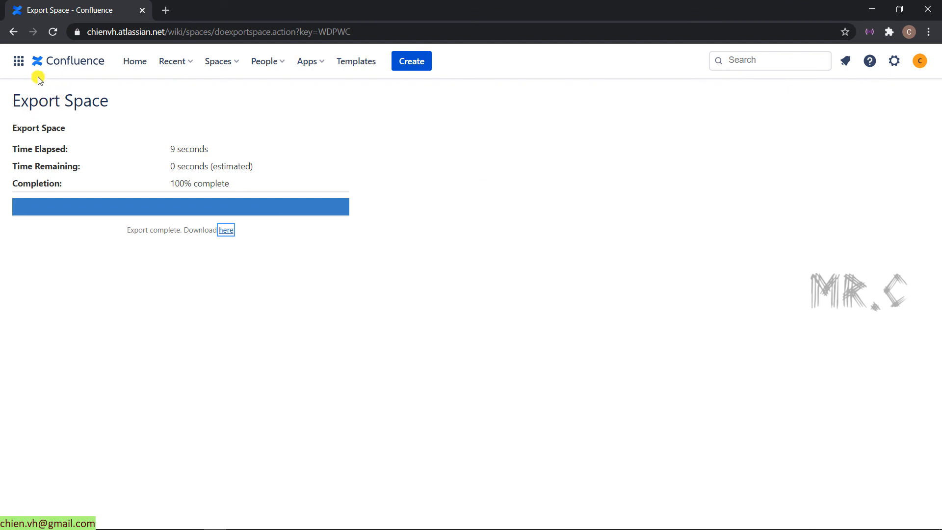
click(13, 32)
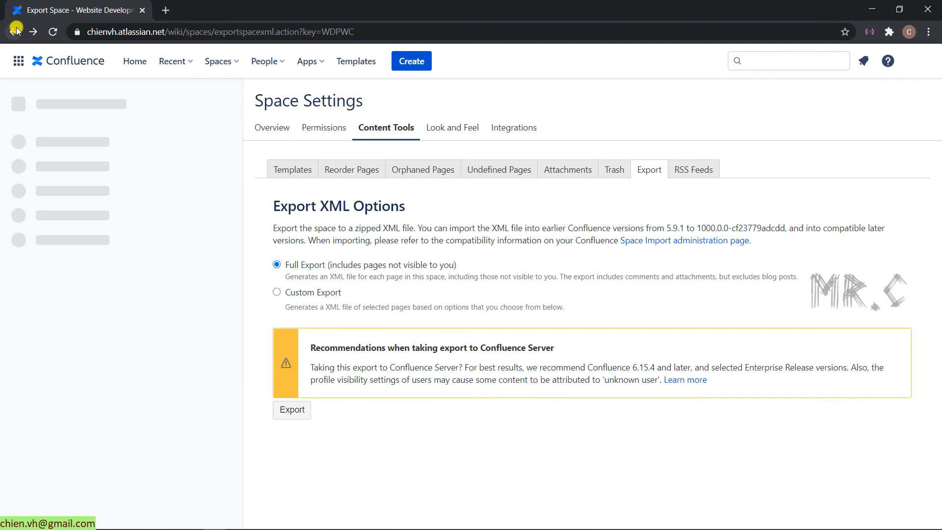